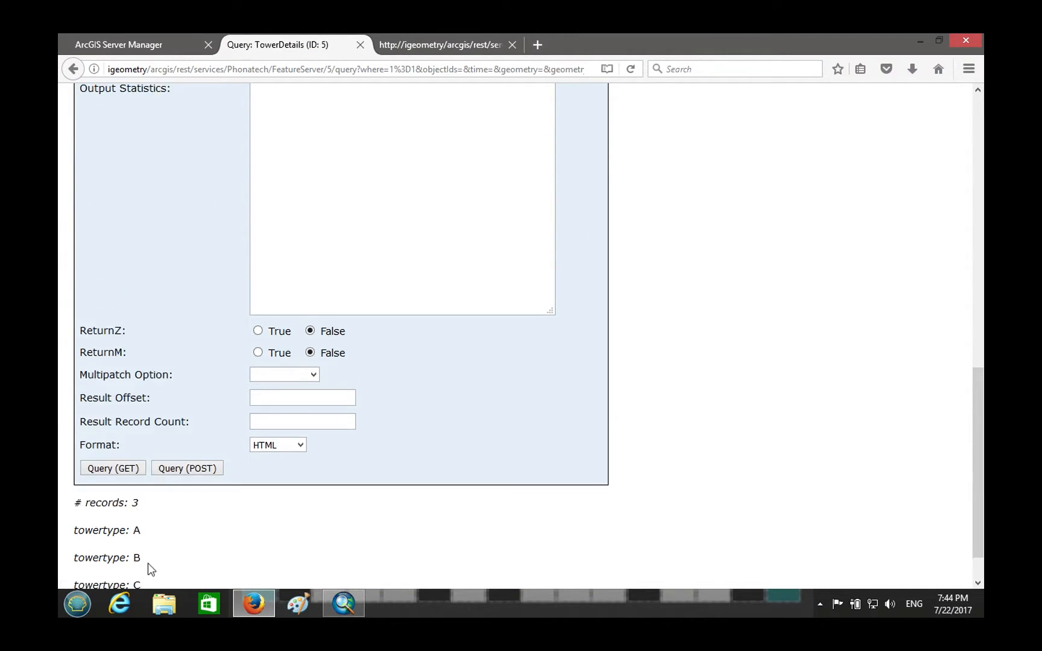
# Rerun the TowerDetails query in JSON format to list tower types A, B and C.
pyautogui.scroll(-3)
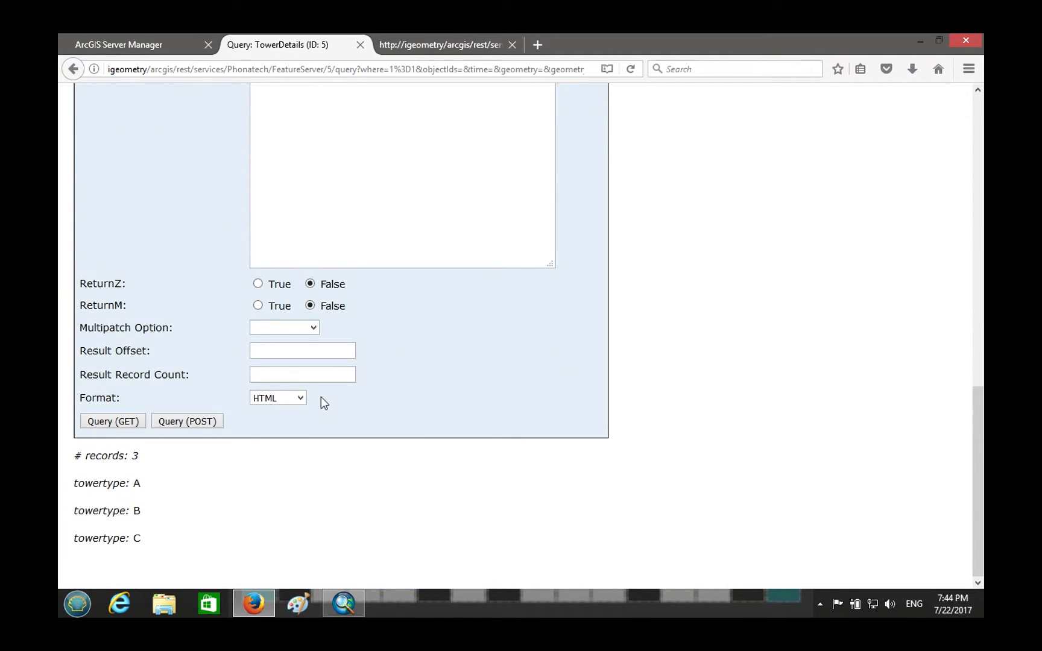
pyautogui.click(112, 420)
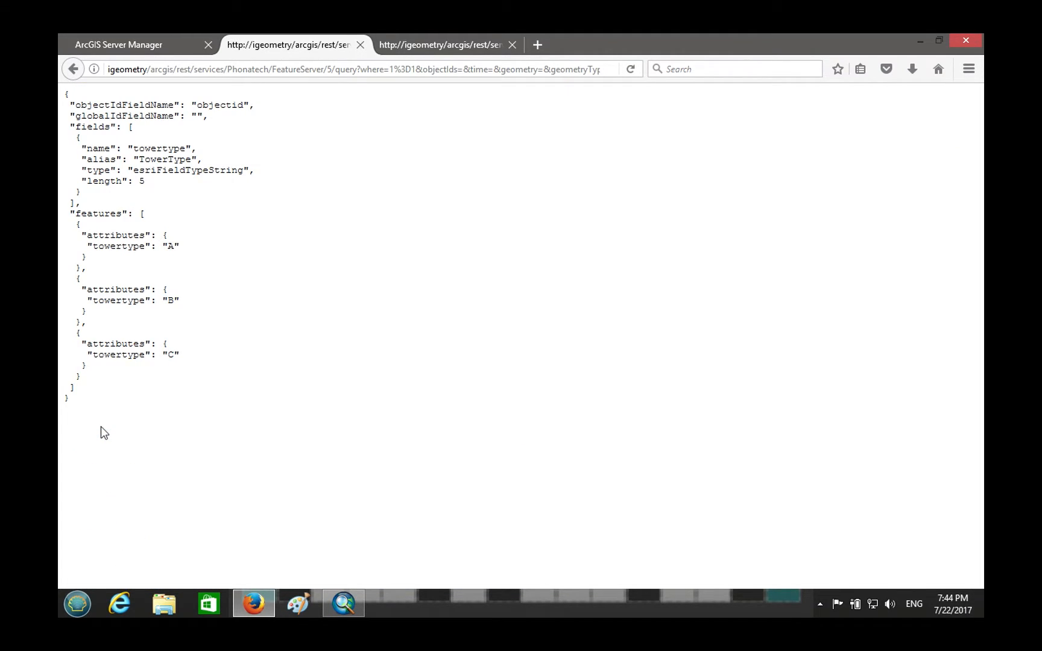
pyautogui.moveTo(233, 288)
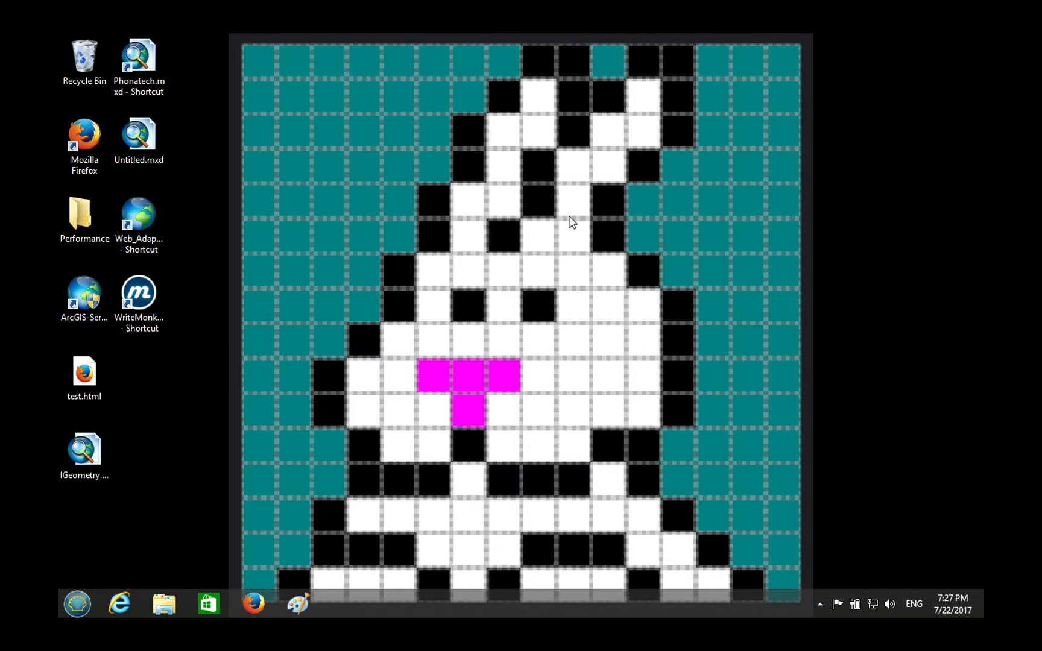
pyautogui.moveTo(638, 291)
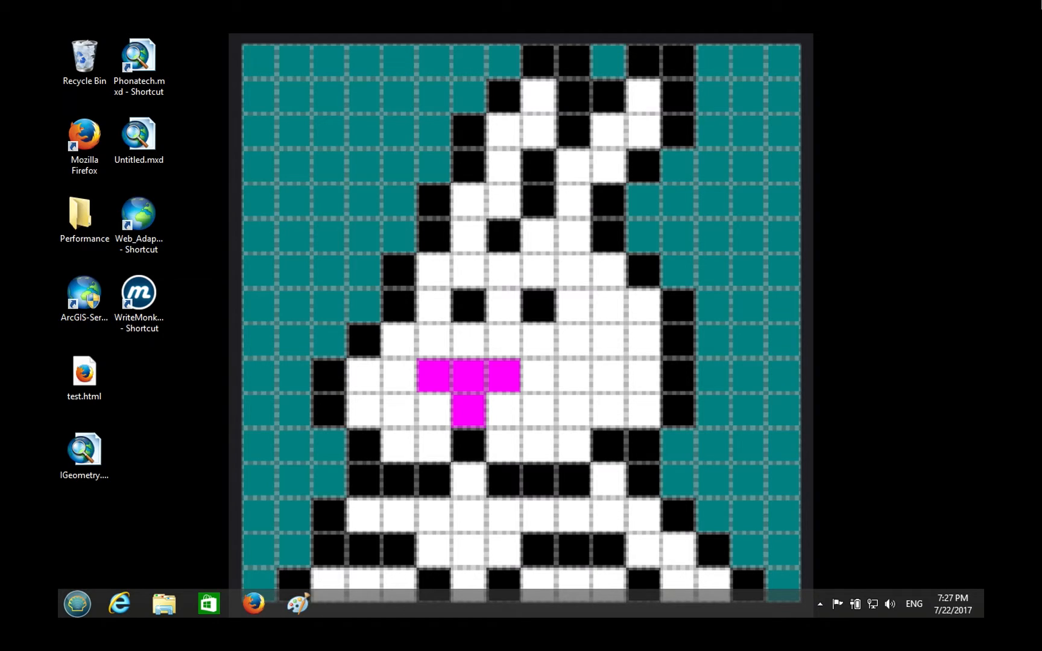
pyautogui.moveTo(997, 49)
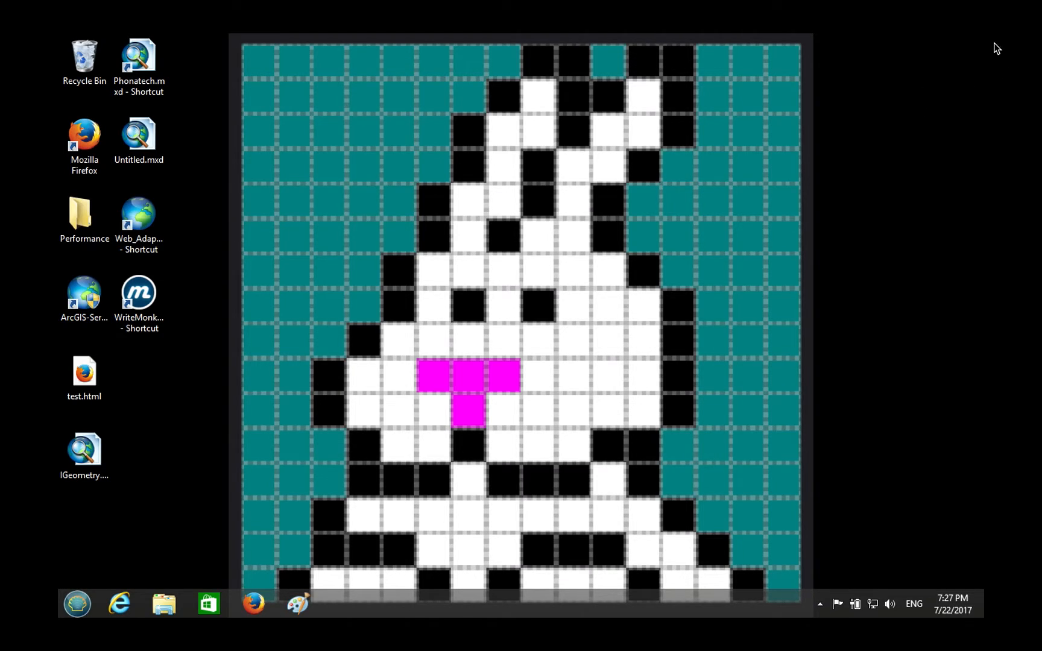
pyautogui.moveTo(852, 169)
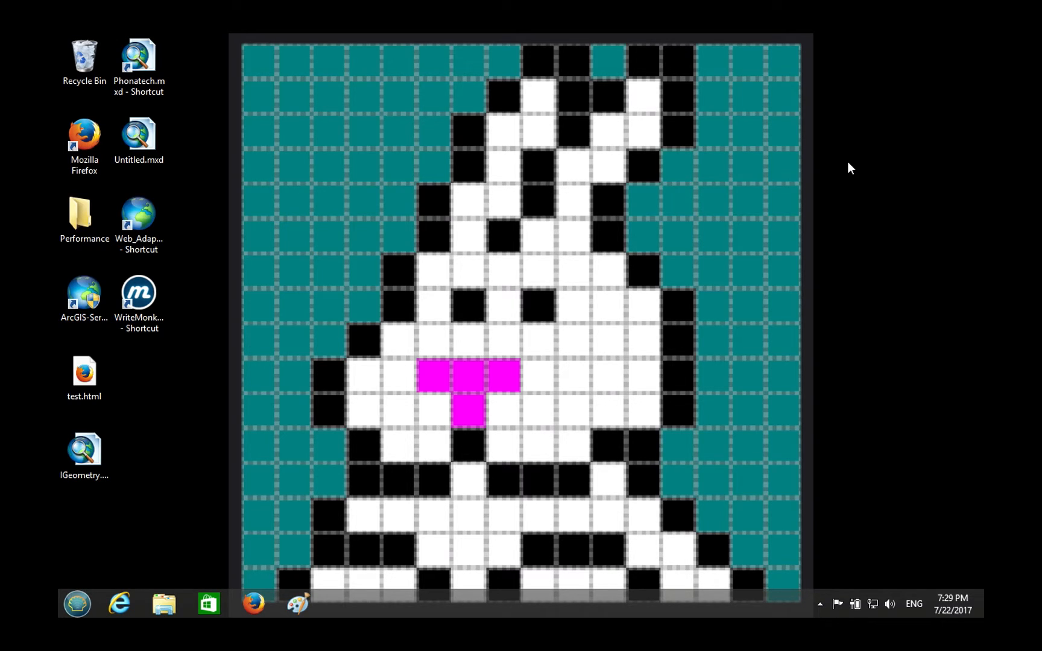
# Launch ArcMap from the Phonatech.mxd desktop shortcut.
pyautogui.click(138, 60)
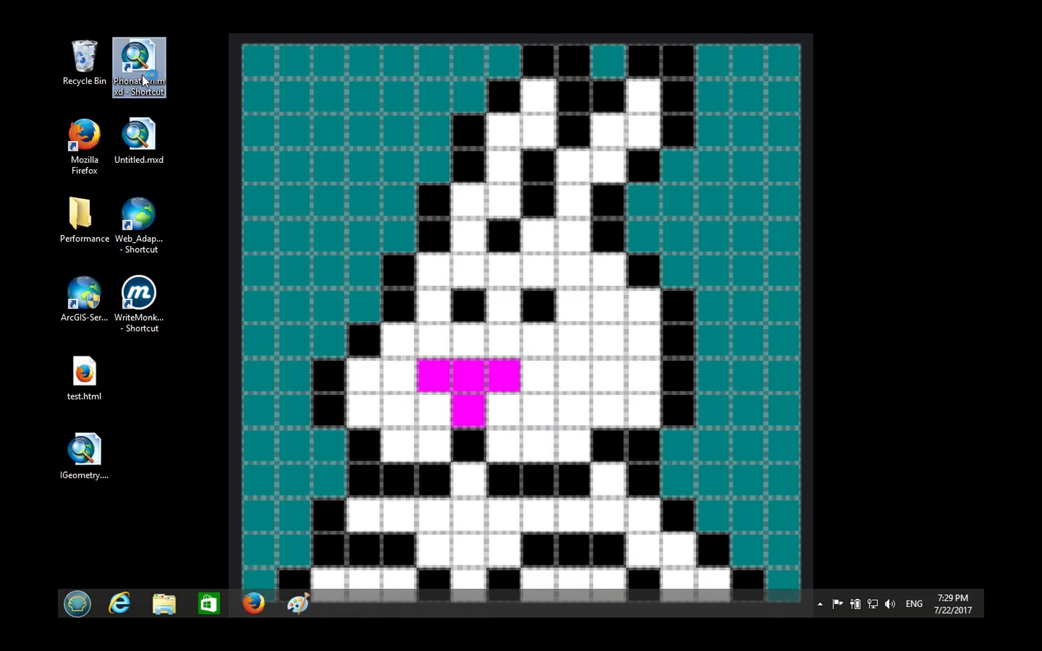
pyautogui.doubleClick(137, 58)
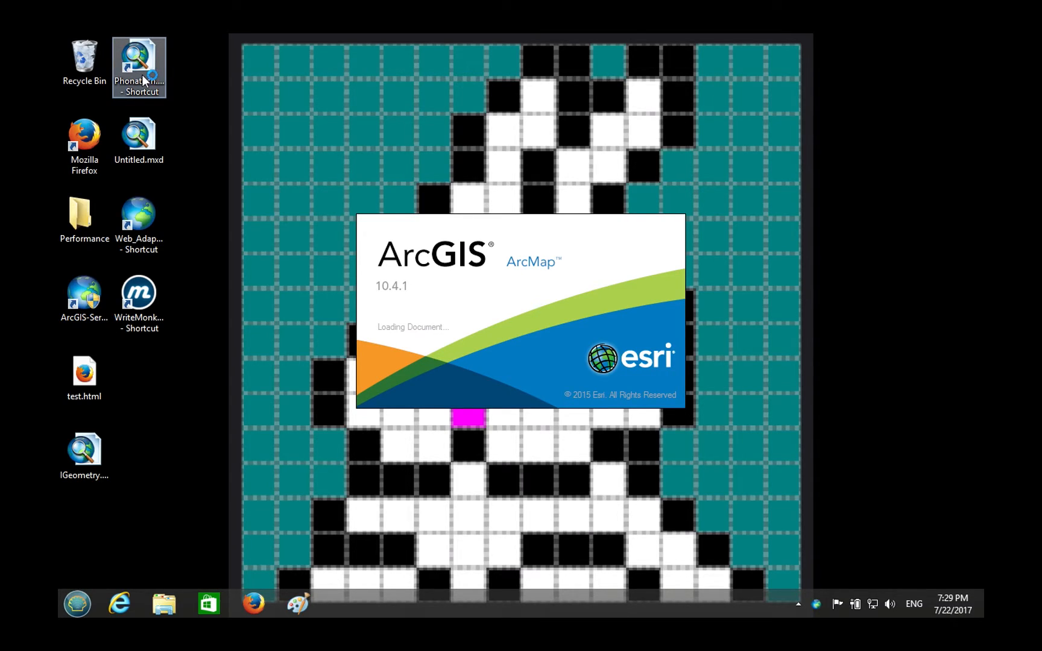
pyautogui.moveTo(1005, 77)
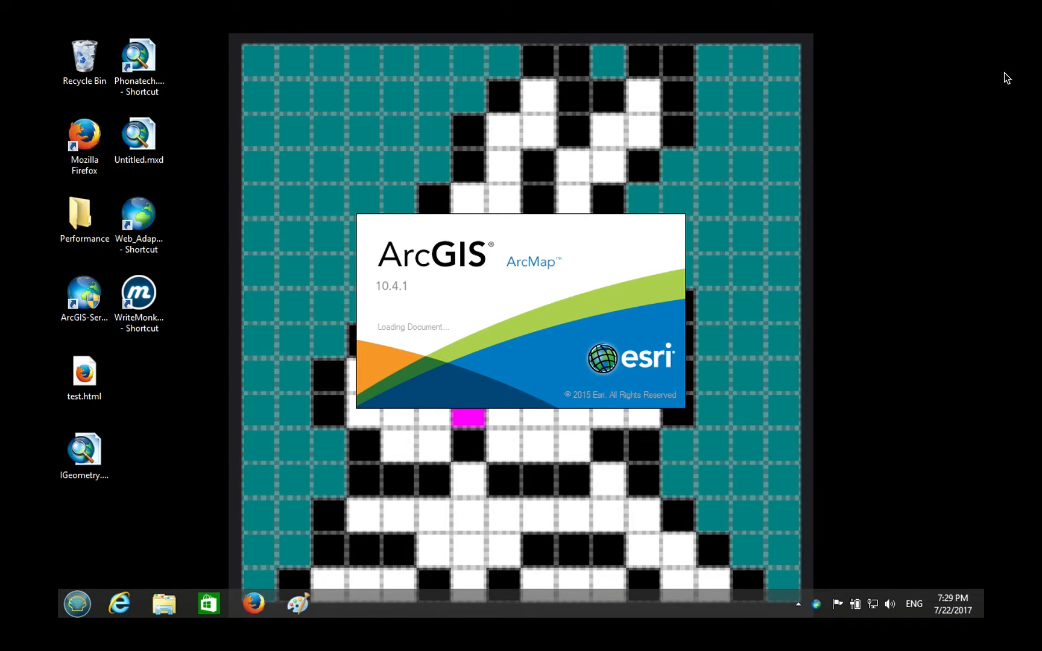
pyautogui.moveTo(973, 75)
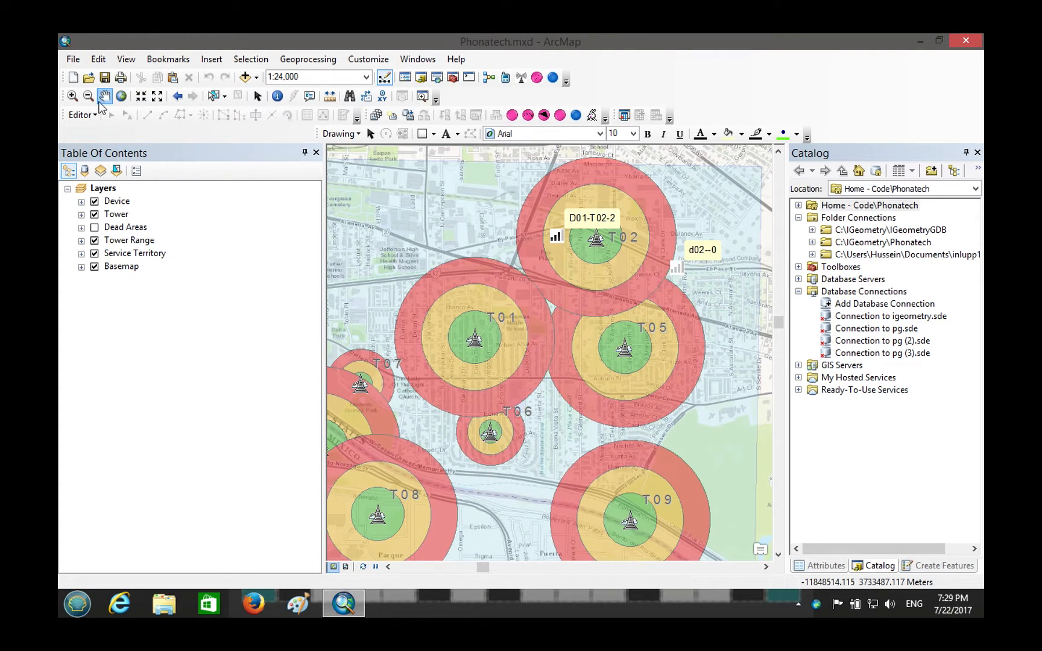
# Zoom out to all tower rings, toggle Dead Areas, and list layers by source.
pyautogui.click(88, 96)
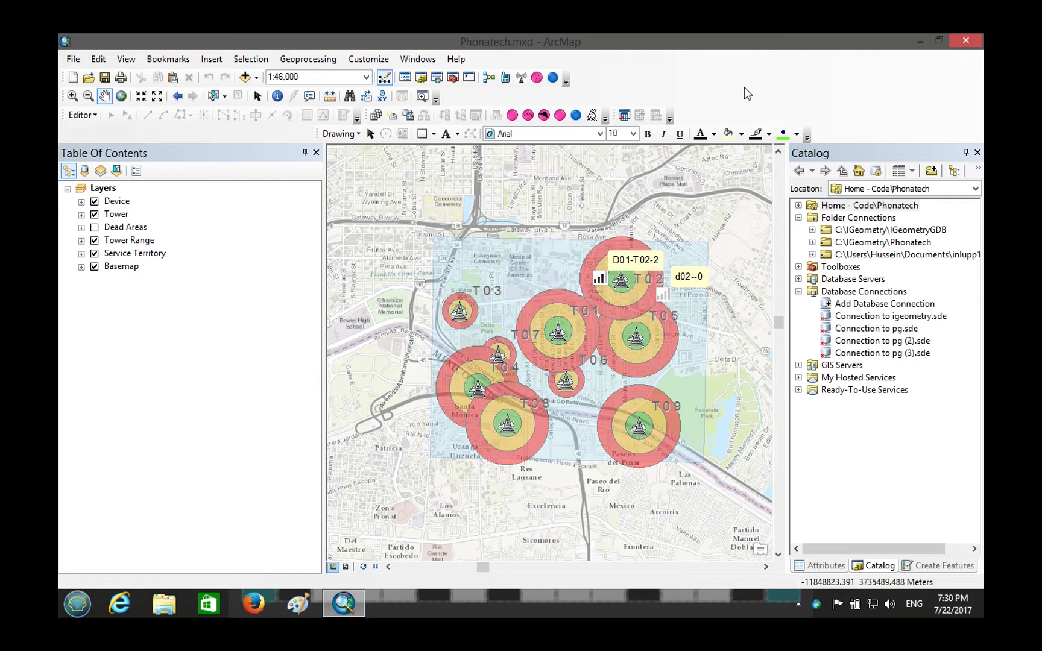
pyautogui.moveTo(562, 140)
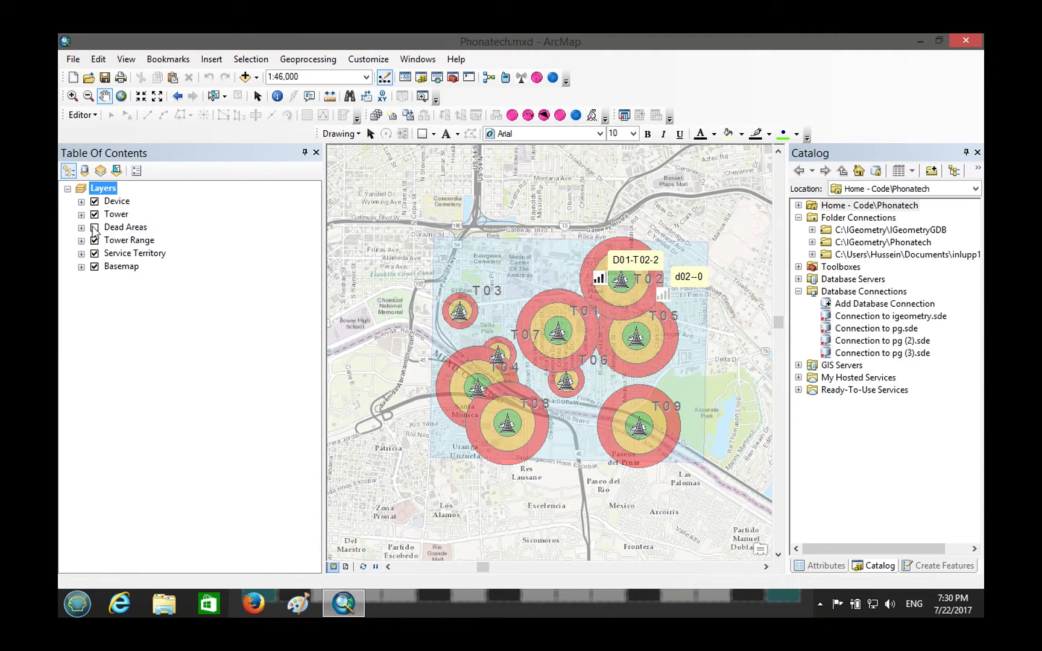
pyautogui.click(95, 227)
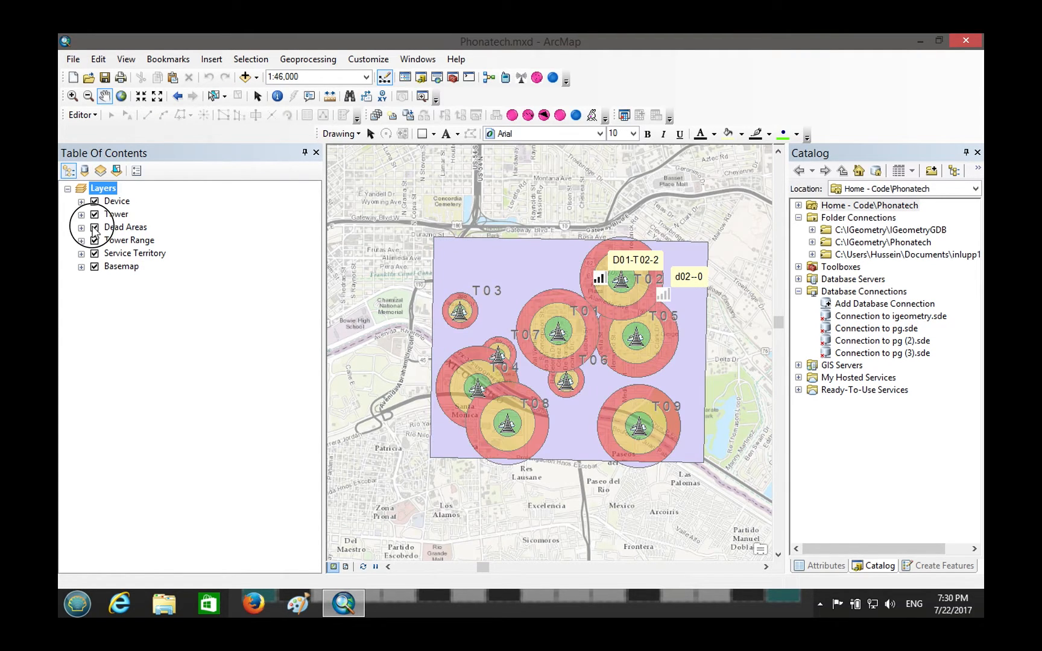
pyautogui.click(94, 226)
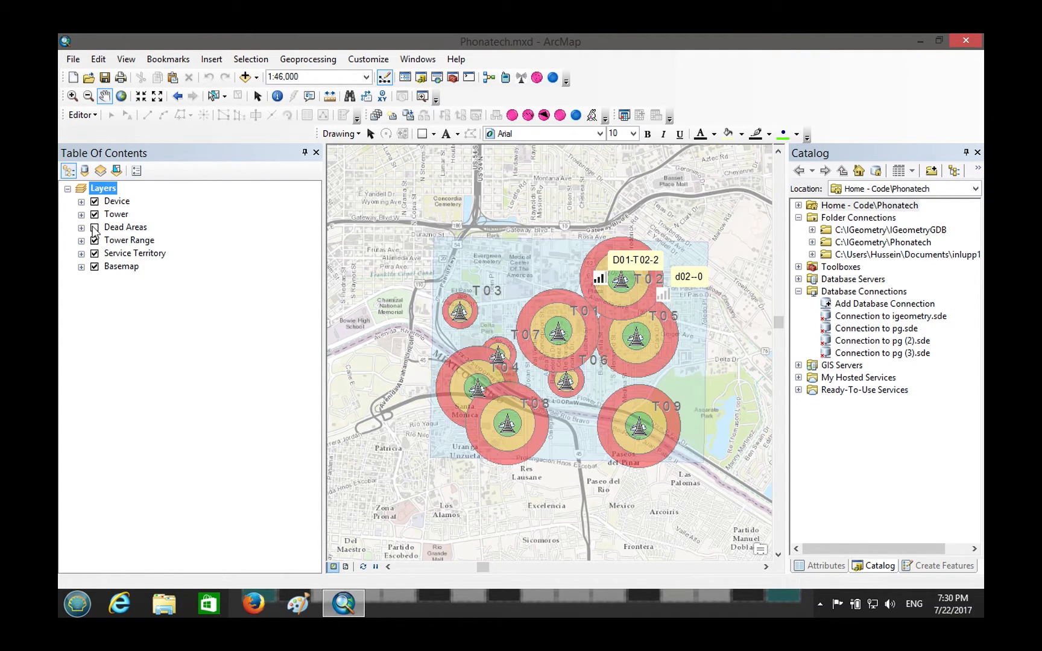
pyautogui.click(94, 227)
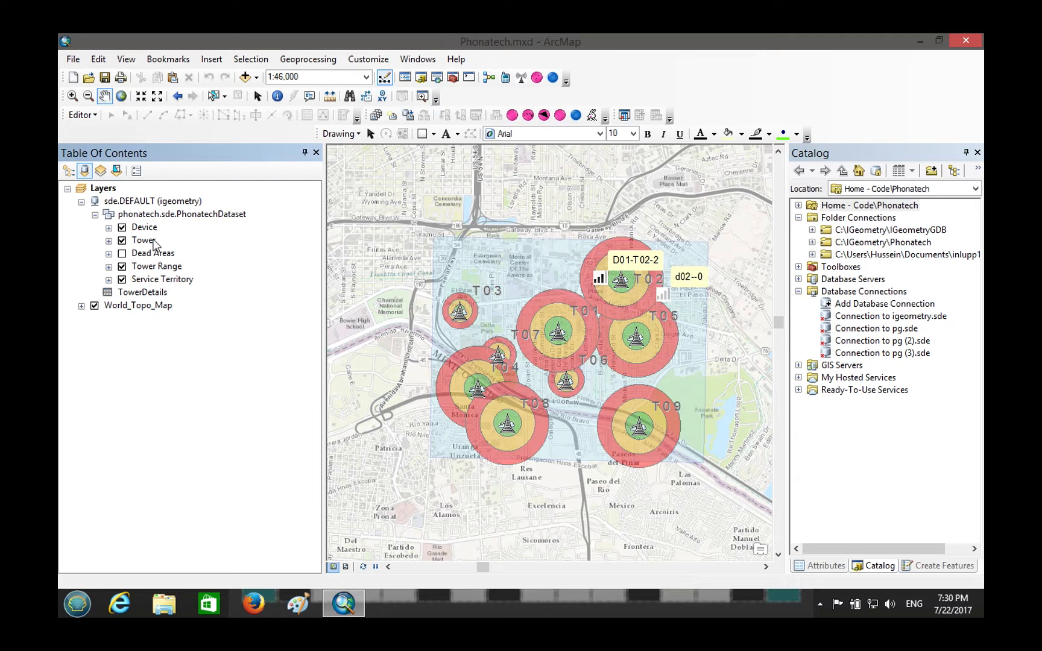
# Check the Device layer's PostgreSQL SDE source on igeometry, then list layers by drawing order.
pyautogui.click(145, 226)
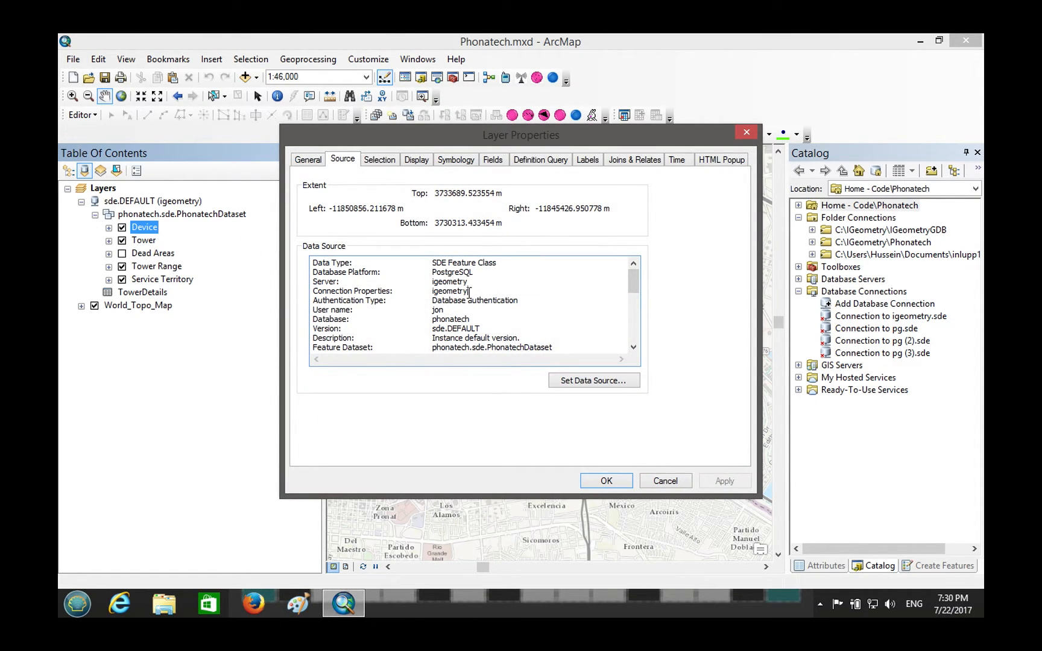
pyautogui.scroll(-3)
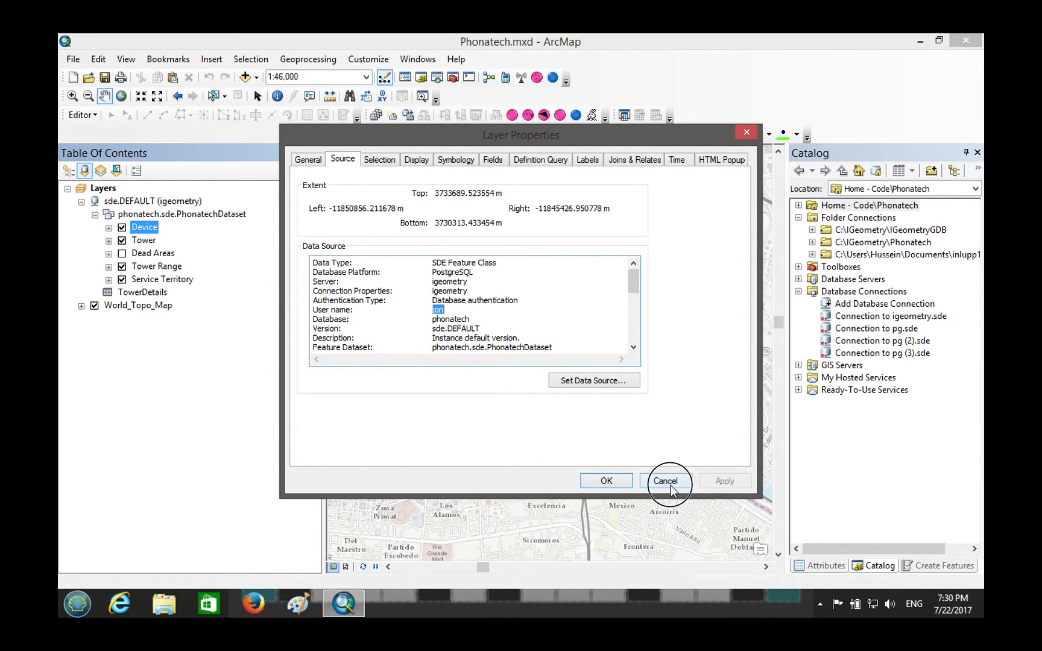
pyautogui.click(666, 481)
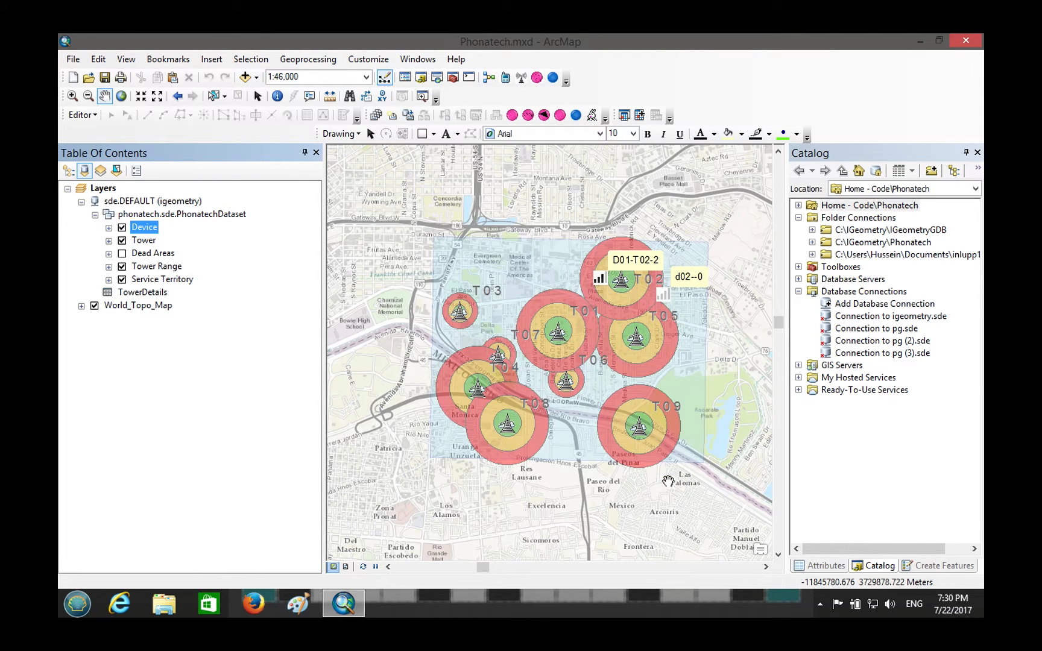
pyautogui.click(66, 171)
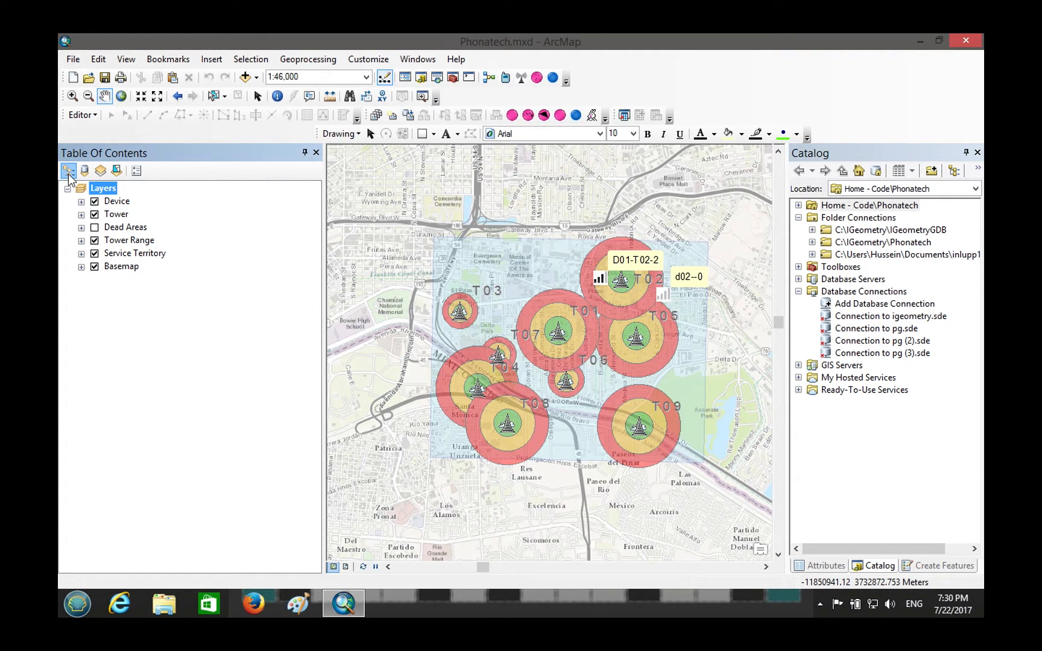
# Start Share As Service from the File menu and keep Publish a service selected.
pyautogui.click(73, 59)
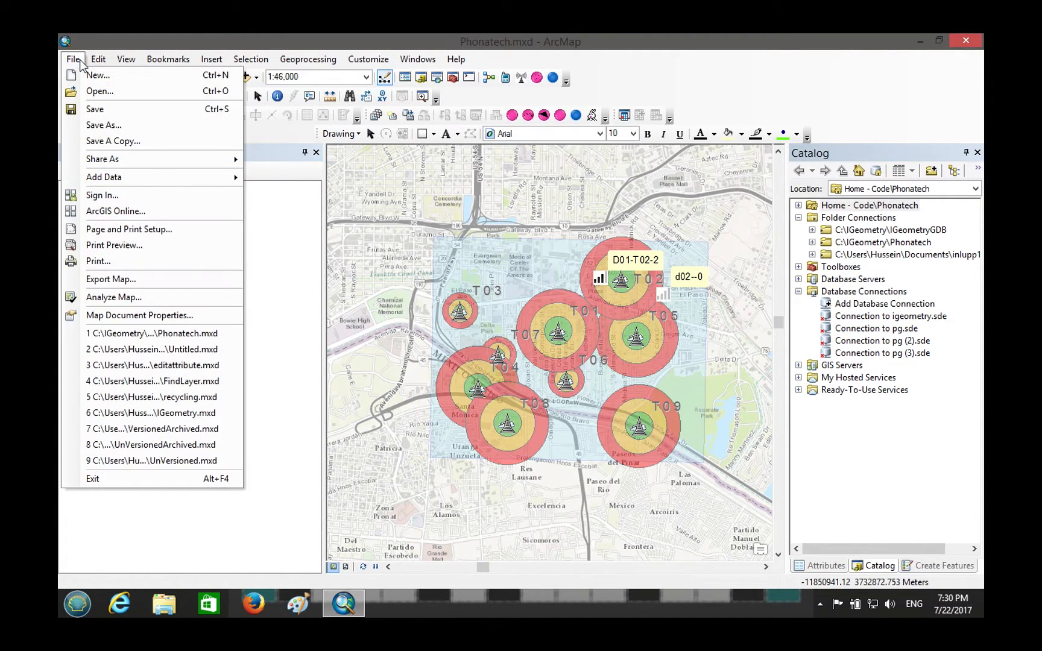
pyautogui.moveTo(103, 161)
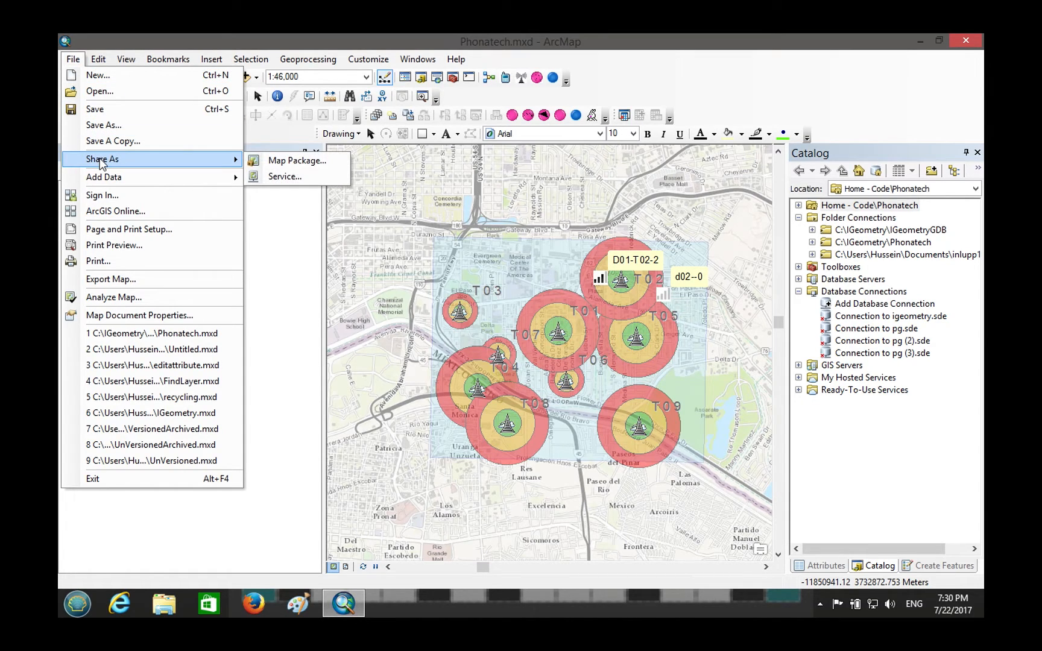
pyautogui.click(284, 176)
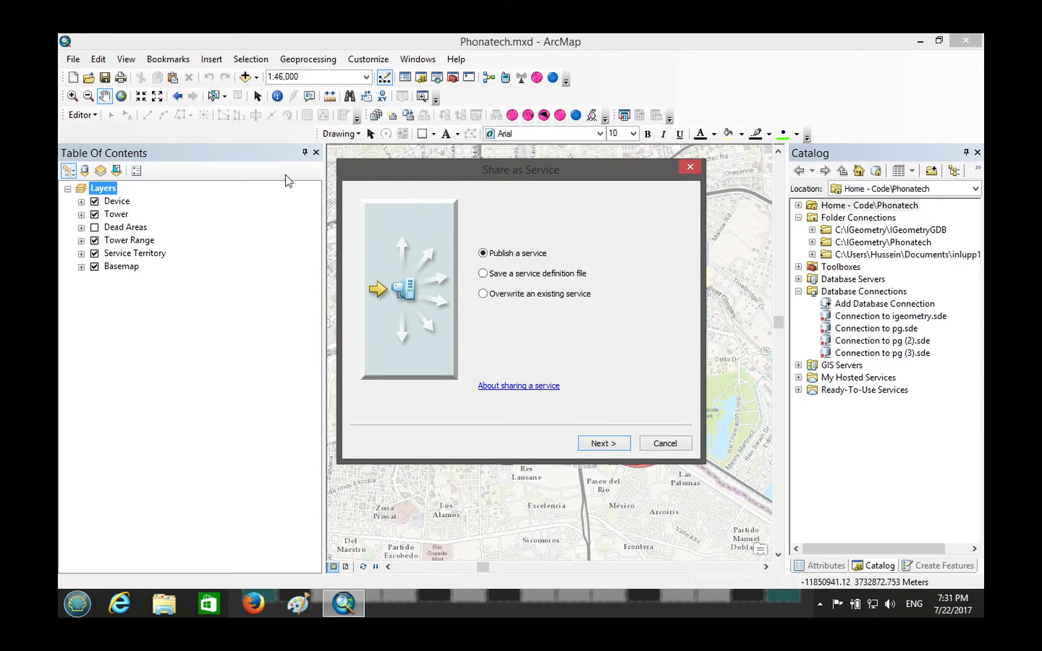
pyautogui.moveTo(454, 277)
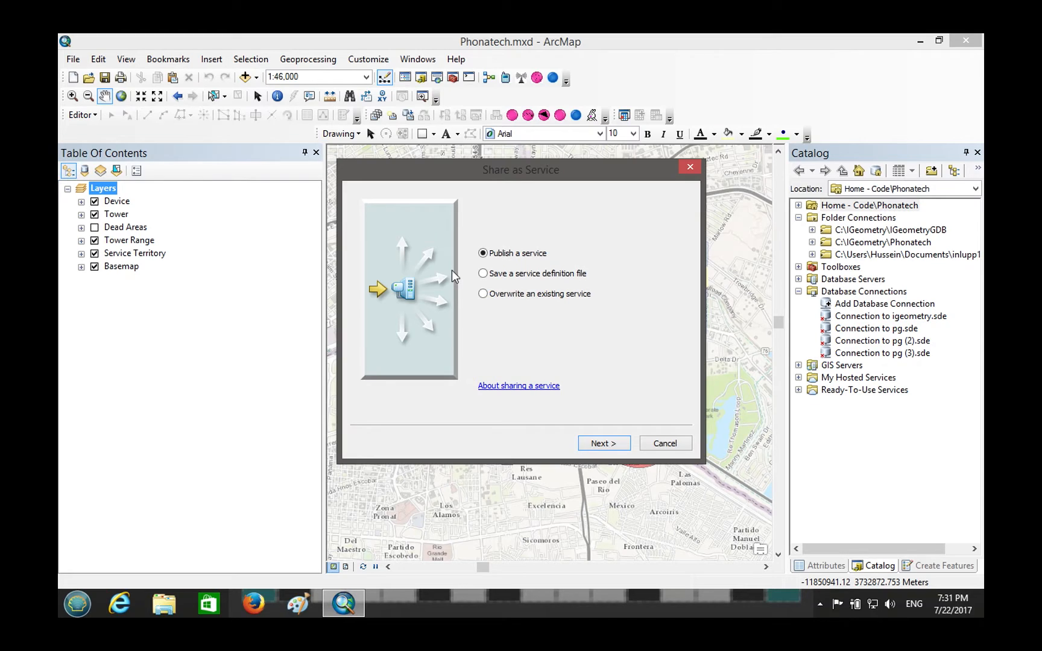
pyautogui.moveTo(527, 253)
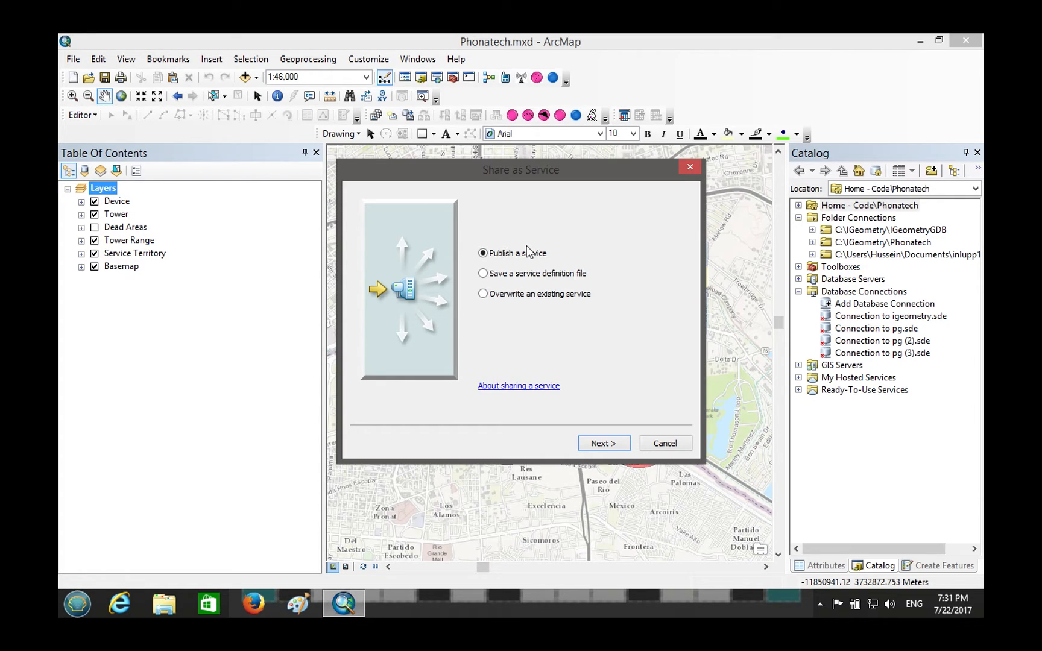
pyautogui.click(483, 274)
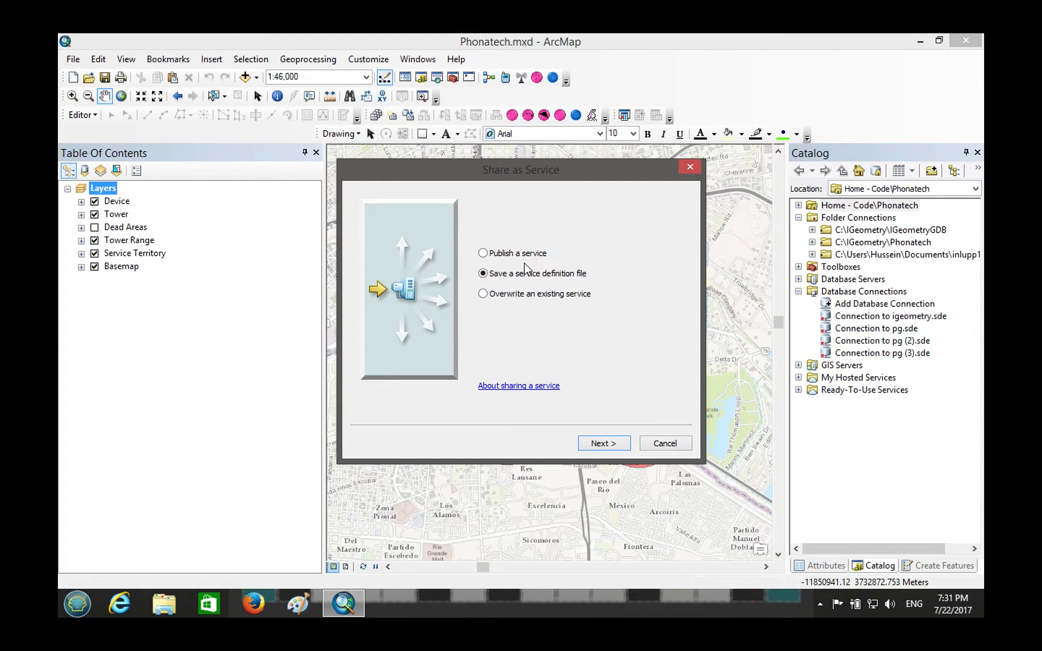
pyautogui.click(483, 253)
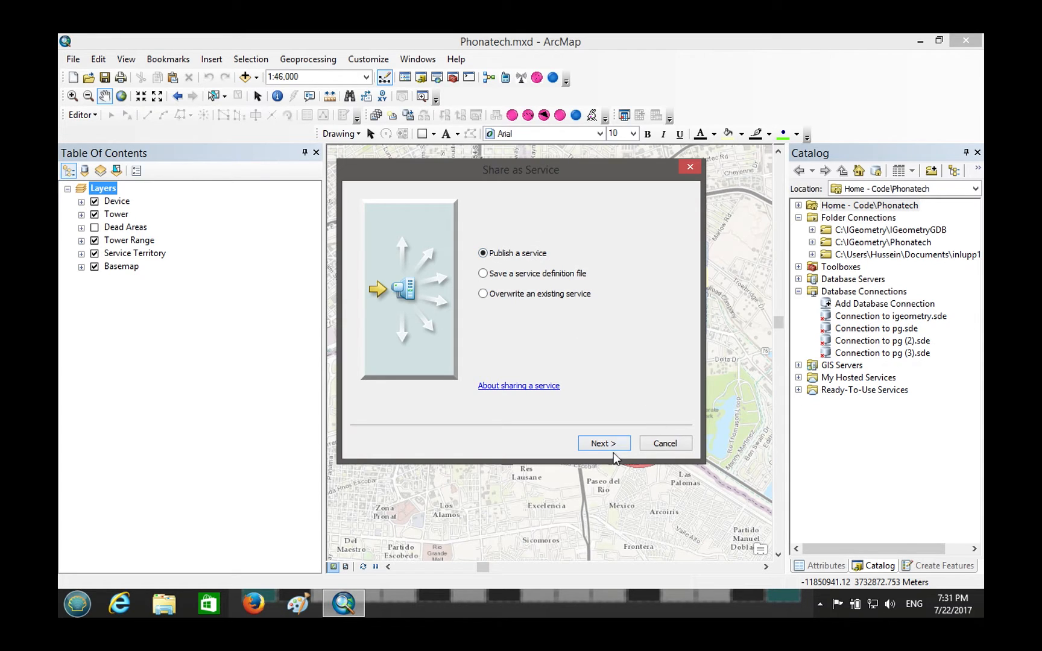
pyautogui.click(603, 444)
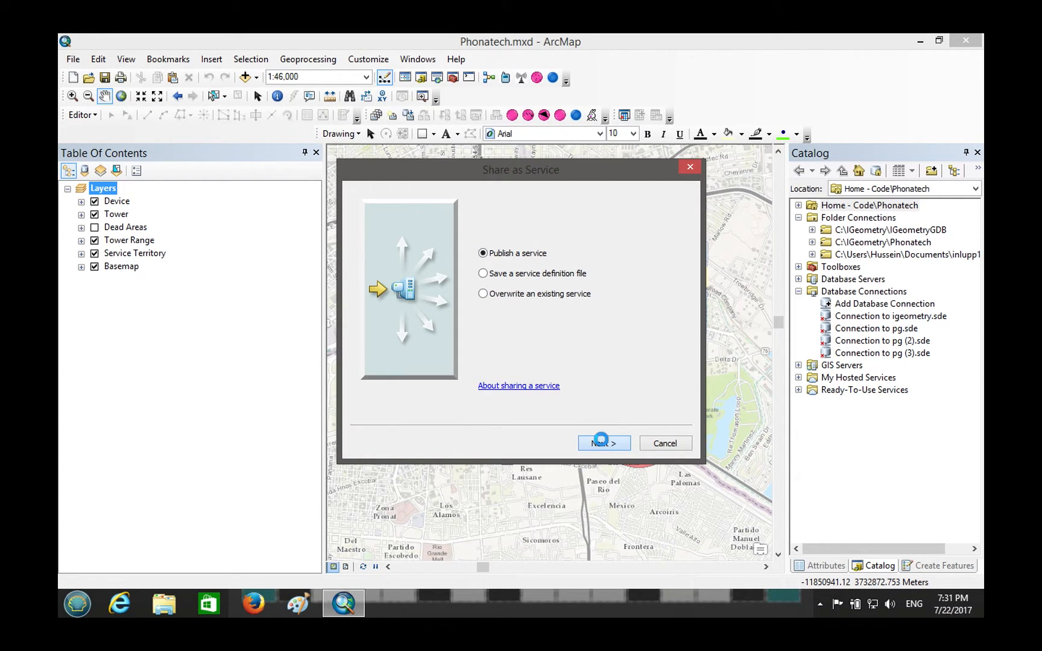
# Keep the publisher connection and name Phonatech, publish into the root folder to reach the Service Editor.
pyautogui.click(603, 444)
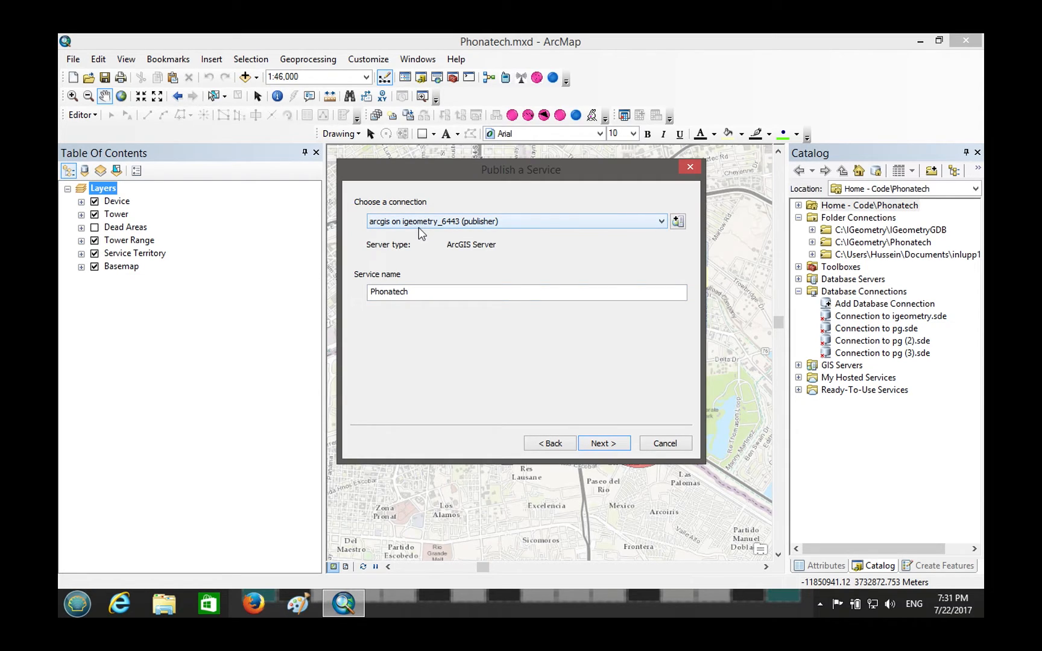
pyautogui.moveTo(452, 234)
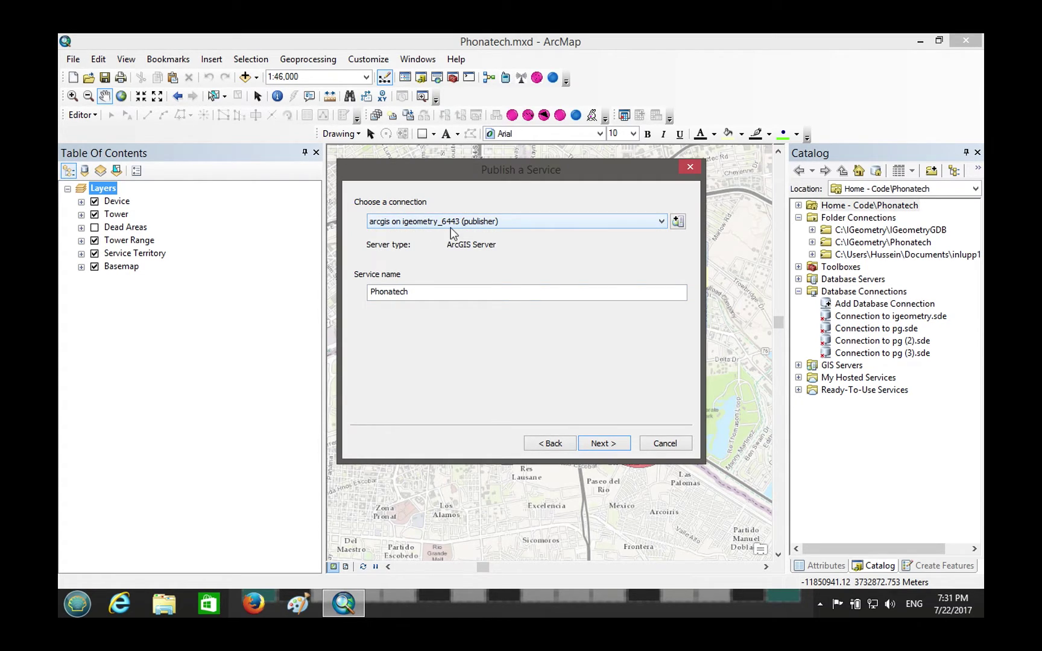
pyautogui.click(470, 291)
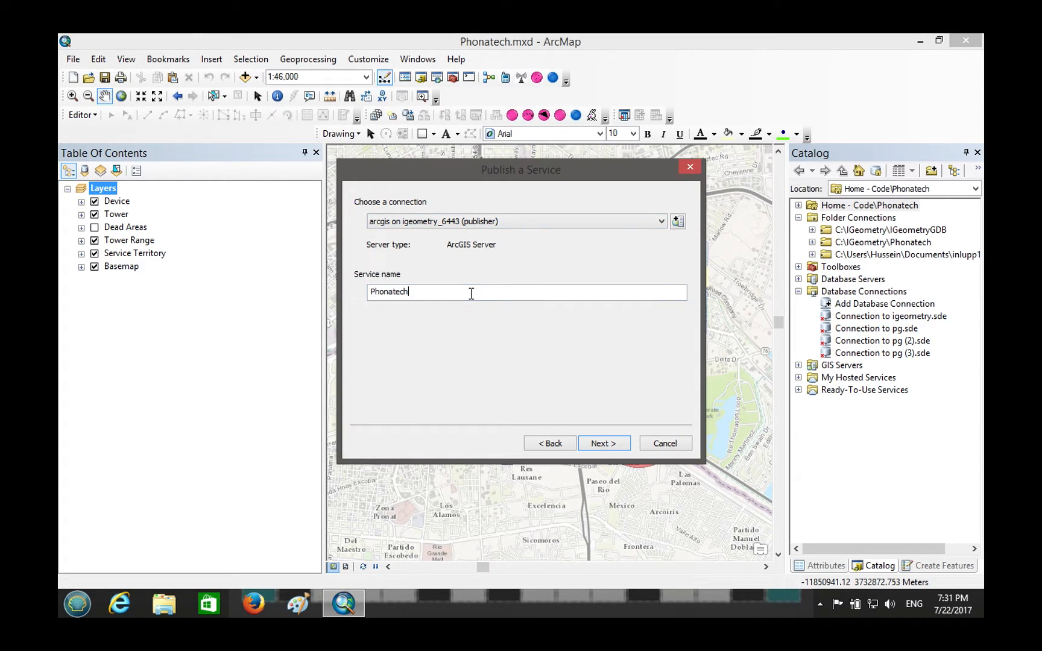
pyautogui.click(604, 444)
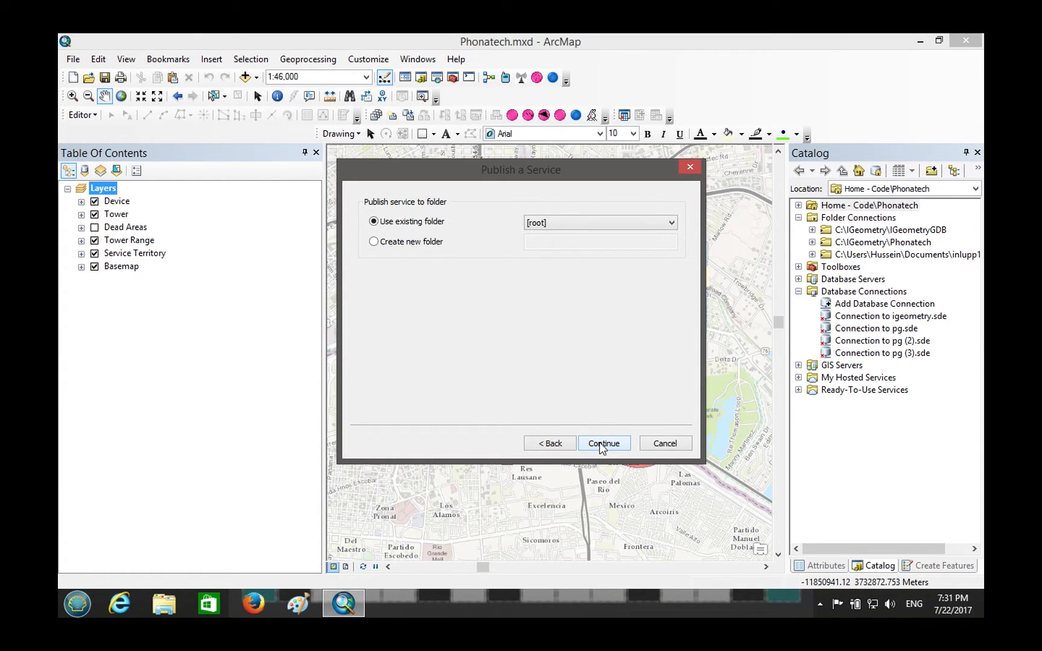
pyautogui.click(604, 444)
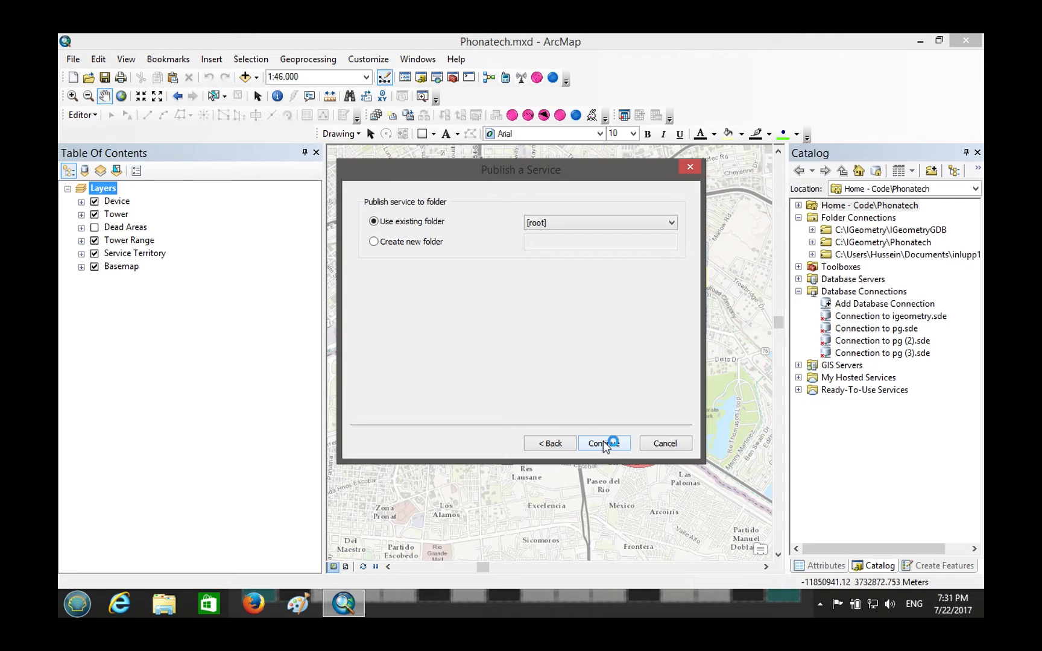
pyautogui.click(604, 443)
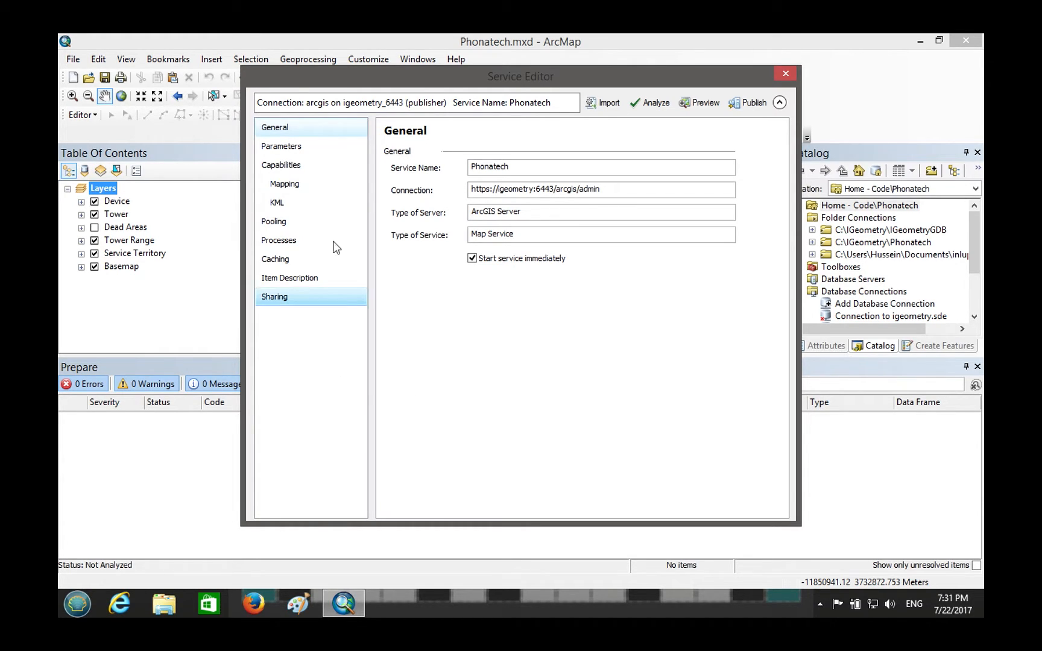
# Enable Feature Access in the service's Capabilities alongside Mapping and KML.
pyautogui.click(281, 165)
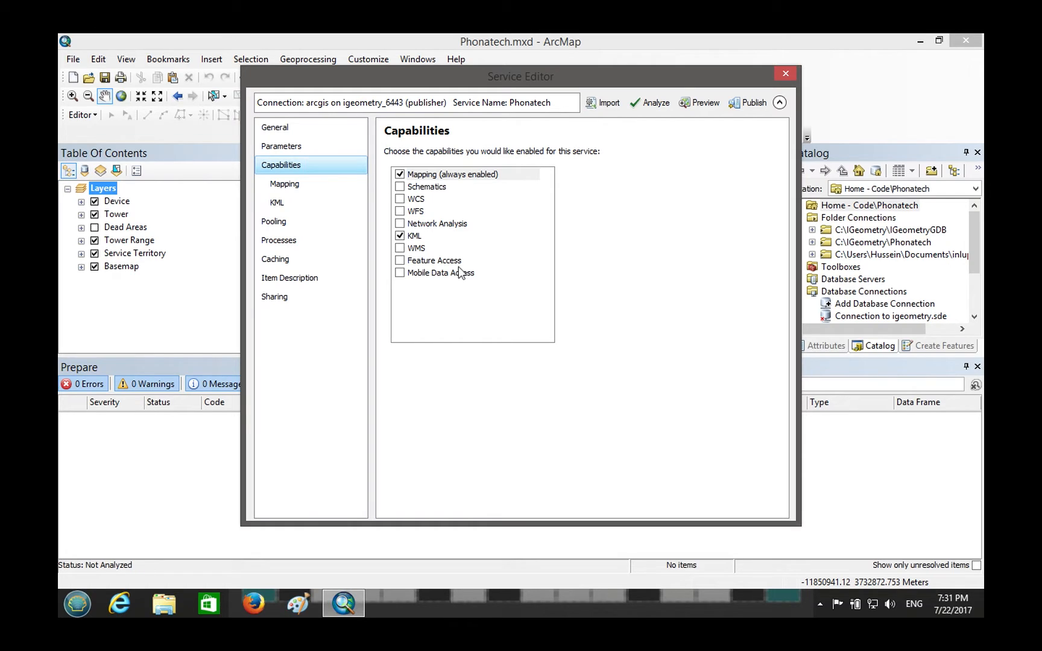
pyautogui.click(401, 261)
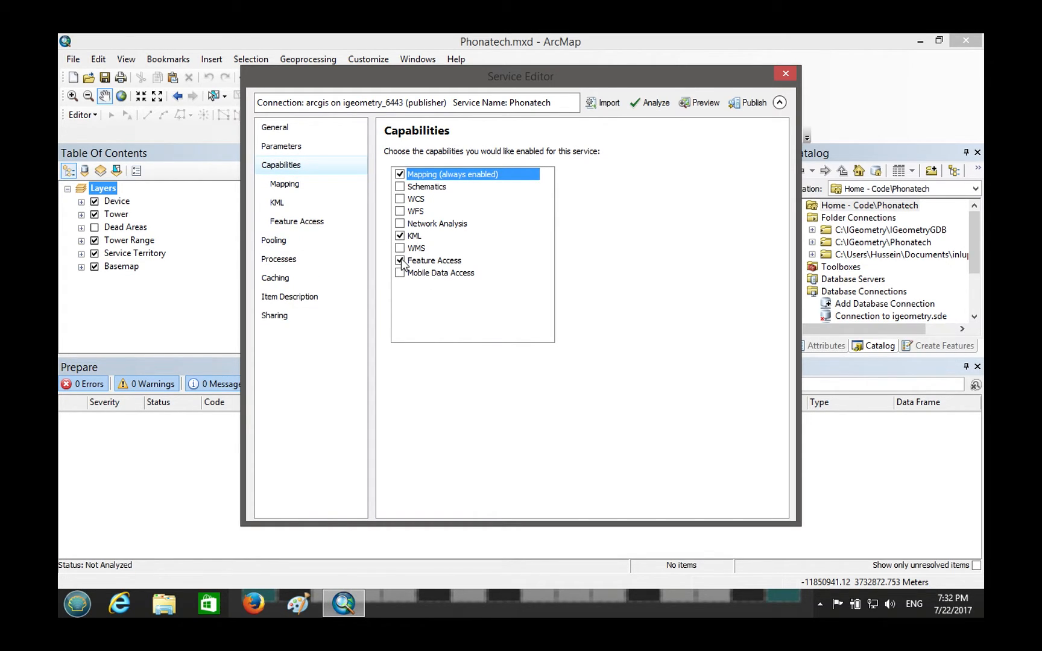
pyautogui.click(434, 261)
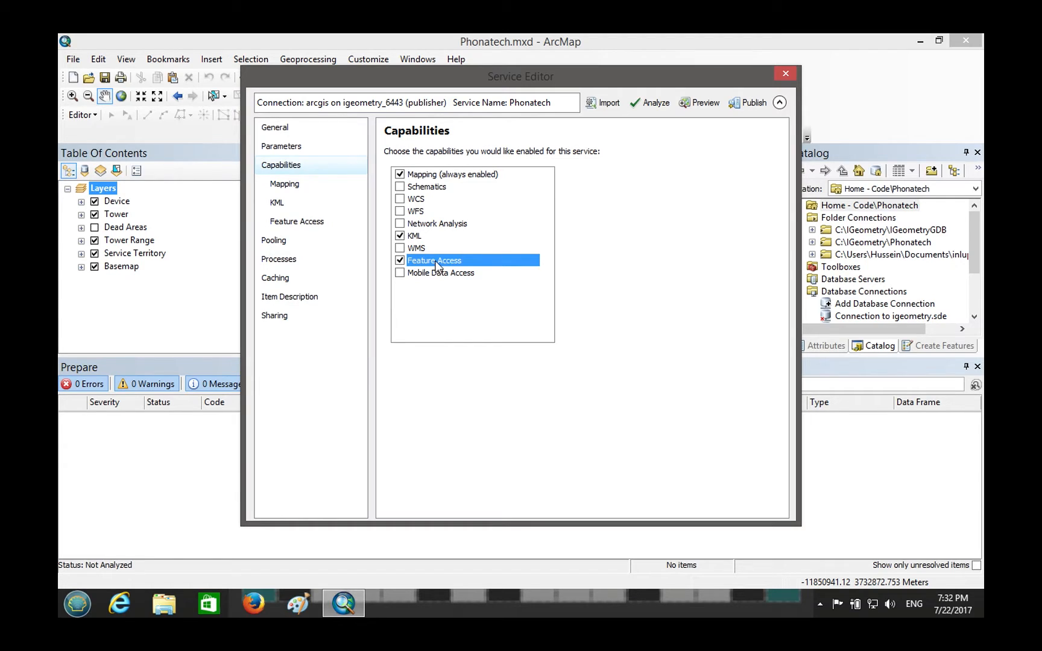
pyautogui.moveTo(626, 135)
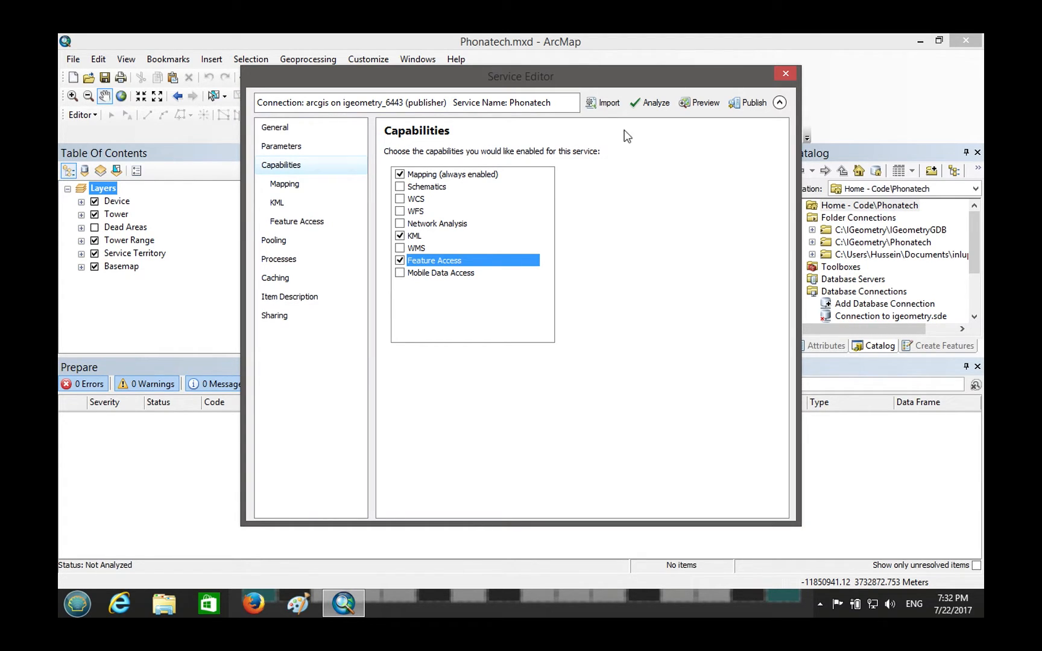
# Analyze the service, reporting 3 errors, and inspect the Basemap cannot be published error.
pyautogui.click(655, 102)
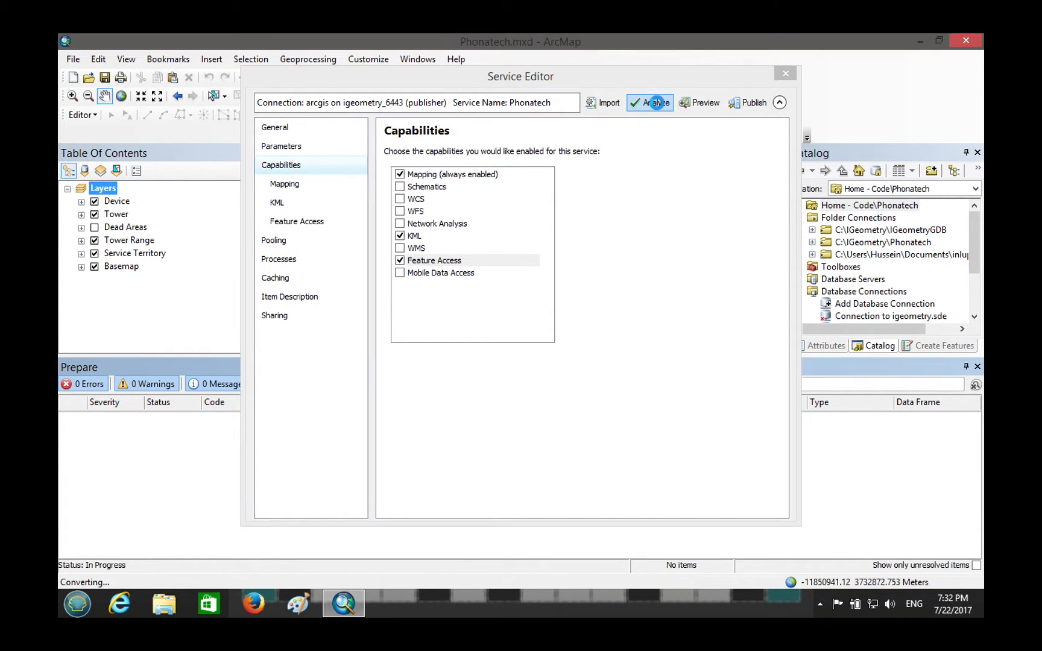
pyautogui.click(656, 103)
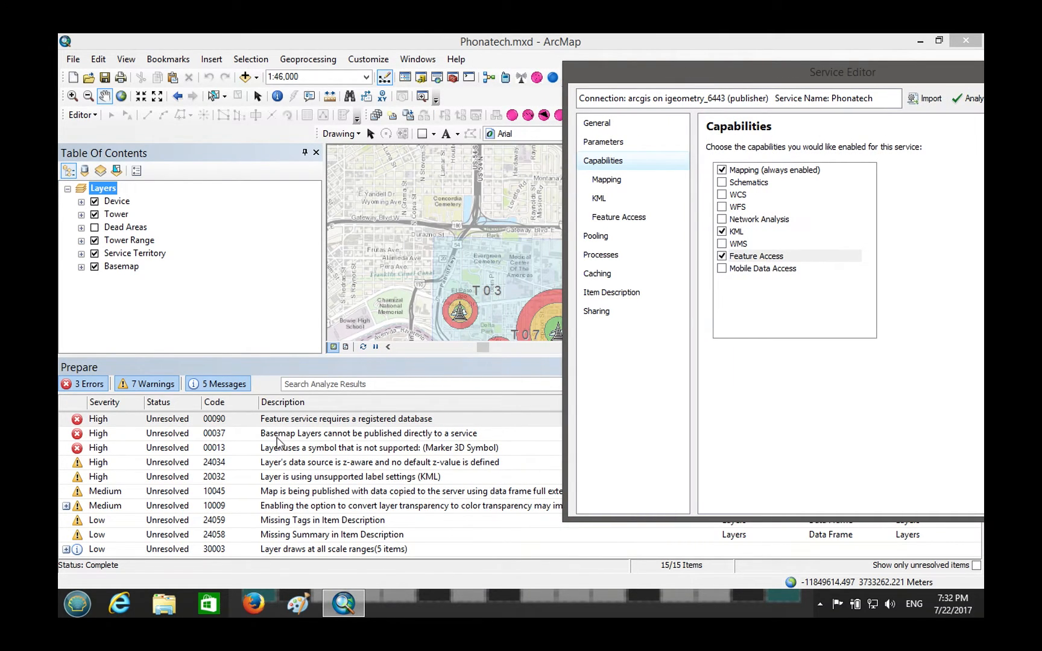
pyautogui.click(368, 433)
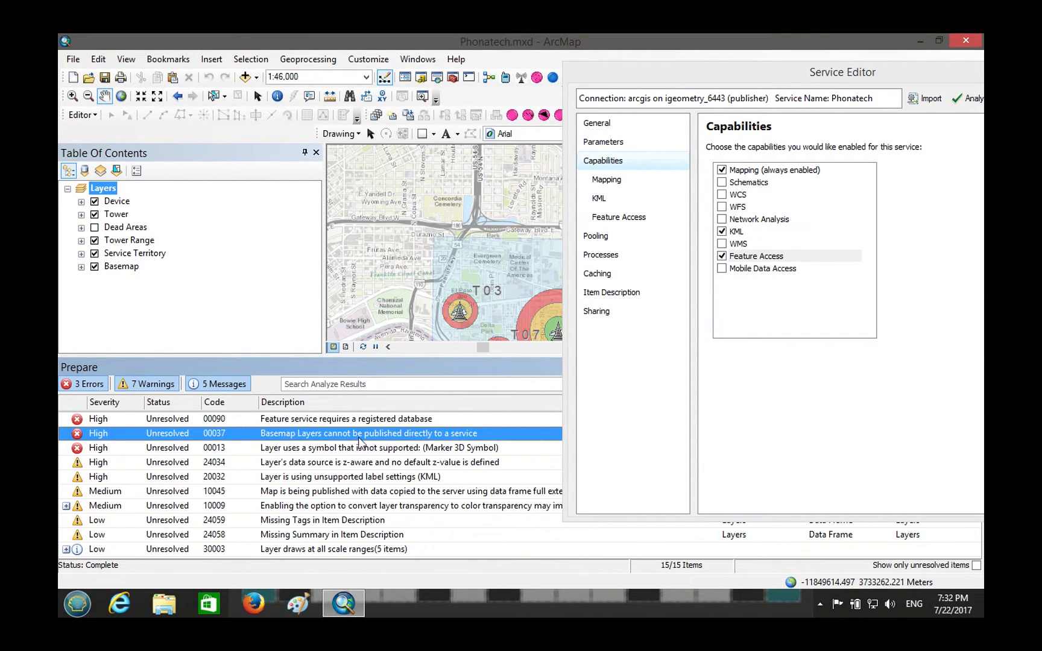
pyautogui.moveTo(461, 443)
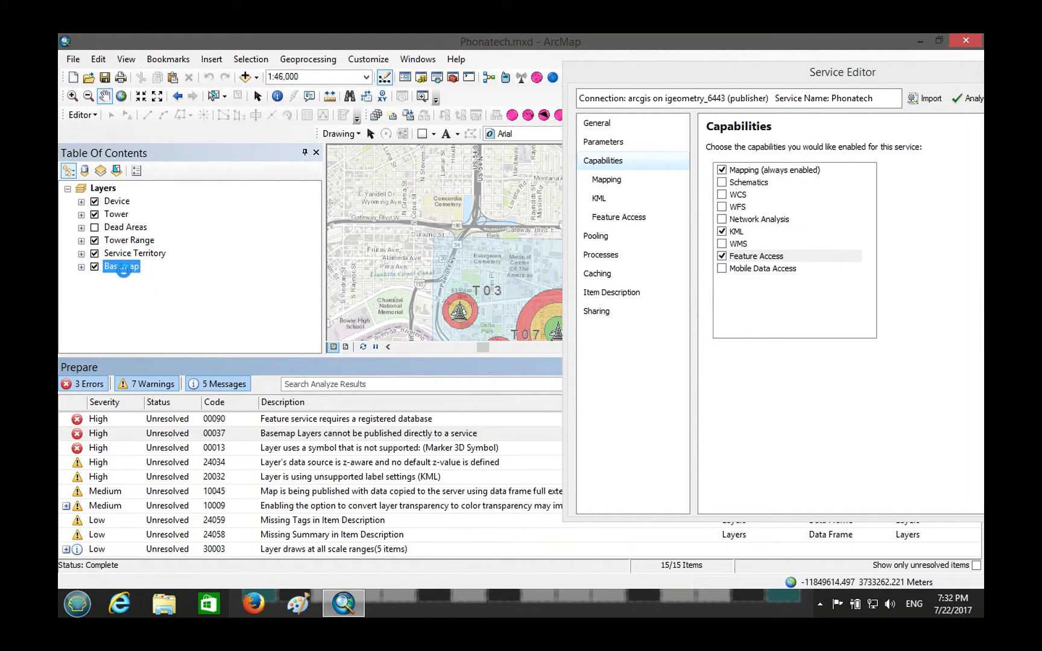
# Remove the Basemap layer via its Table Of Contents context menu.
pyautogui.rightClick(122, 267)
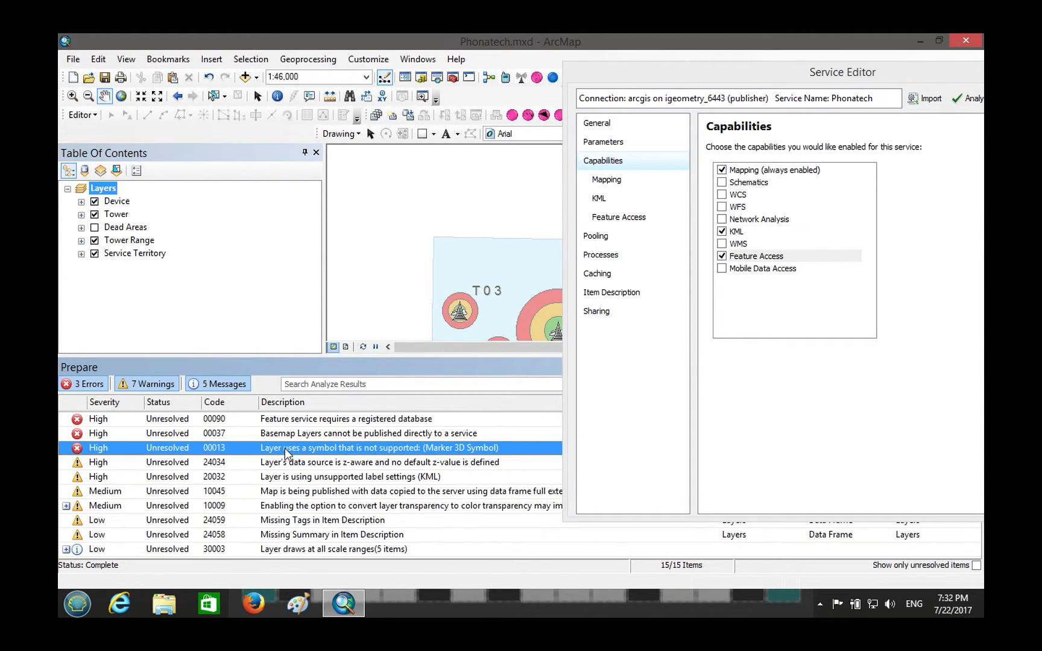
pyautogui.moveTo(317, 452)
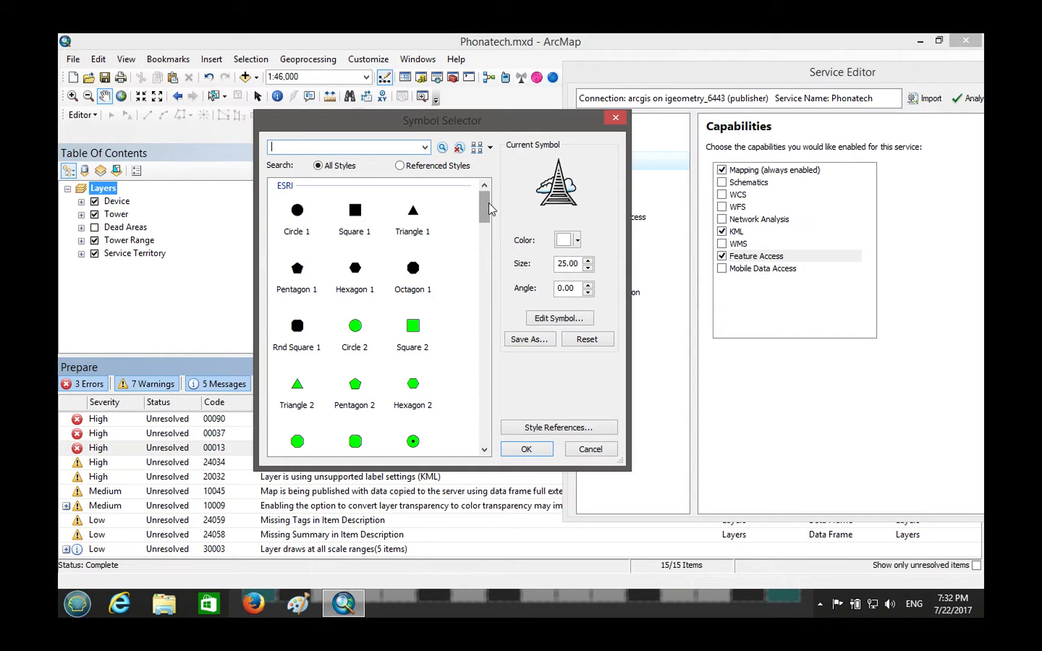
pyautogui.moveTo(506, 241)
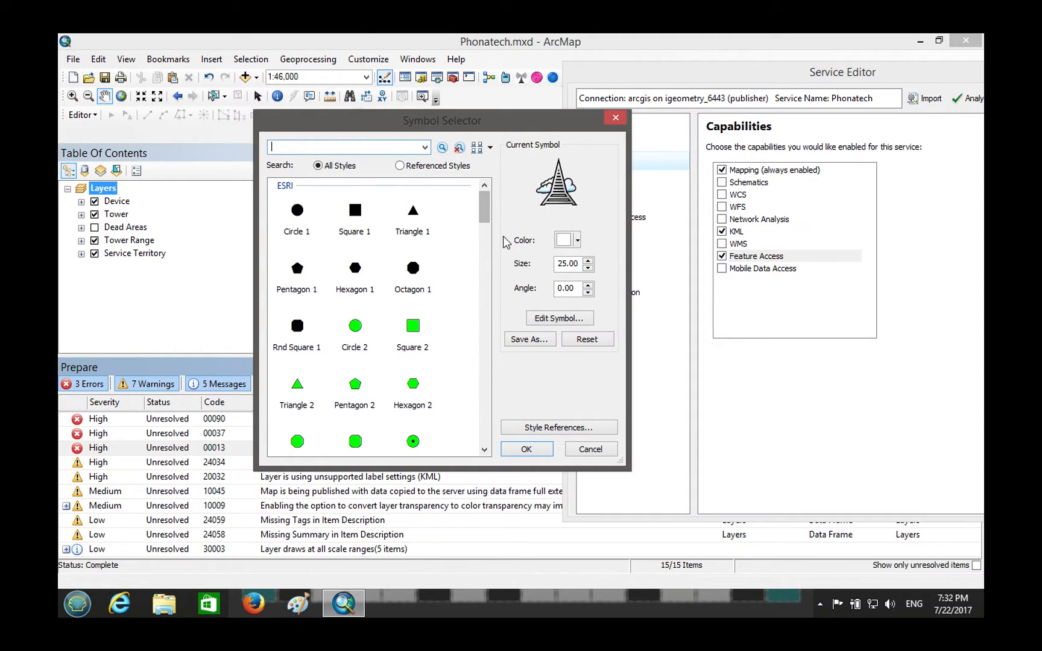
pyautogui.moveTo(412, 211)
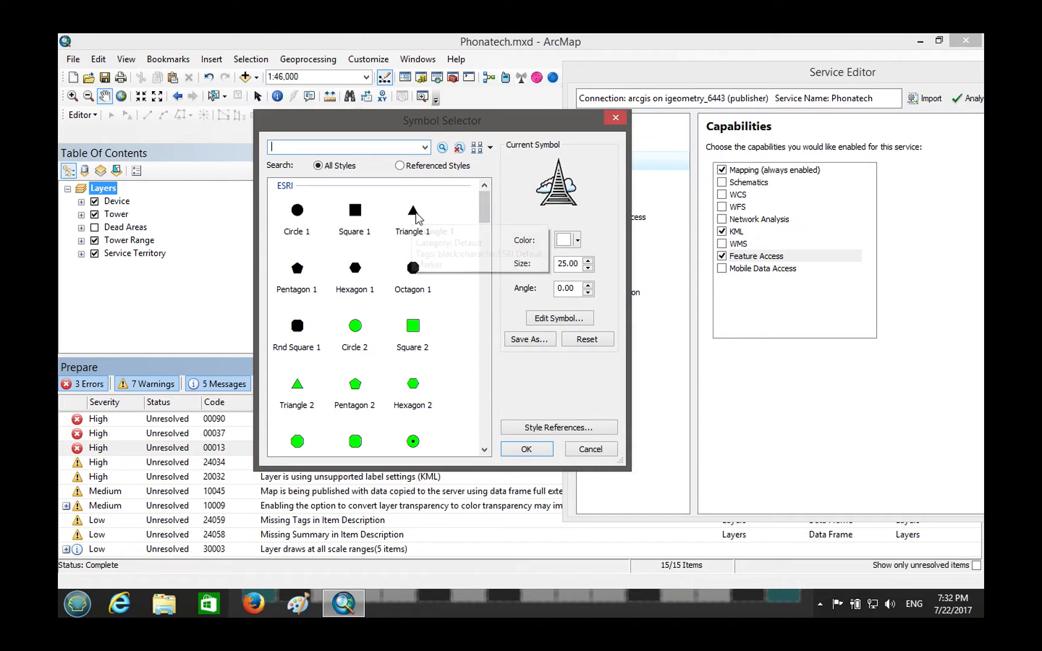
# Give the tower layer the Triangle 1 symbol with a larger size and apply it.
pyautogui.click(412, 215)
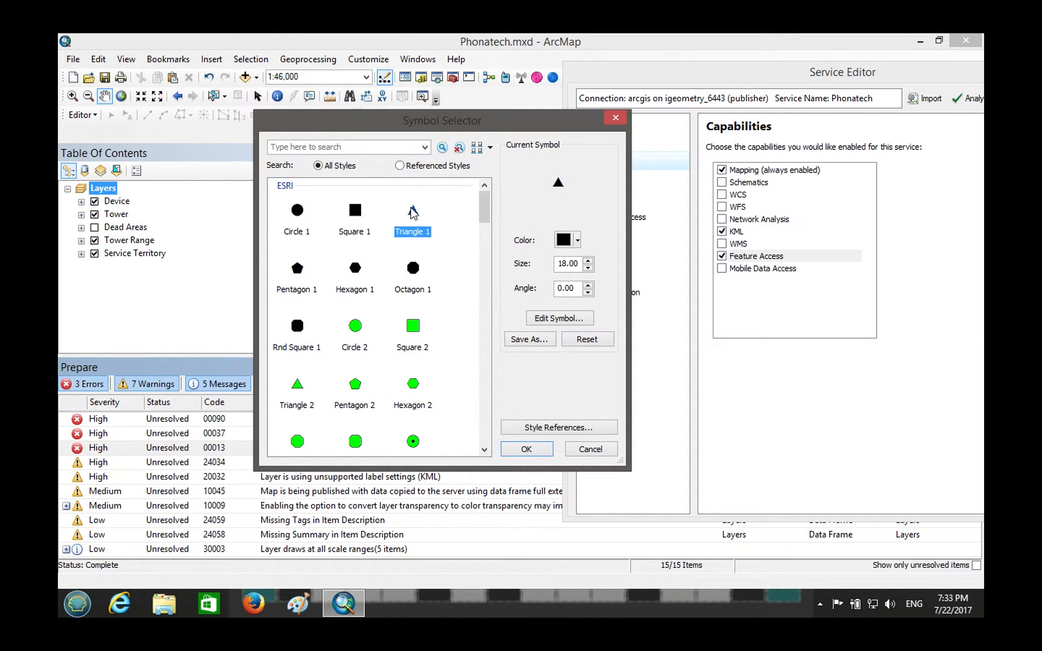
pyautogui.click(567, 240)
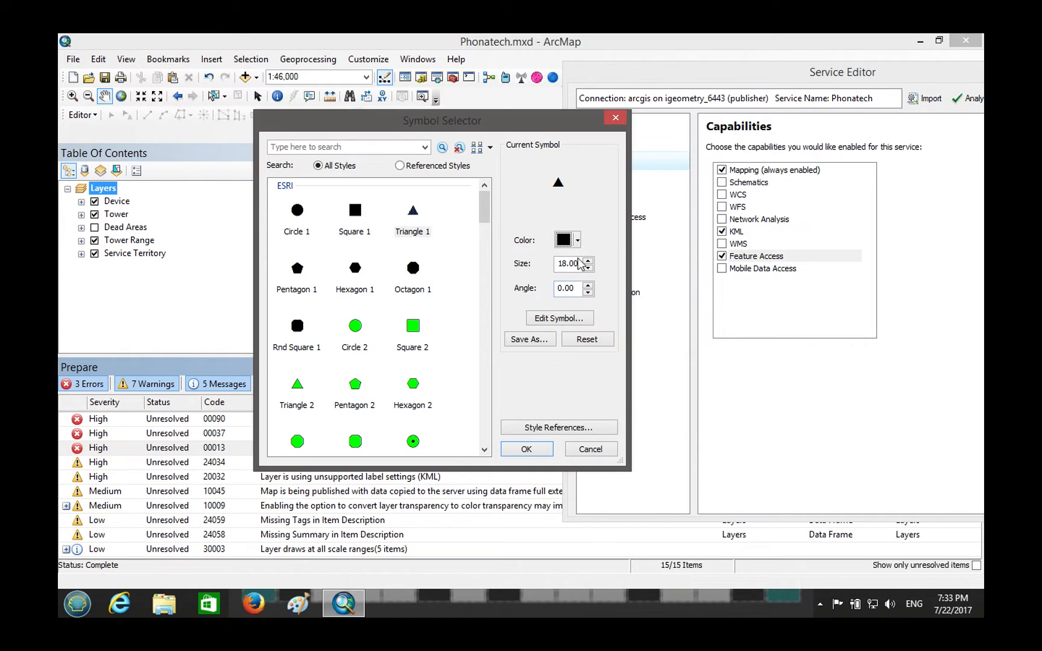
pyautogui.click(587, 260)
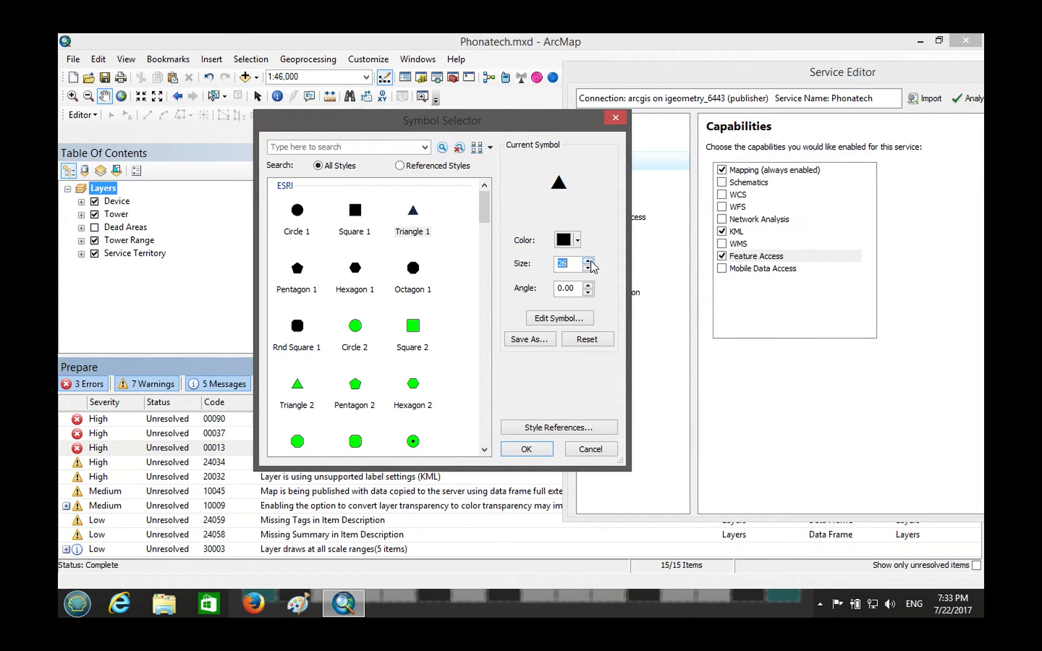
pyautogui.click(589, 260)
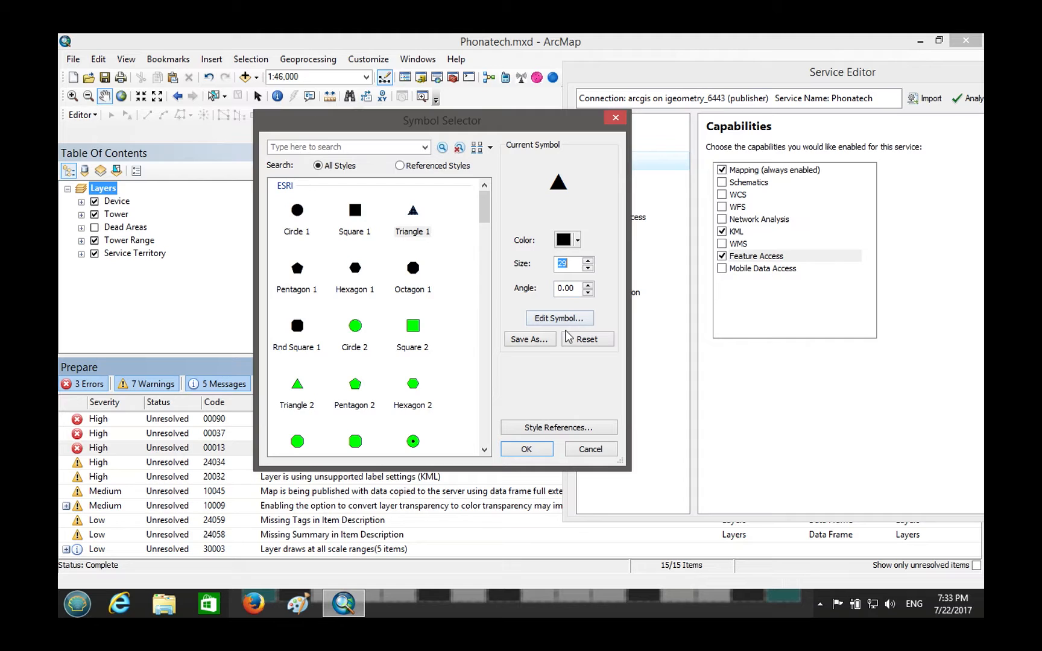
pyautogui.click(527, 449)
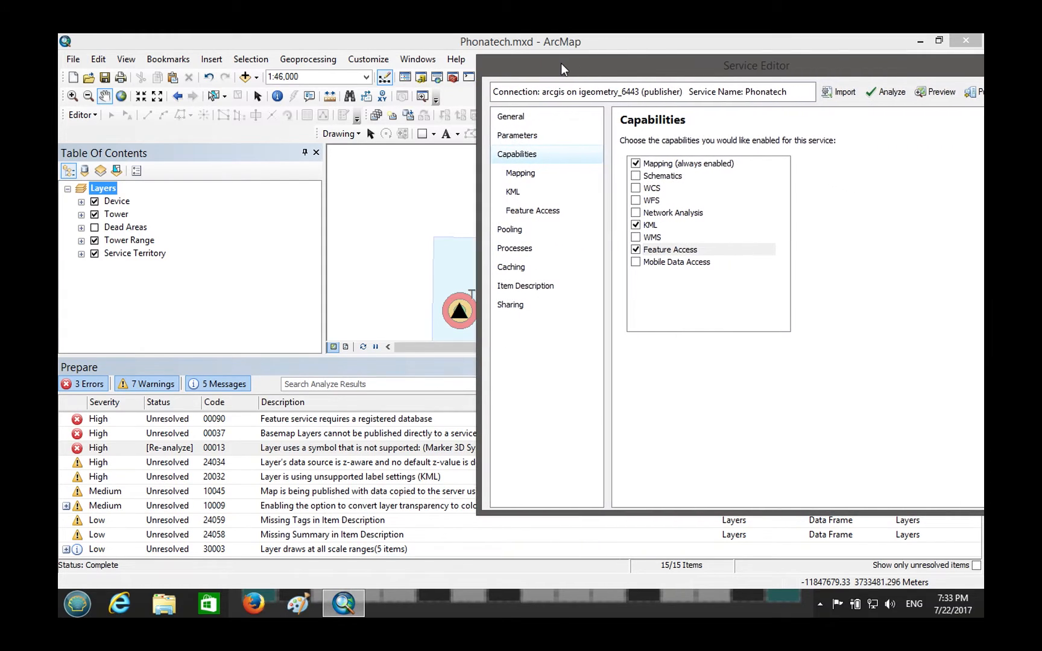
pyautogui.moveTo(798, 57)
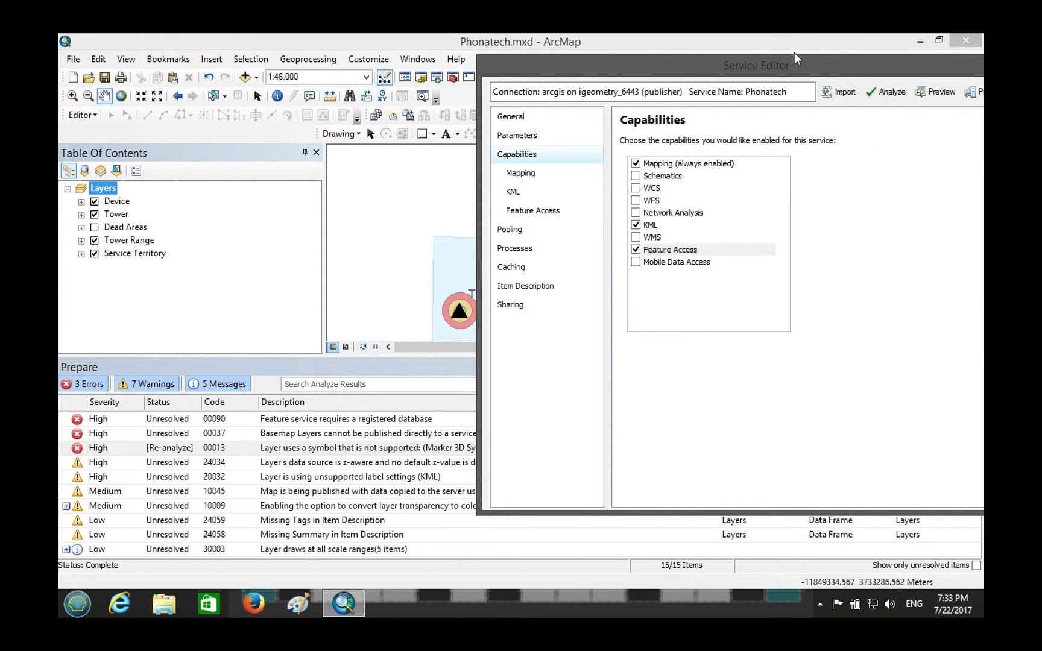
# Re-analyze the service, leaving only the registered-database error with 7 warnings.
pyautogui.click(791, 91)
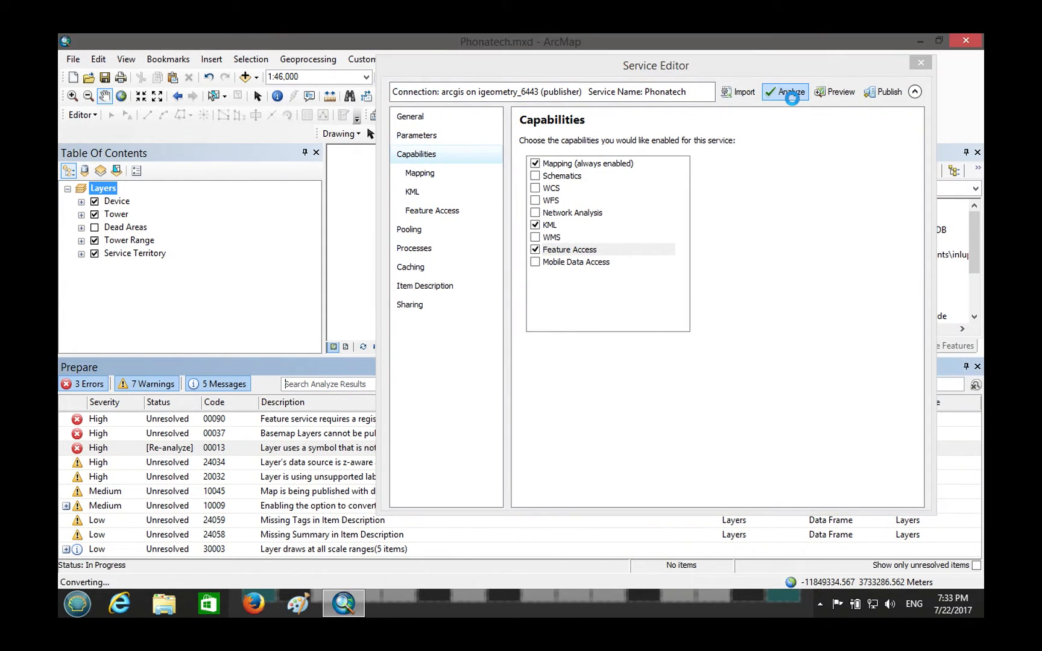
pyautogui.click(791, 92)
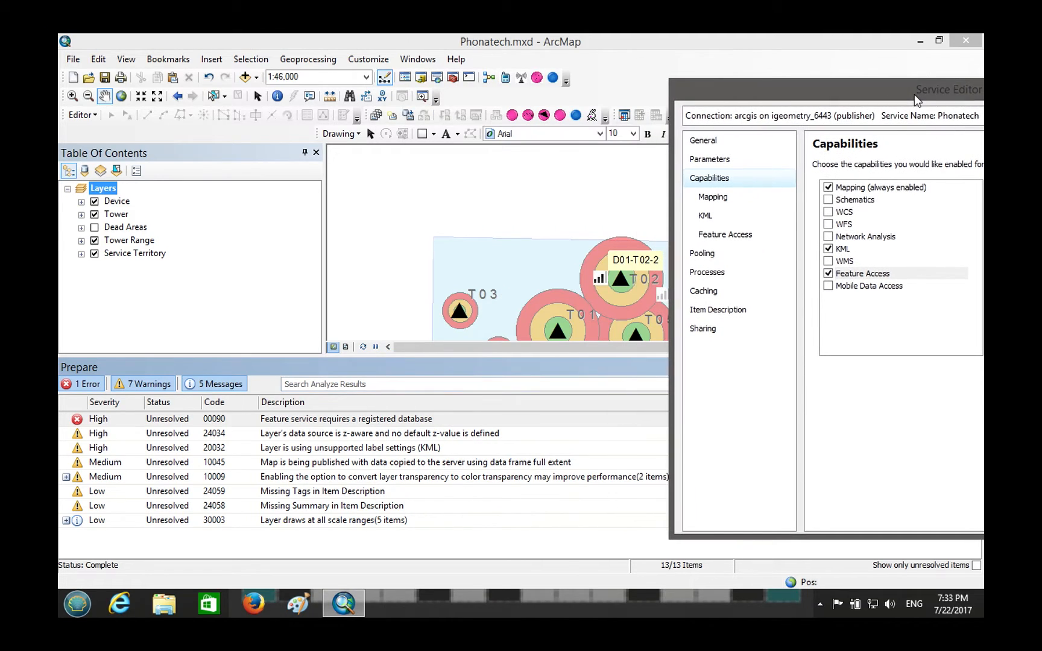
pyautogui.click(346, 419)
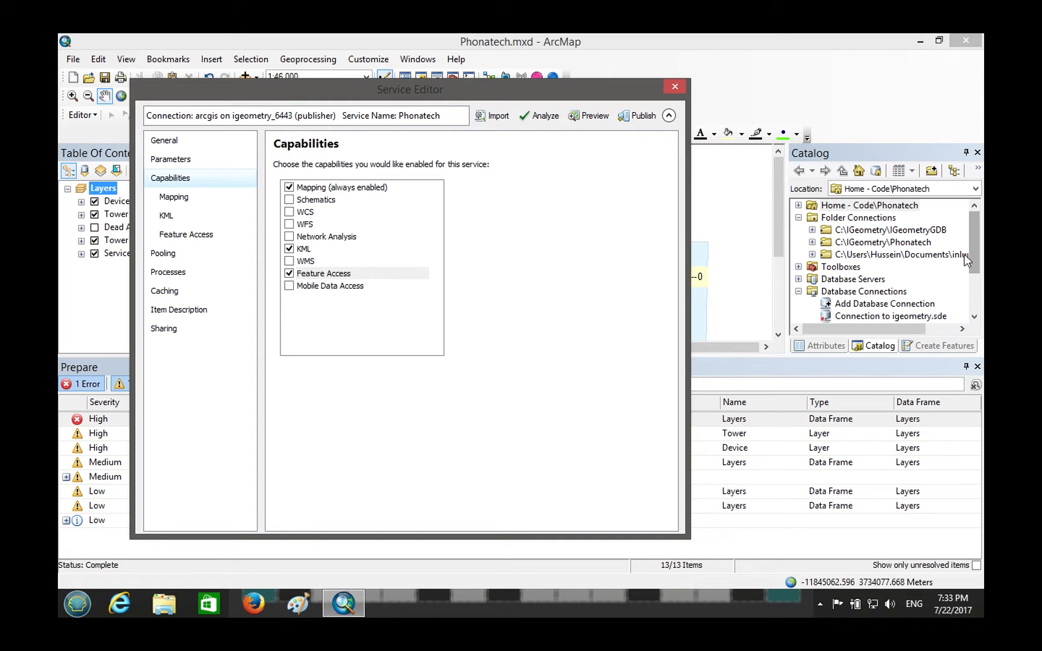
# Select the igeometry connection in Catalog and move the Service Editor window aside.
pyautogui.click(889, 241)
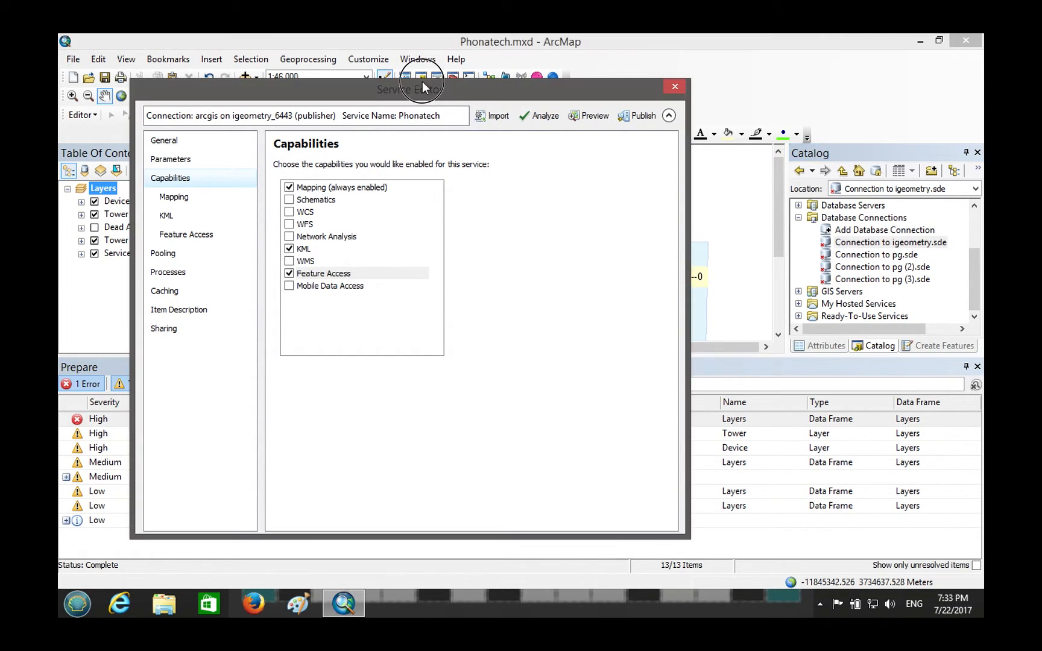
pyautogui.moveTo(407, 89); pyautogui.dragTo(626, 89)
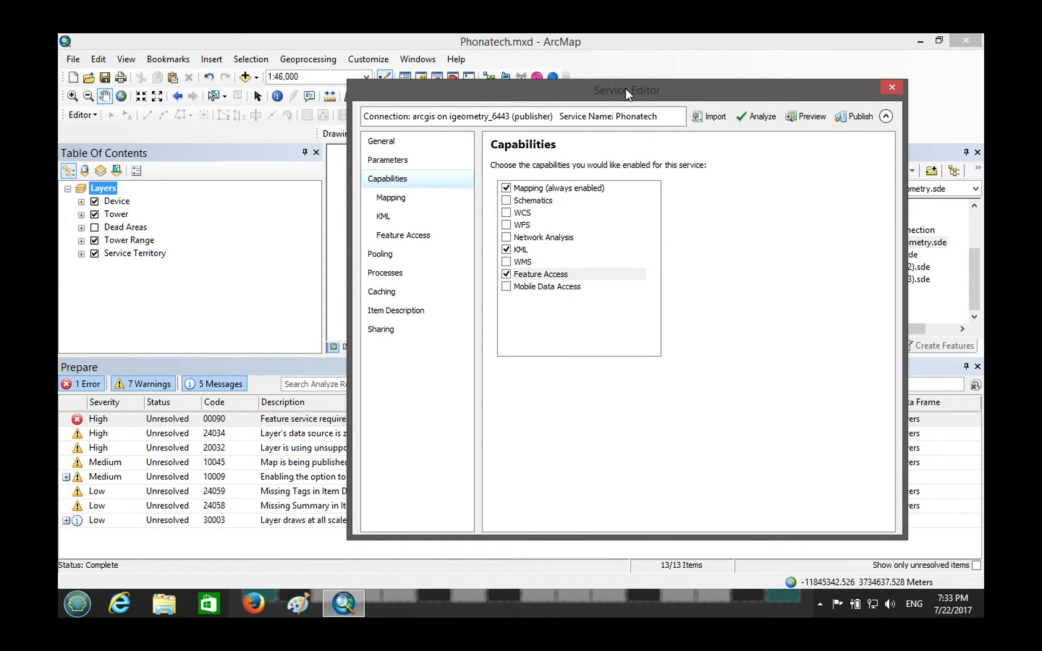
pyautogui.moveTo(626, 89); pyautogui.dragTo(706, 48)
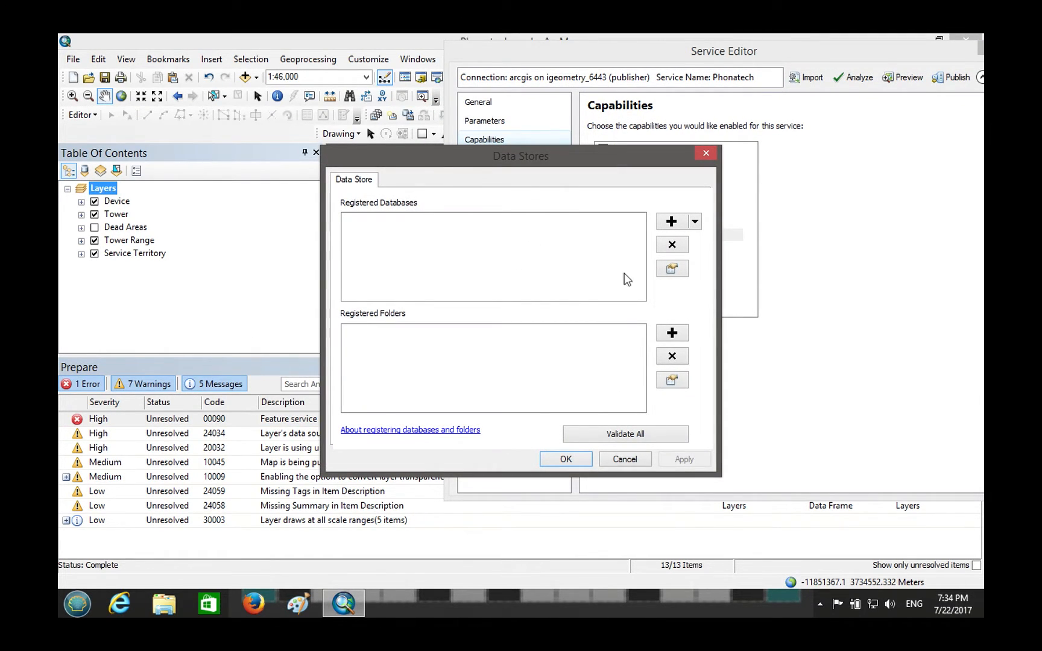
# Start a Register Database entry in Data Stores named Phonatech.
pyautogui.click(694, 222)
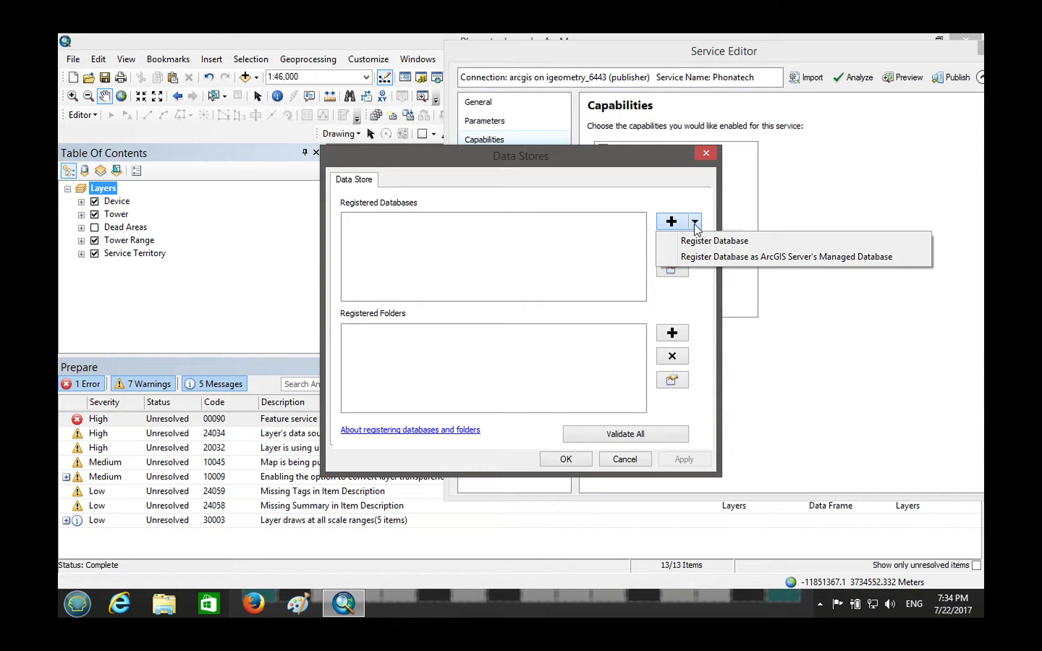
pyautogui.click(714, 241)
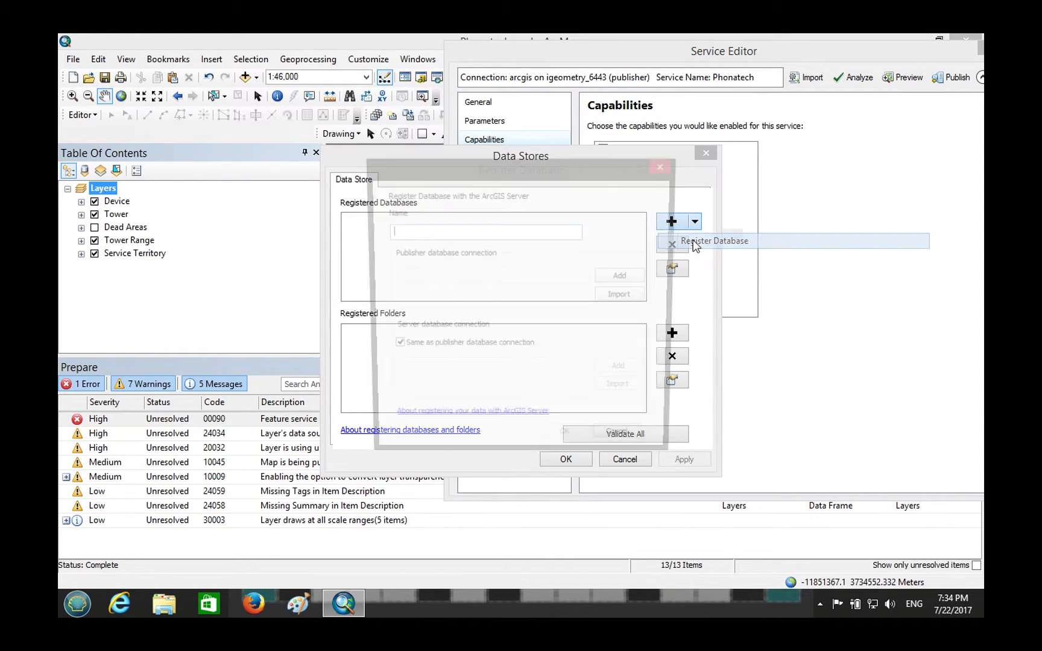
pyautogui.click(714, 241)
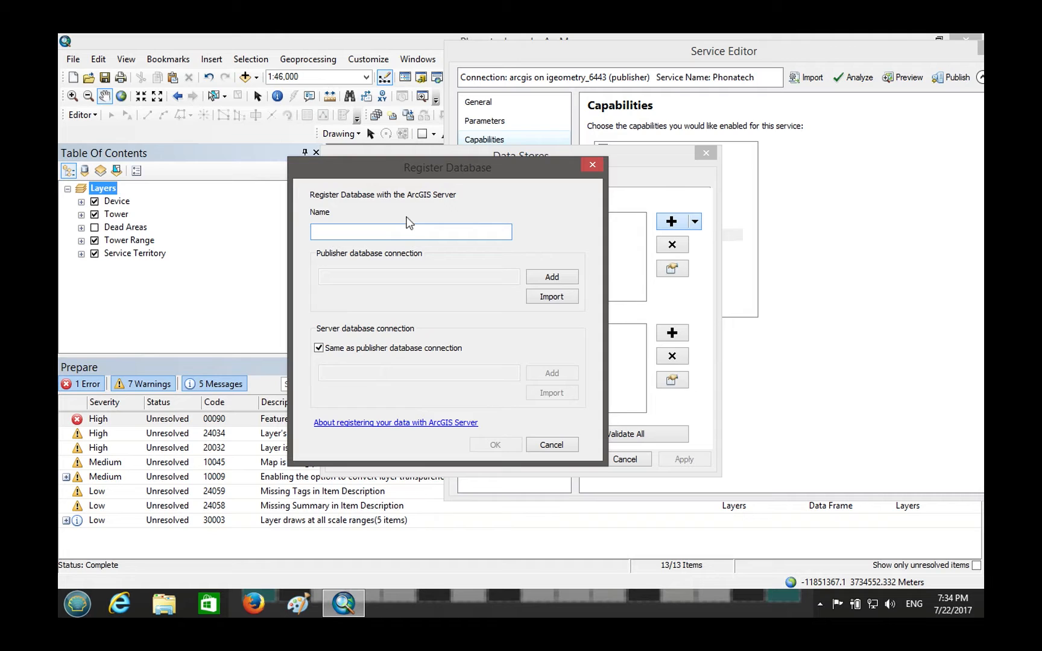
pyautogui.write('Phonatech')
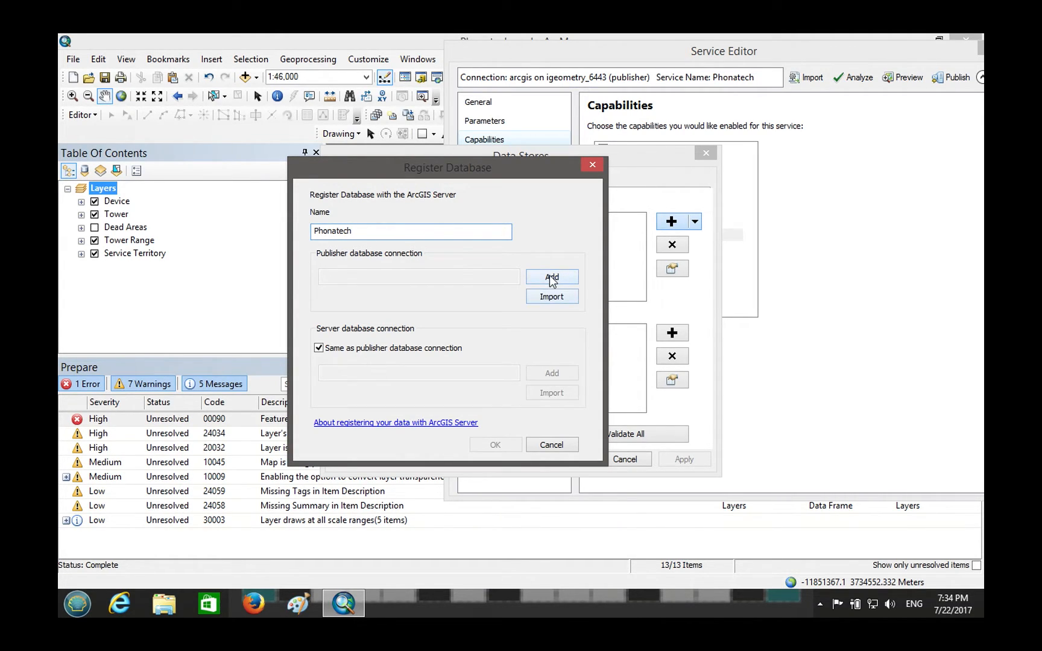
pyautogui.click(553, 277)
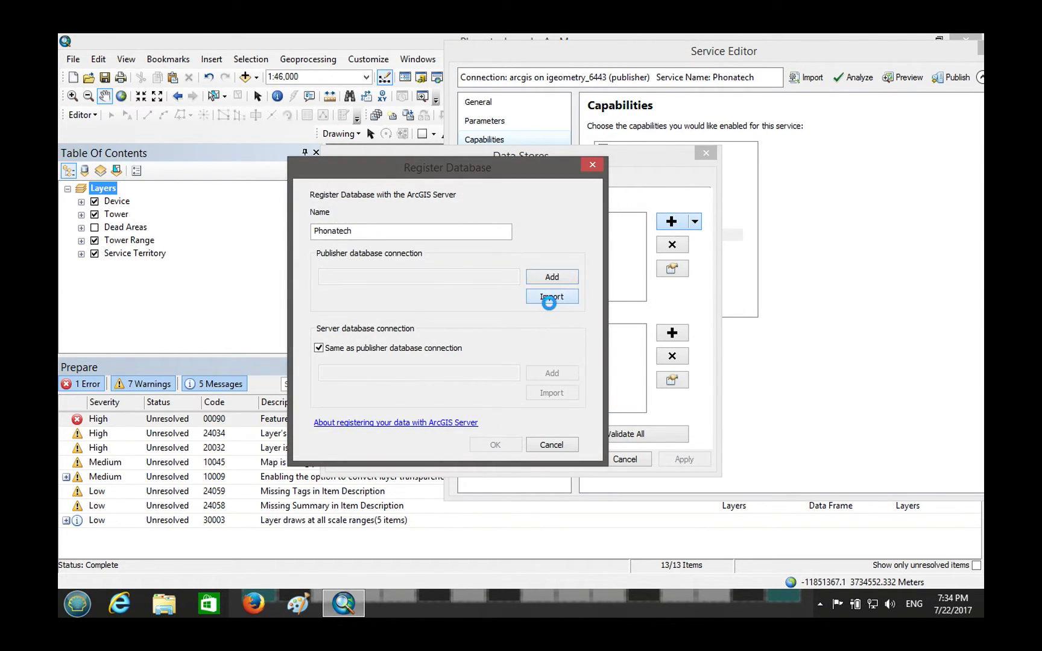
# Import the saved igeometry .sde connection, confirm the Phonatech registration and close Data Stores.
pyautogui.click(552, 296)
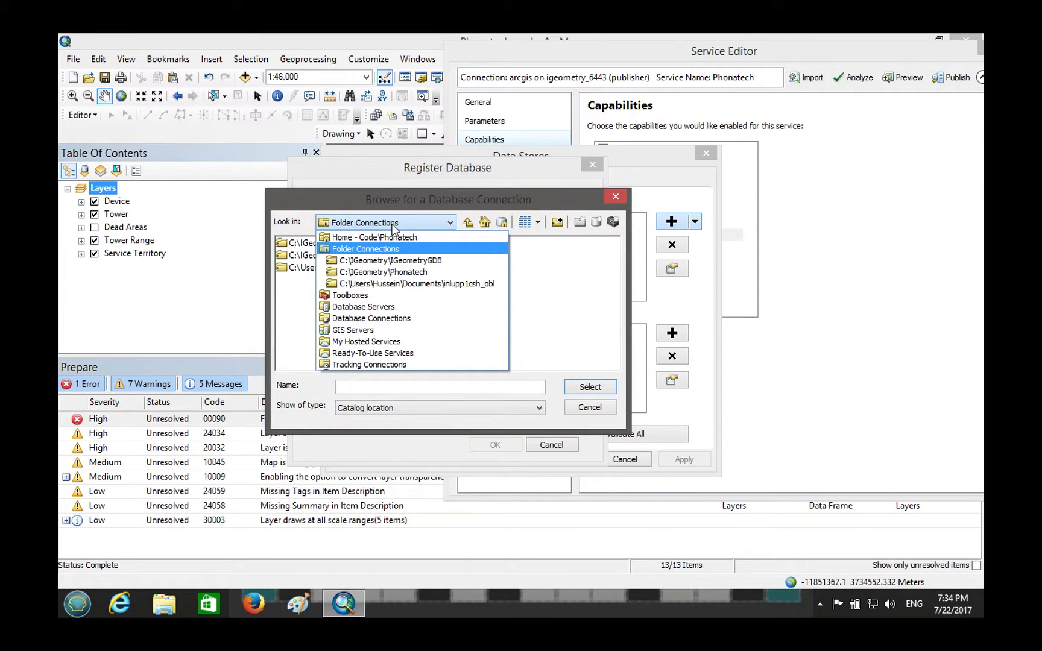
pyautogui.click(371, 318)
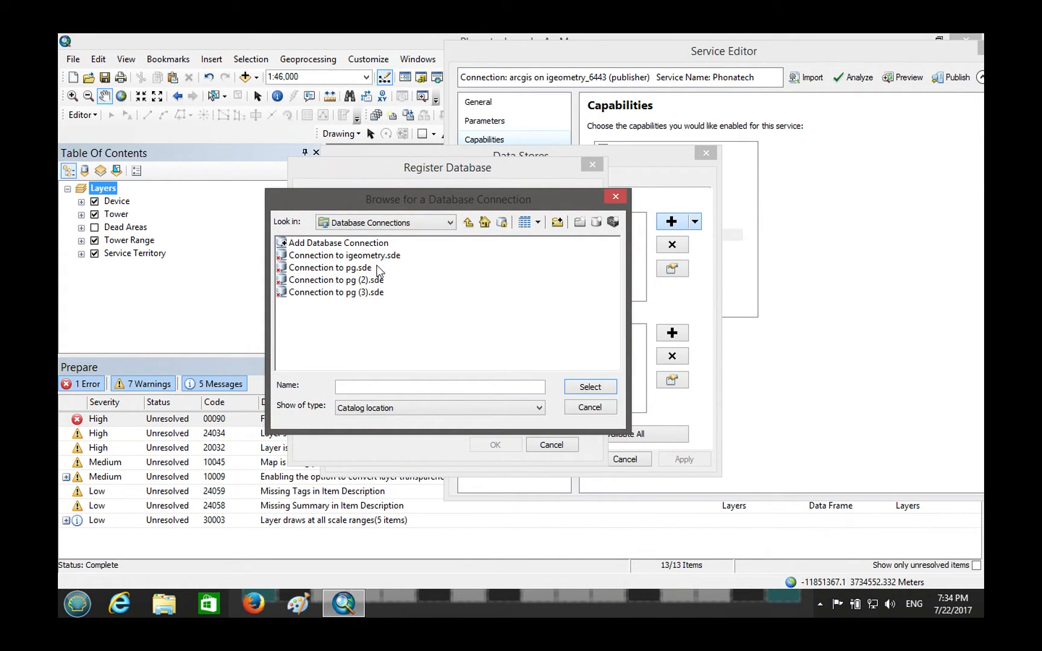
pyautogui.click(589, 386)
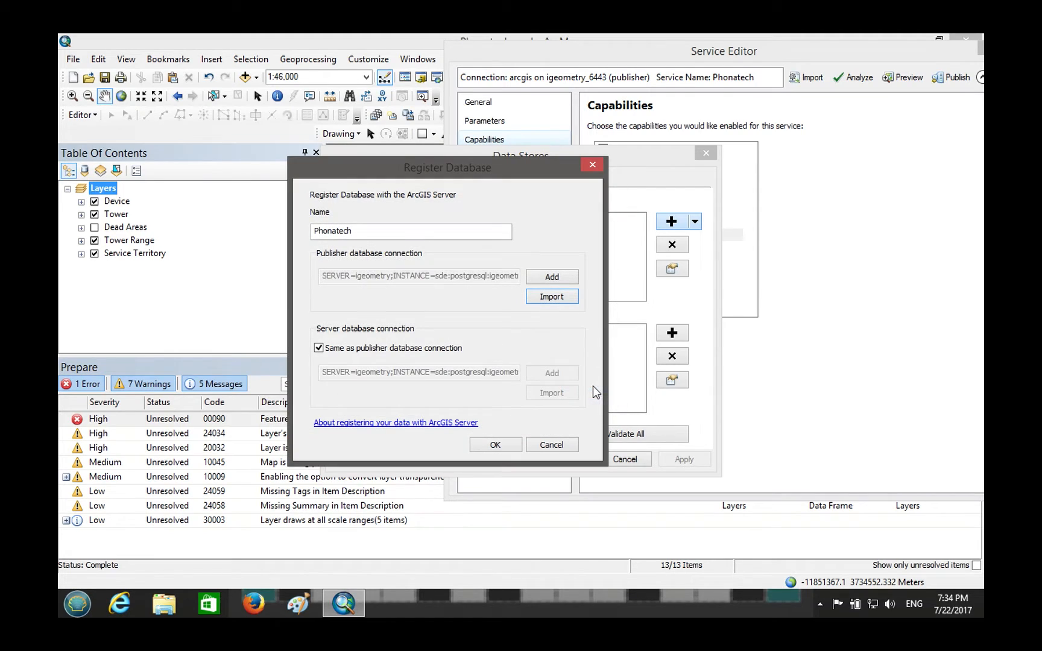
pyautogui.click(494, 445)
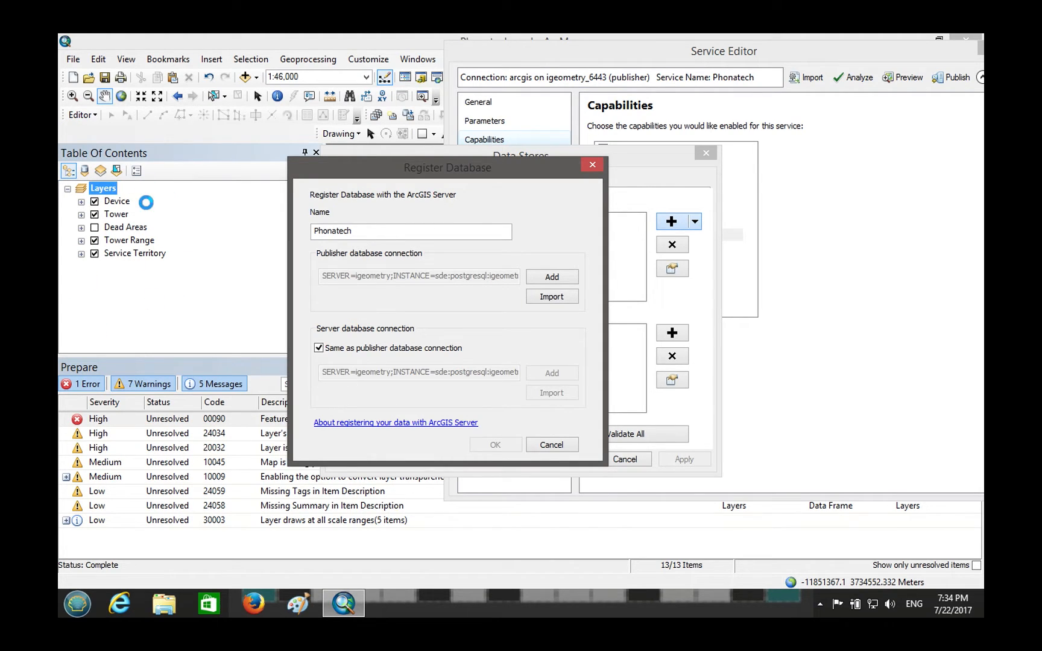
pyautogui.click(495, 445)
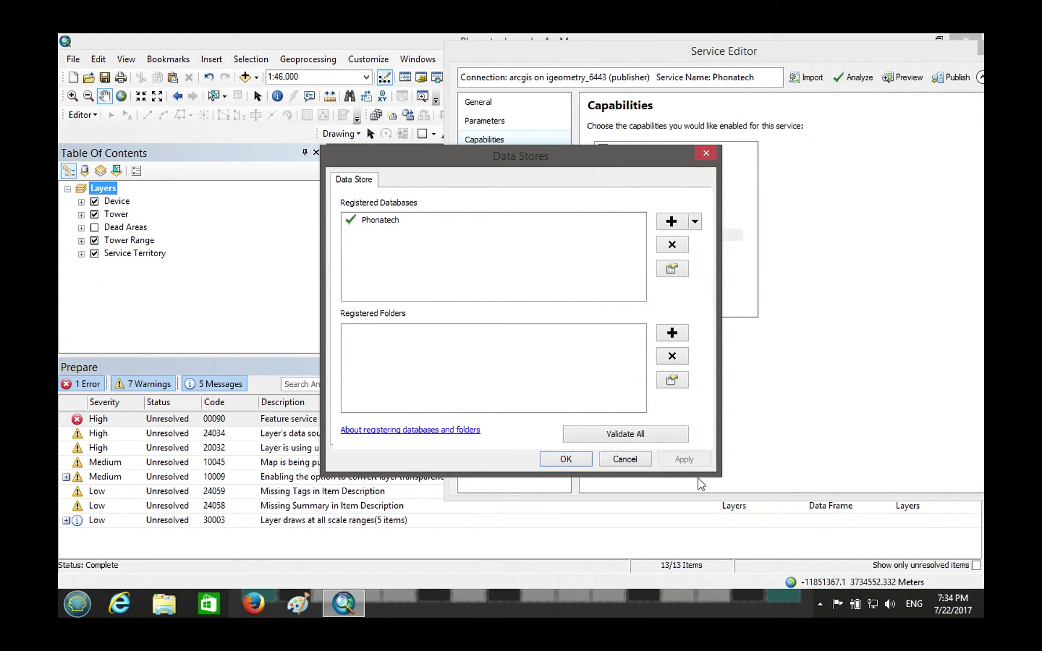
pyautogui.click(565, 458)
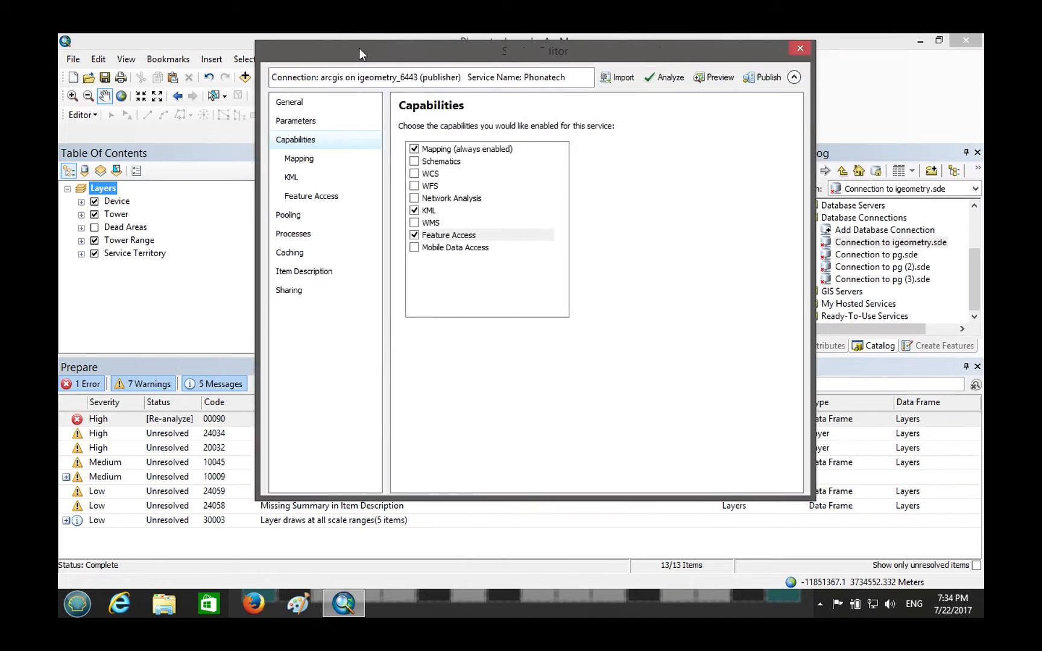
# Confirm the igeometry connection's PostgreSQL properties to the phonatech database with saved credentials.
pyautogui.rightClick(891, 241)
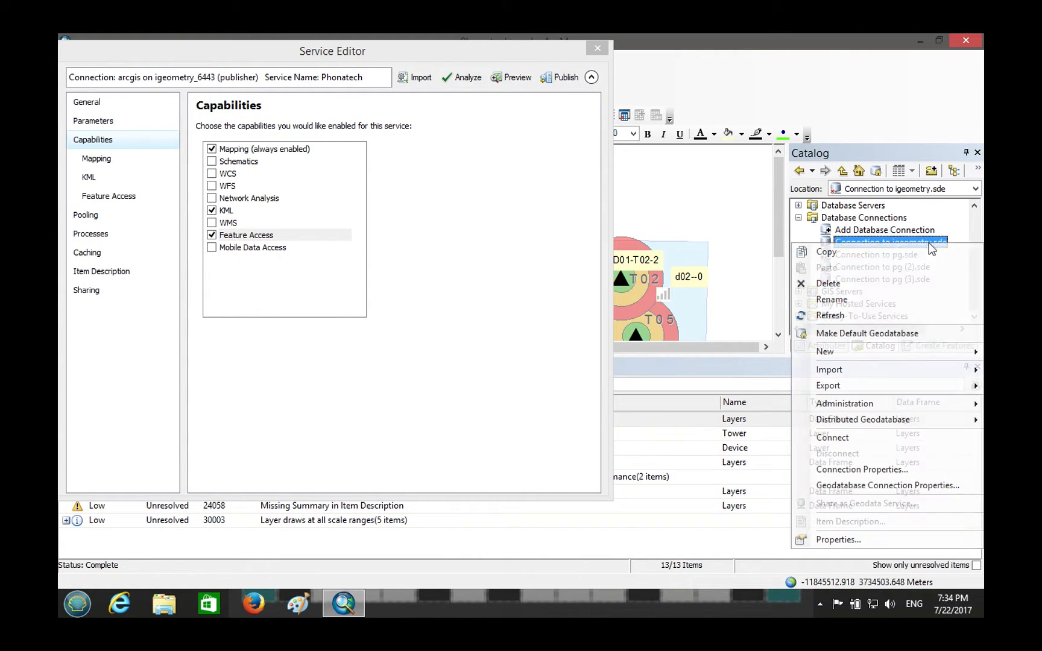
pyautogui.click(864, 470)
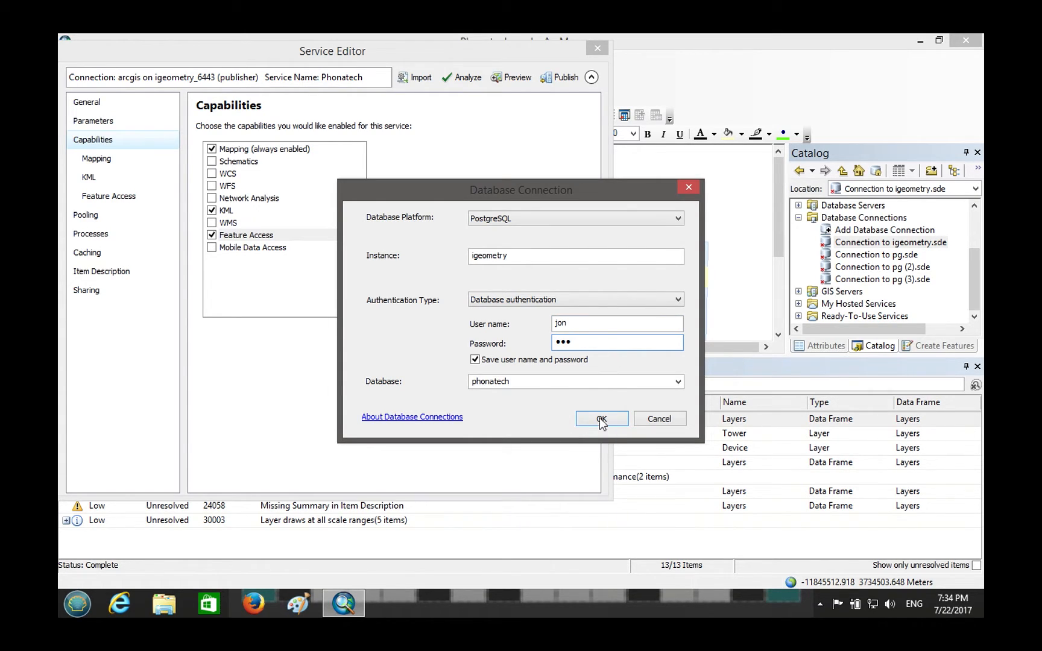
pyautogui.click(601, 418)
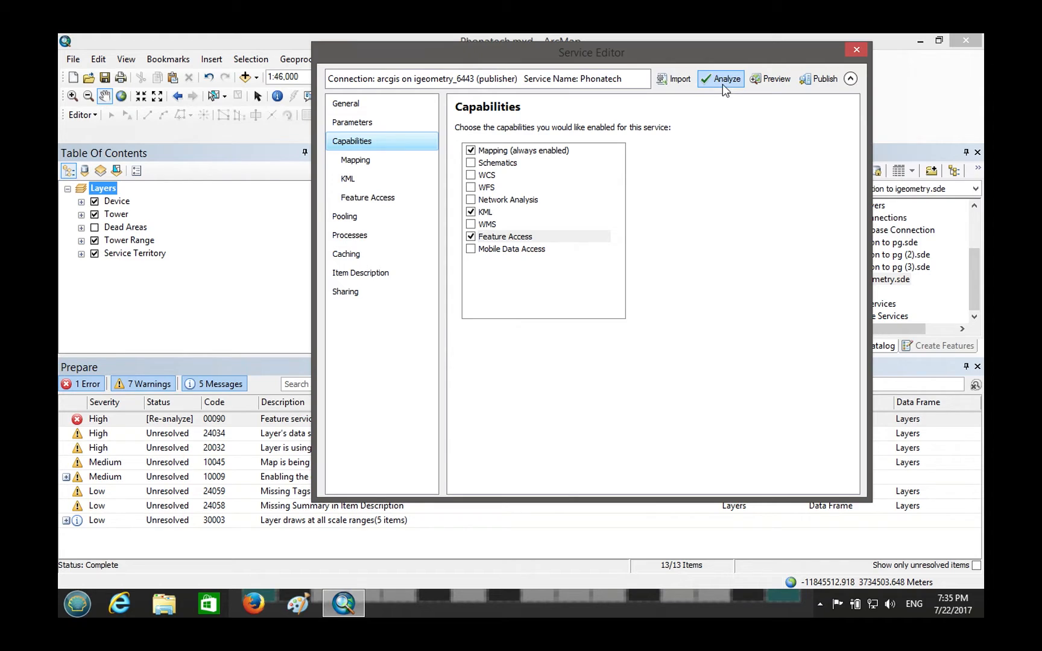
# Re-analyze the service and start a new database registration named Phonatech_Jon.
pyautogui.click(720, 79)
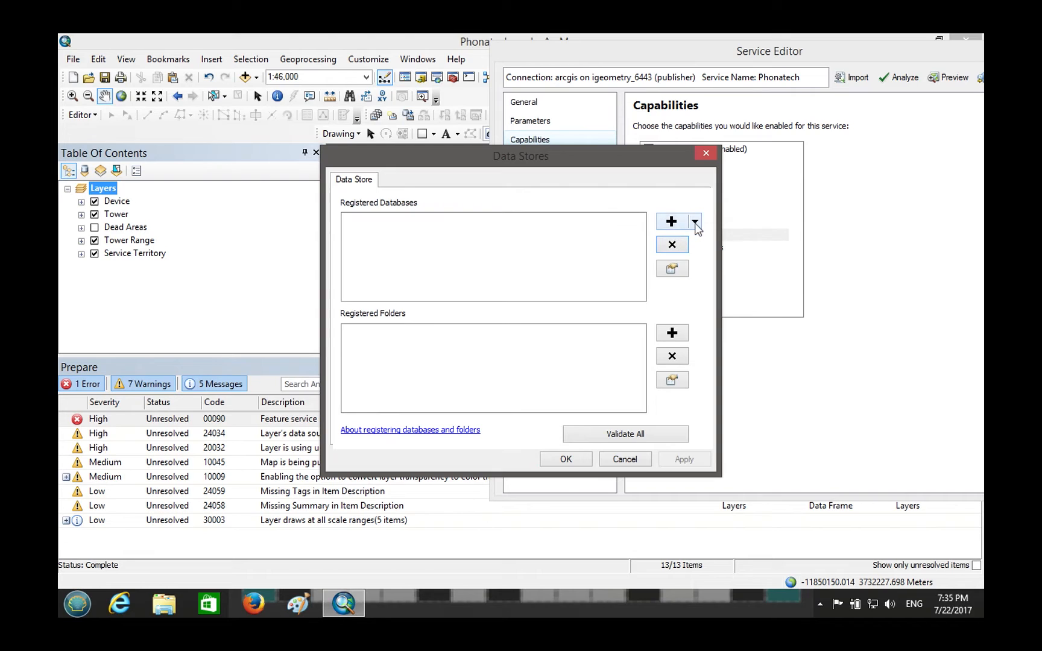
pyautogui.click(671, 222)
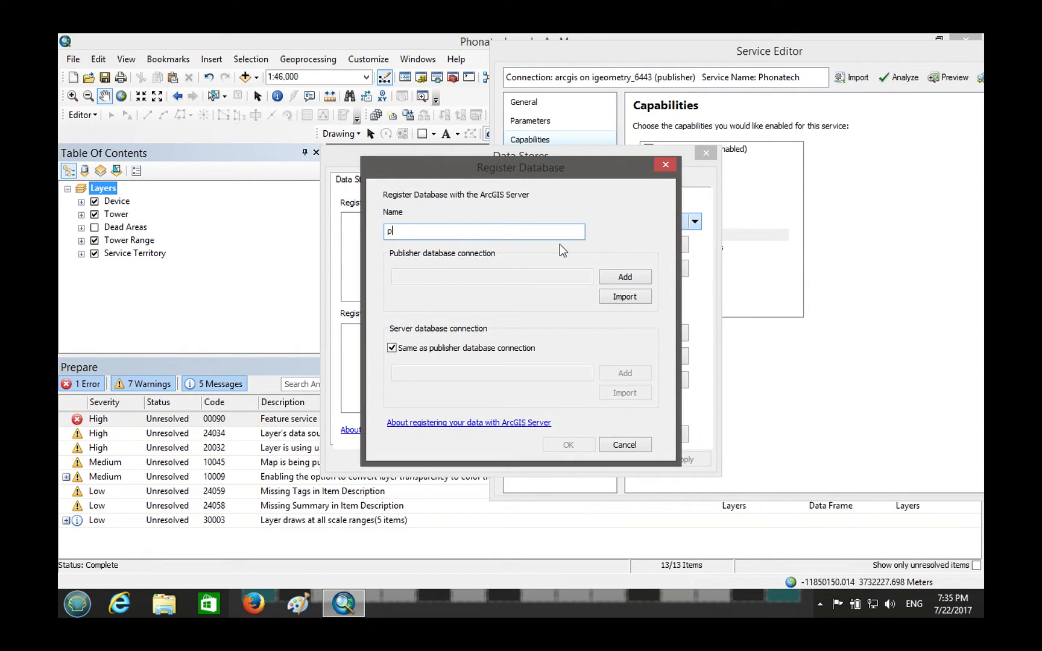
pyautogui.write('honat')
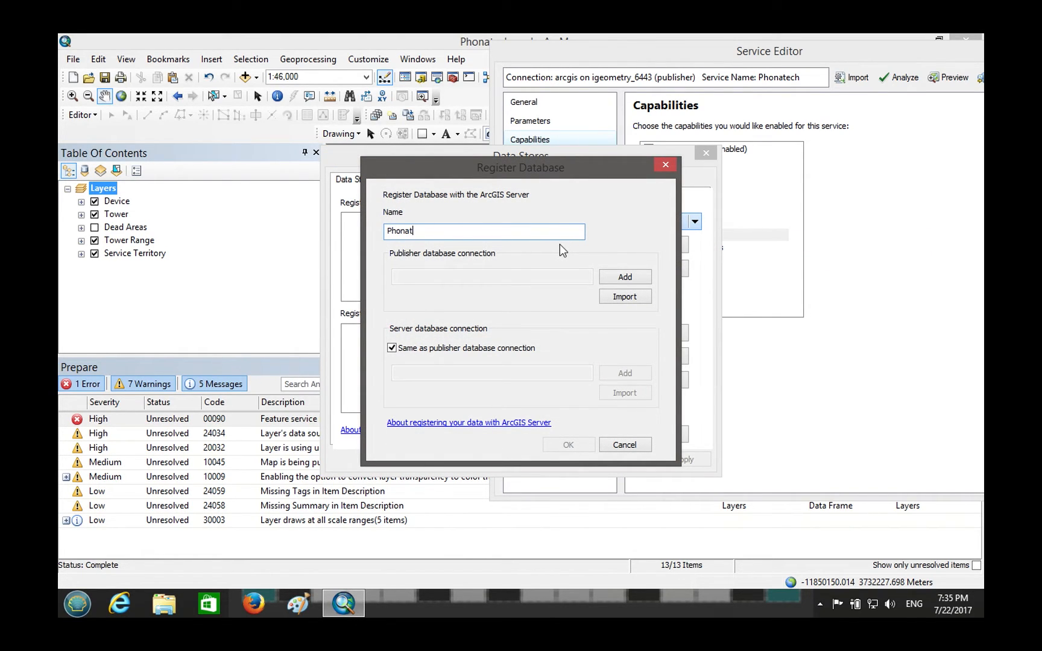
pyautogui.write('echj')
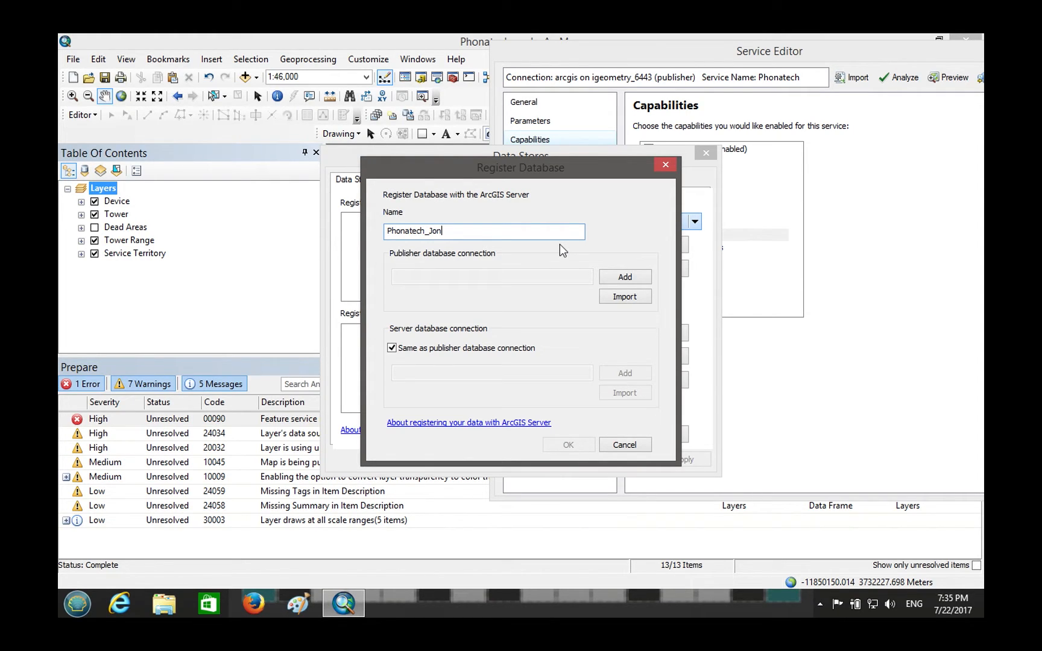
# Import the updated igeometry connection, confirm the registration, close Data Stores and re-analyze.
pyautogui.click(626, 277)
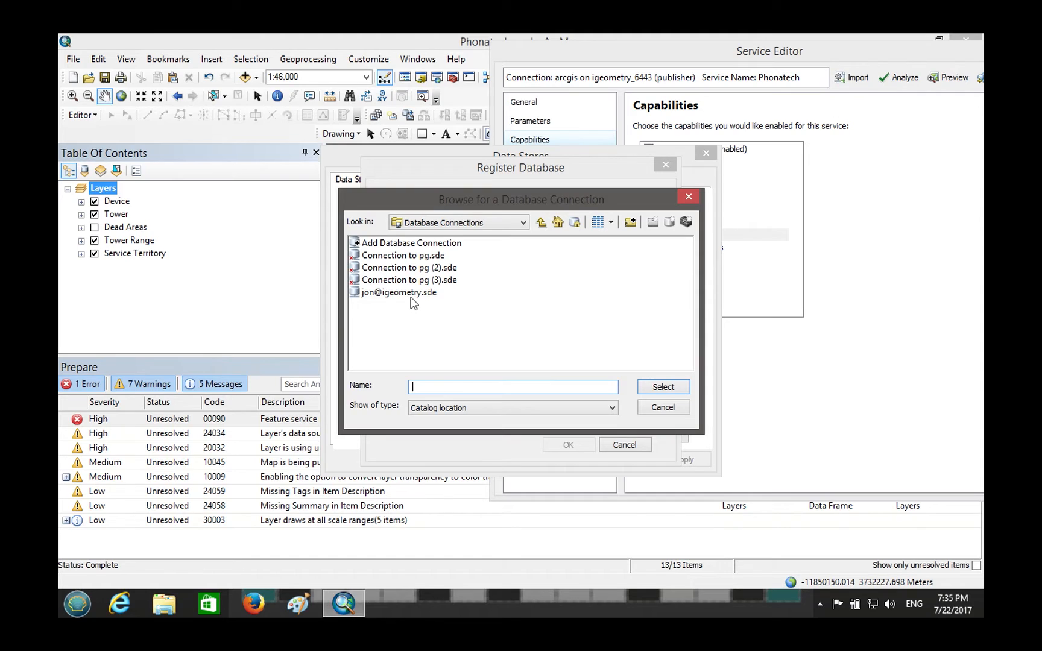
pyautogui.click(663, 386)
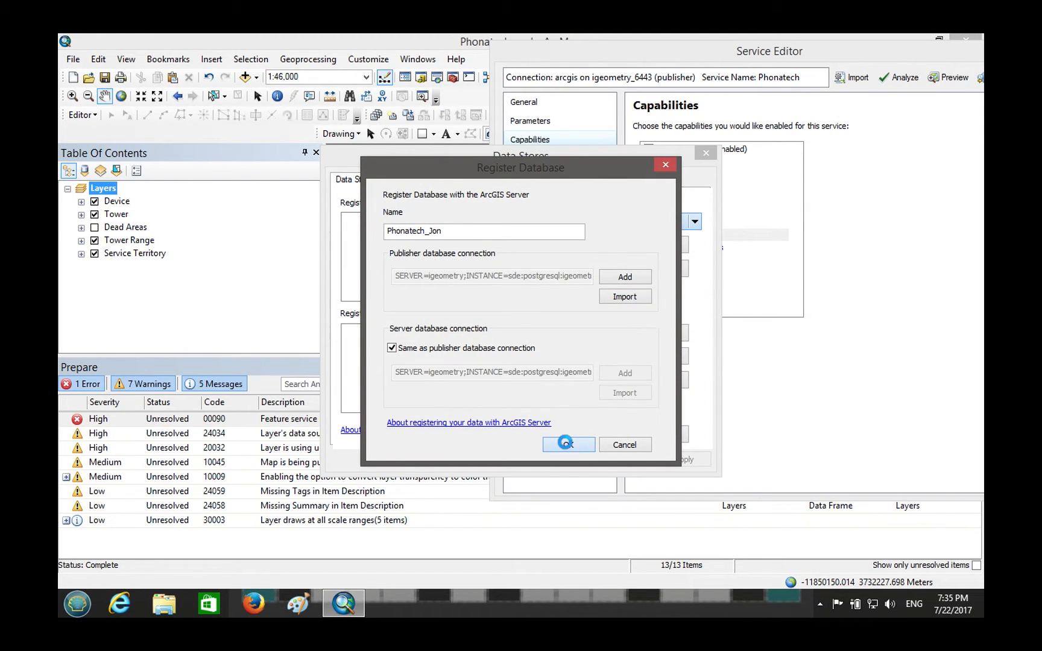
pyautogui.click(567, 445)
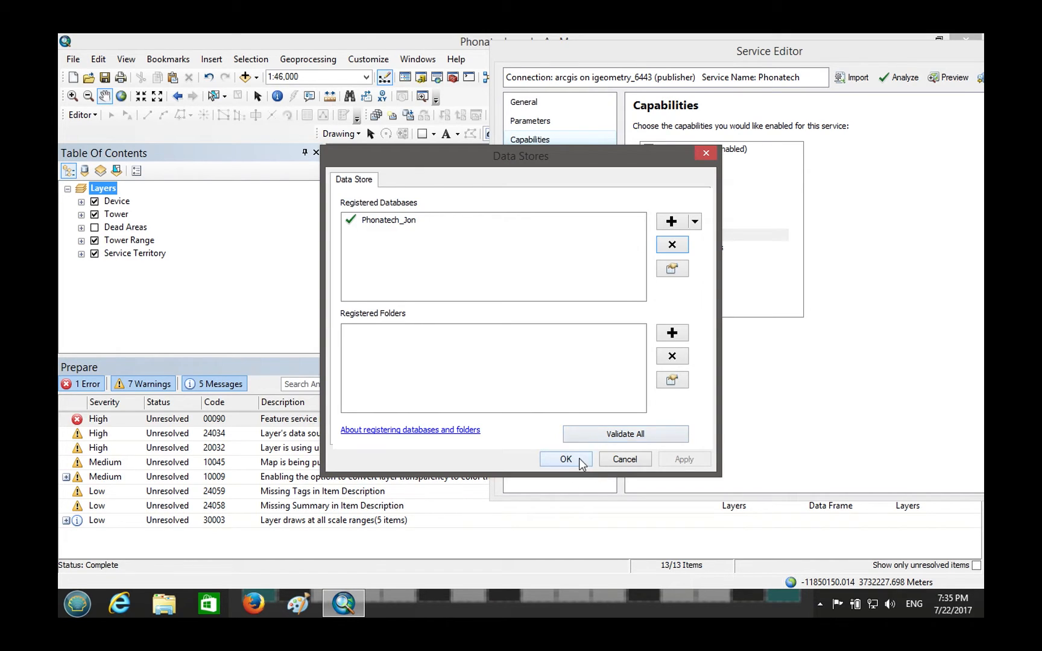
pyautogui.click(566, 458)
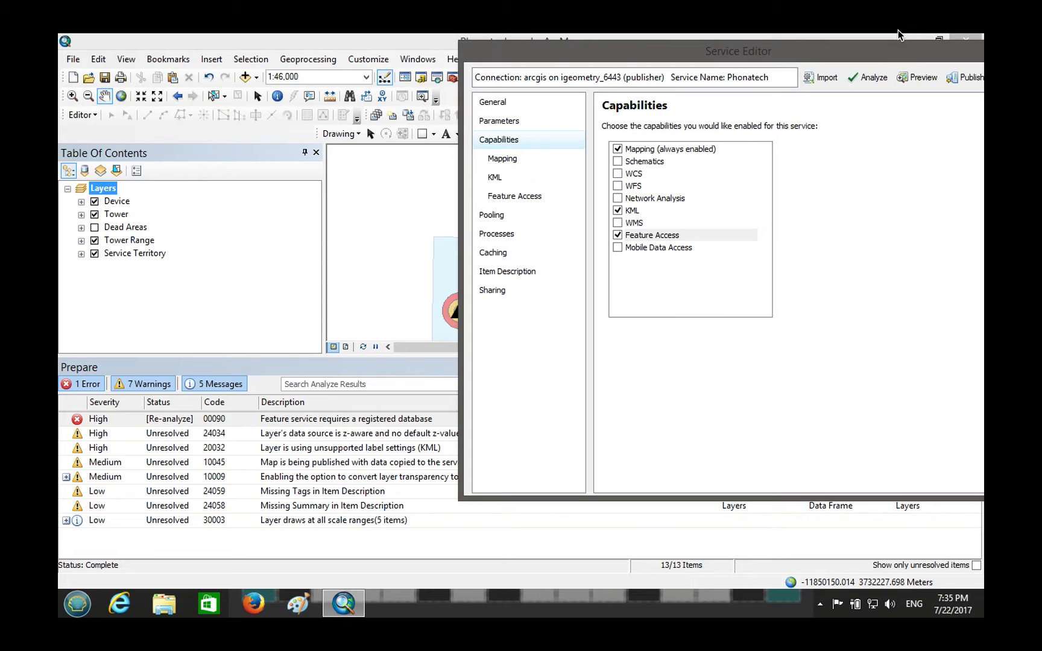
pyautogui.click(871, 77)
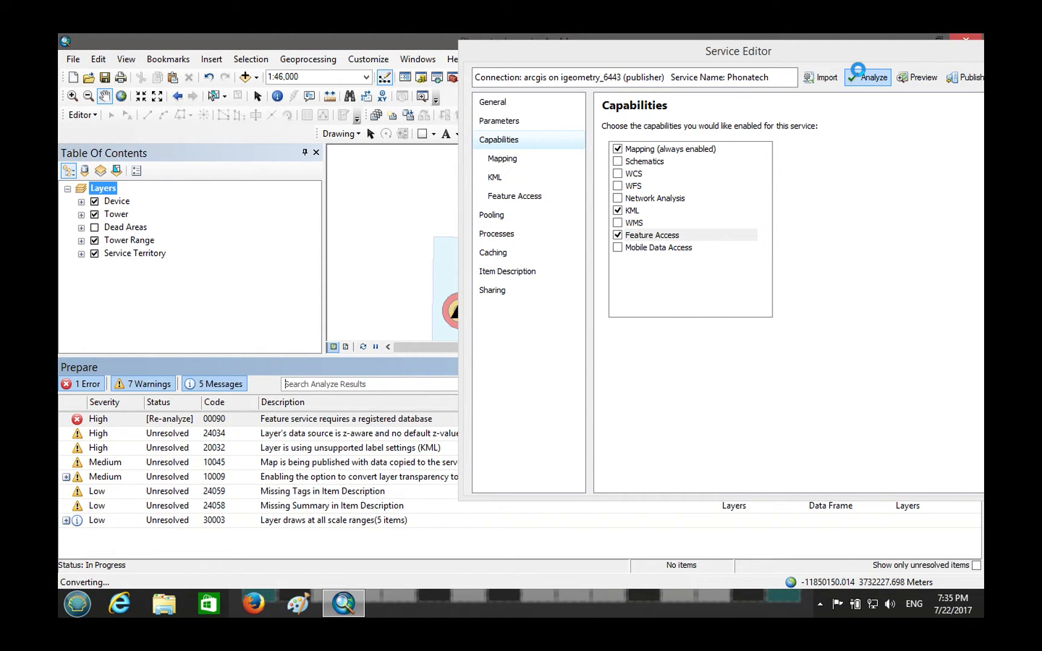
# Analyze to 0 errors, publish the Phonatech service and dismiss the success message.
pyautogui.click(871, 77)
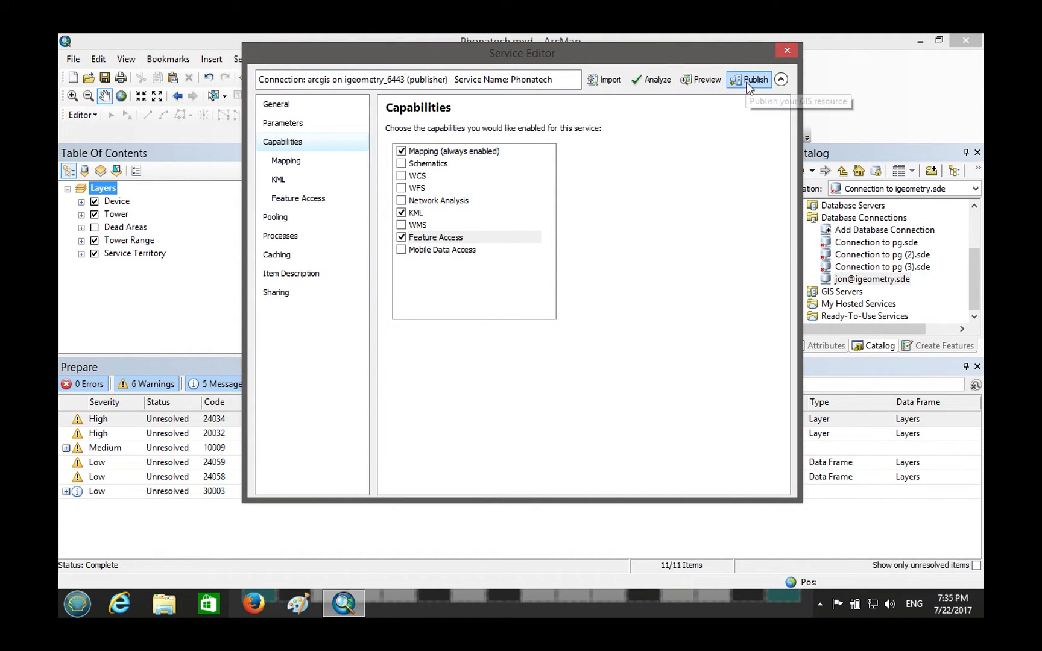
pyautogui.click(751, 80)
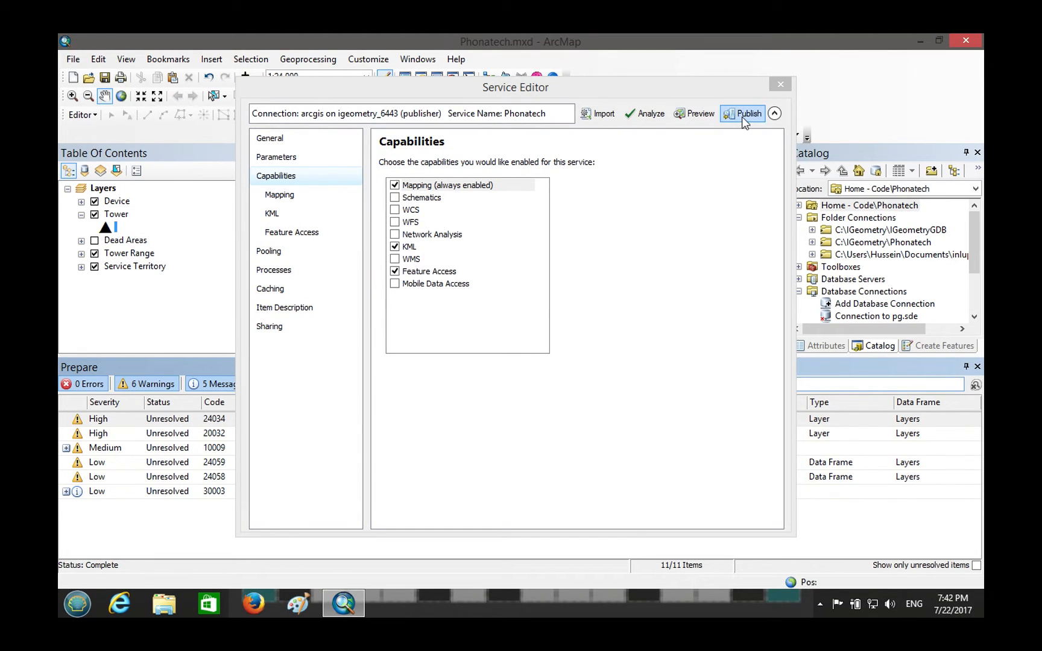
pyautogui.click(741, 114)
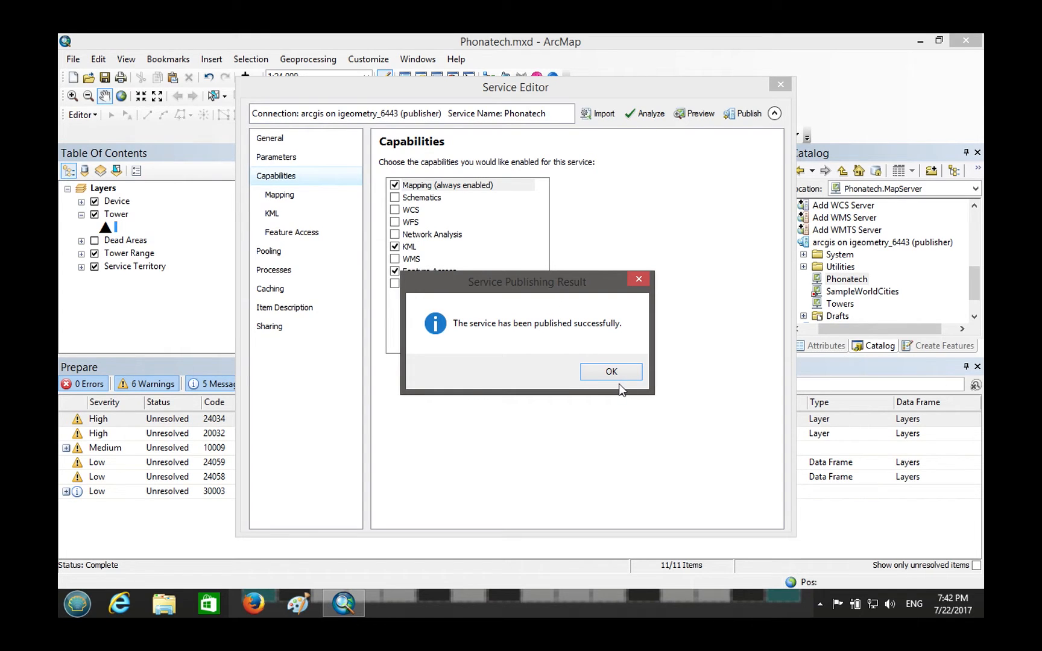
pyautogui.click(611, 372)
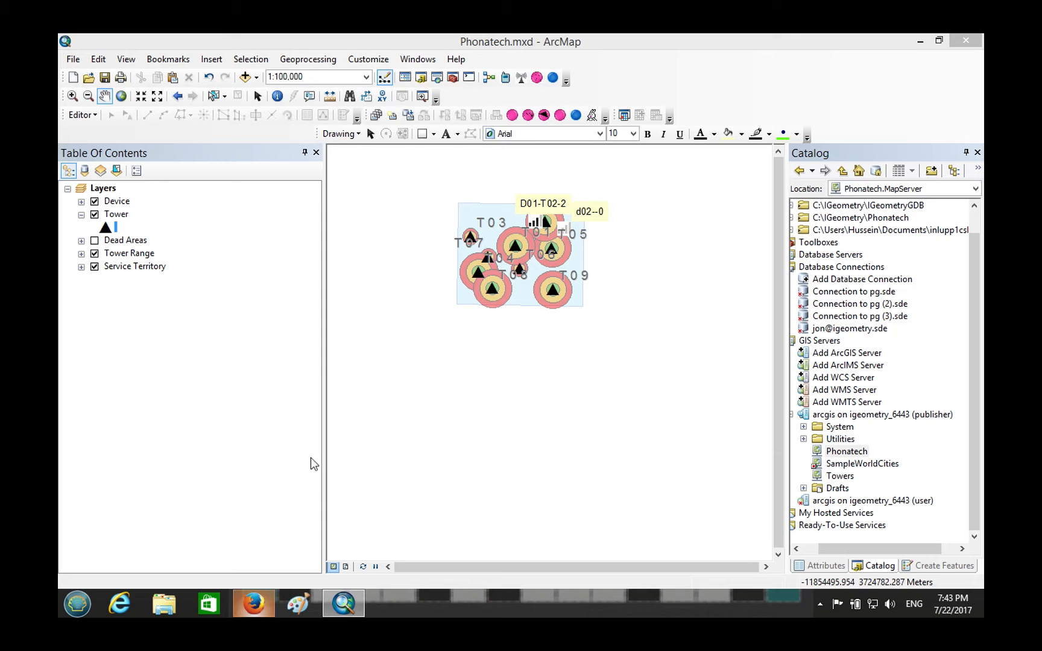
pyautogui.click(254, 604)
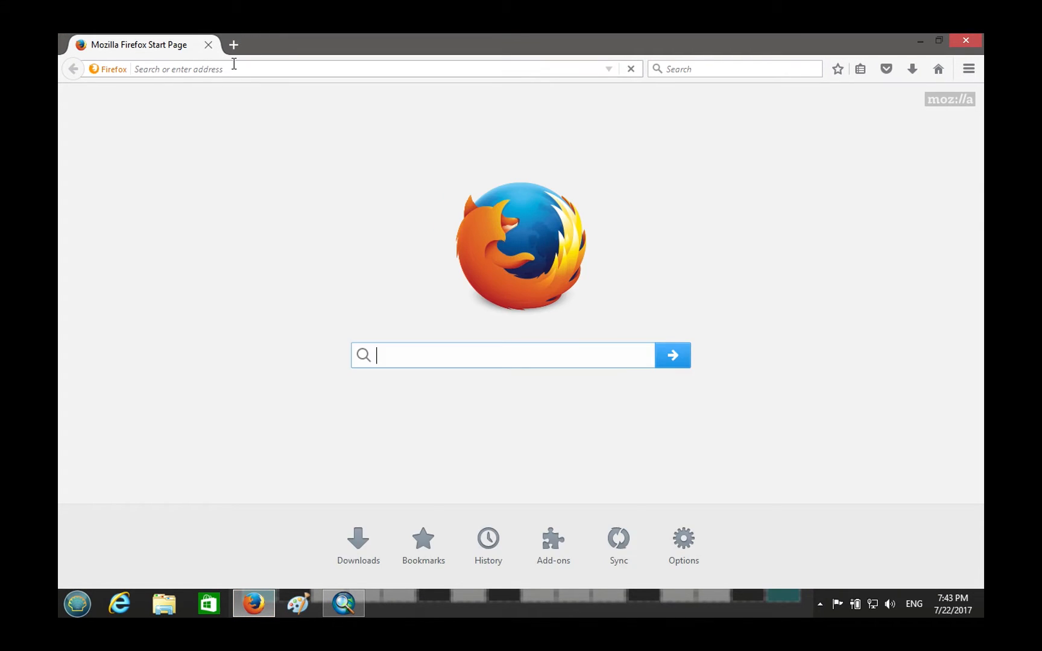
pyautogui.write('https://igeometry')
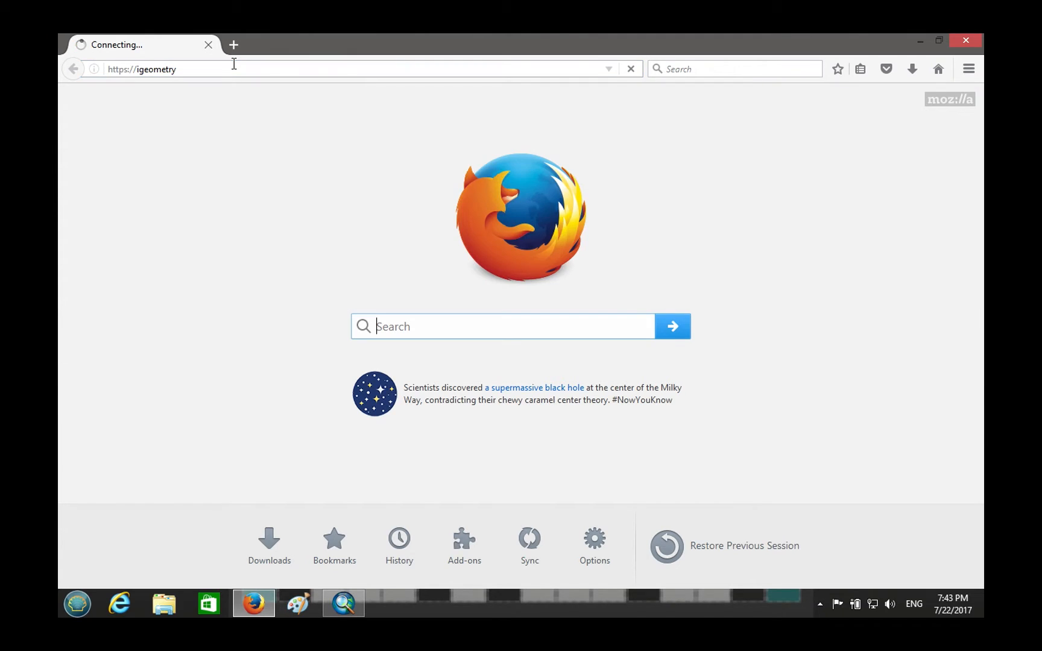
pyautogui.click(232, 69)
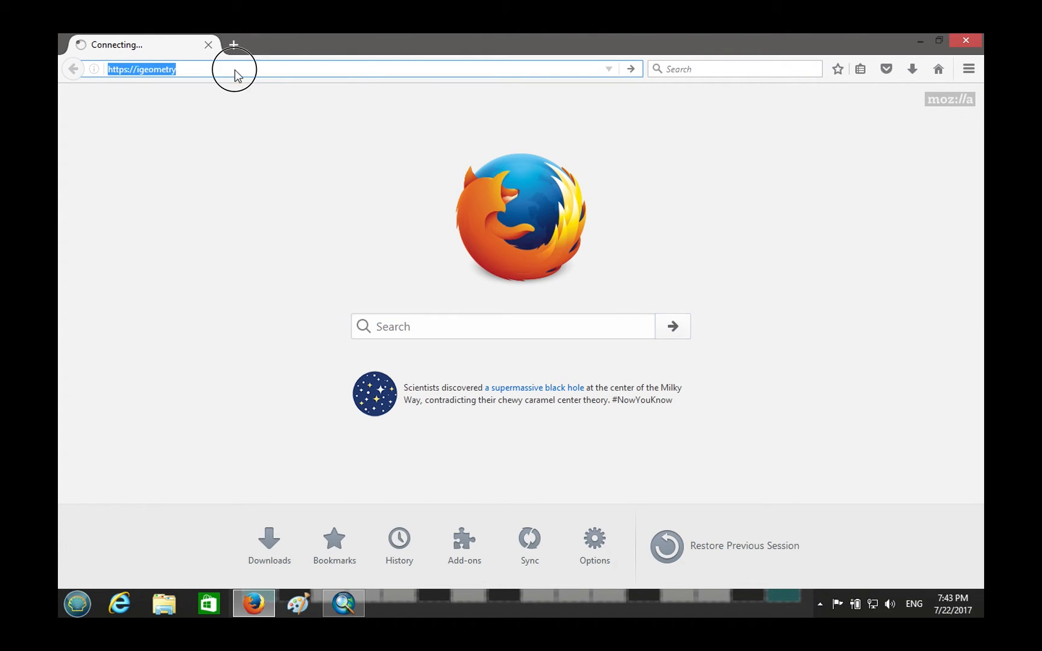
pyautogui.write('/arcgis/manager')
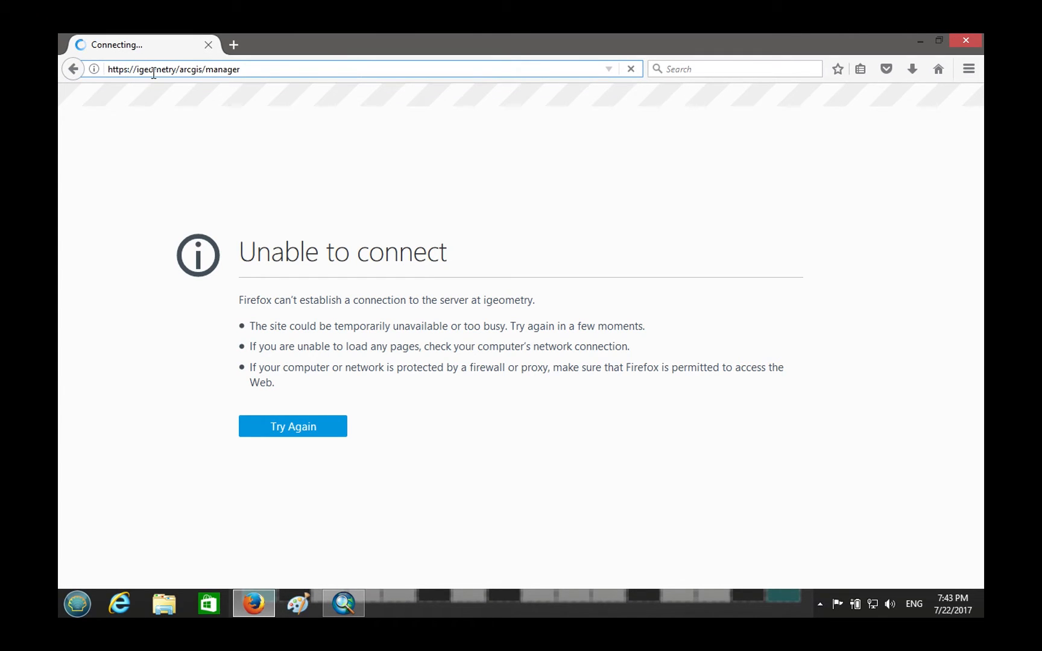
pyautogui.click(292, 427)
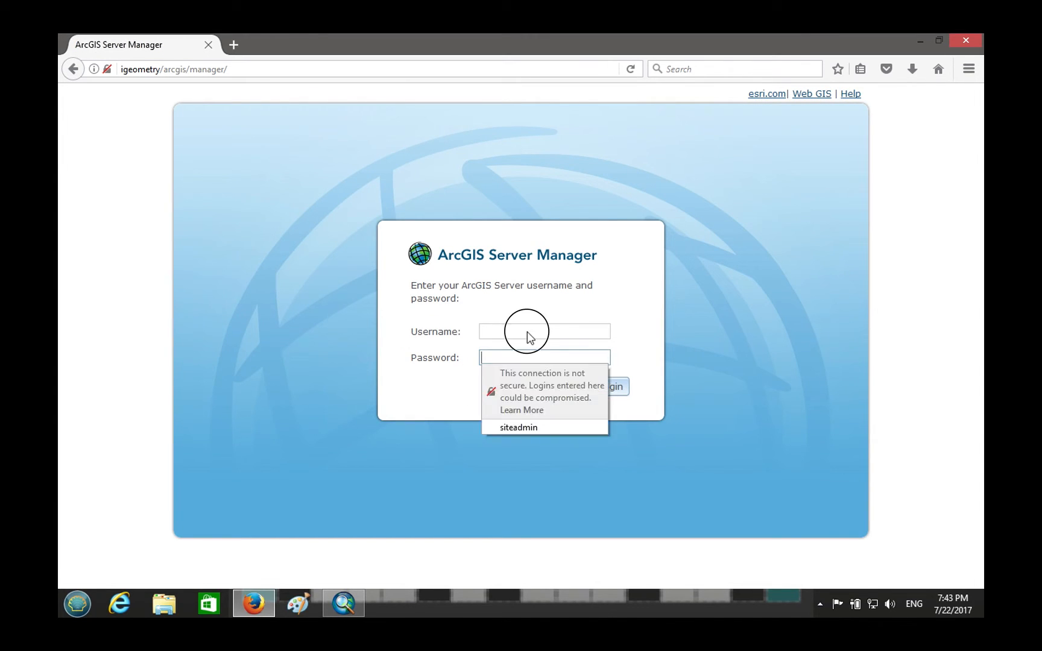
# Sign in with the saved admin account and open the Phonatech service's Capabilities.
pyautogui.click(519, 427)
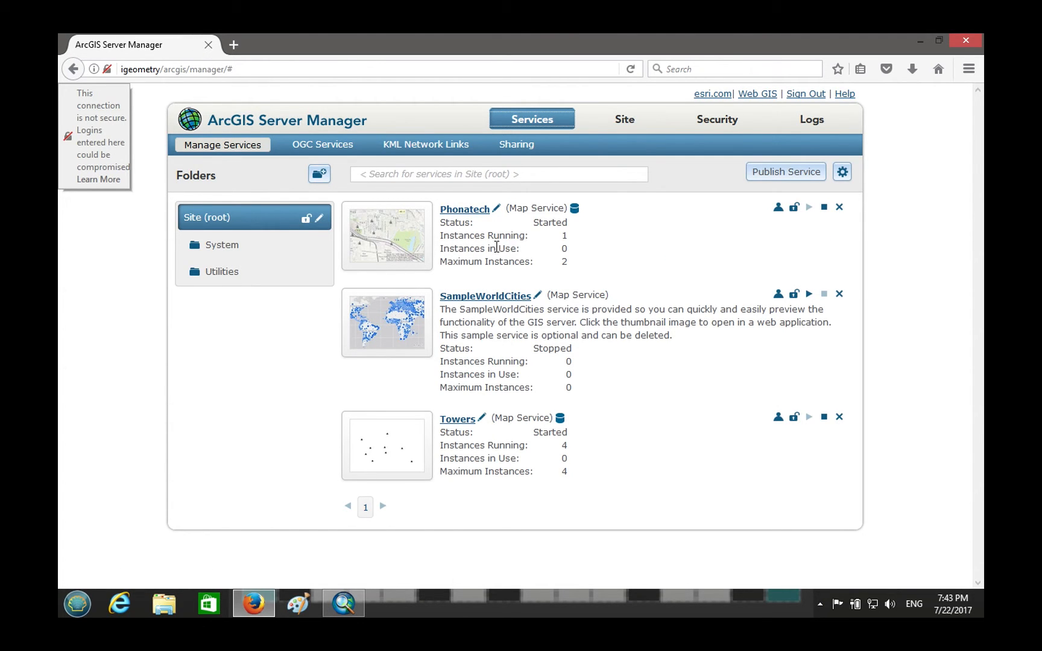
pyautogui.moveTo(465, 208)
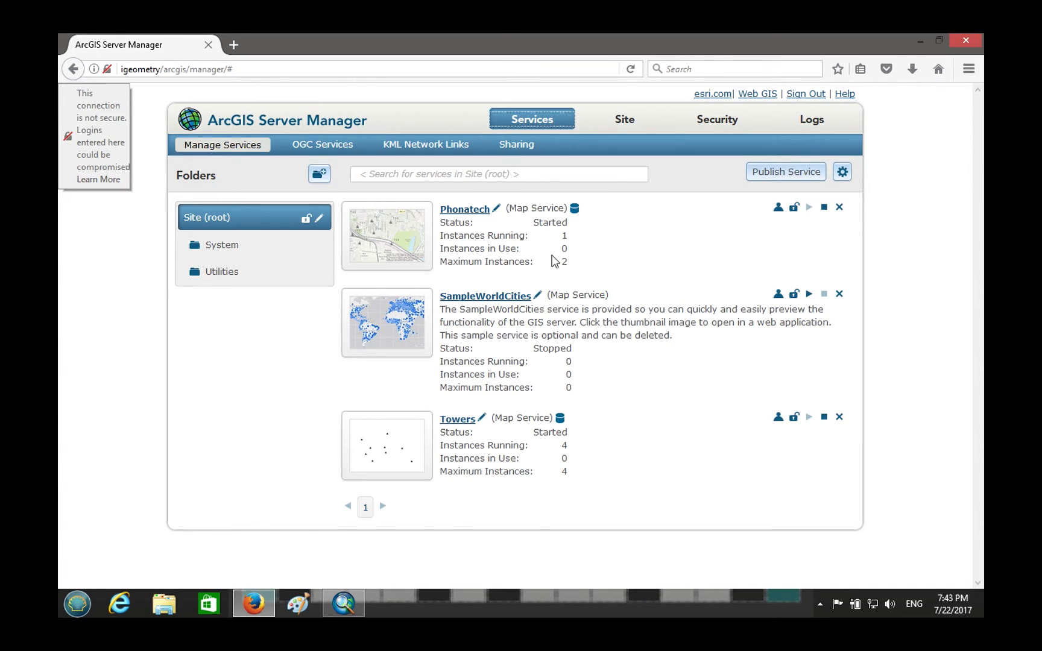
pyautogui.click(465, 210)
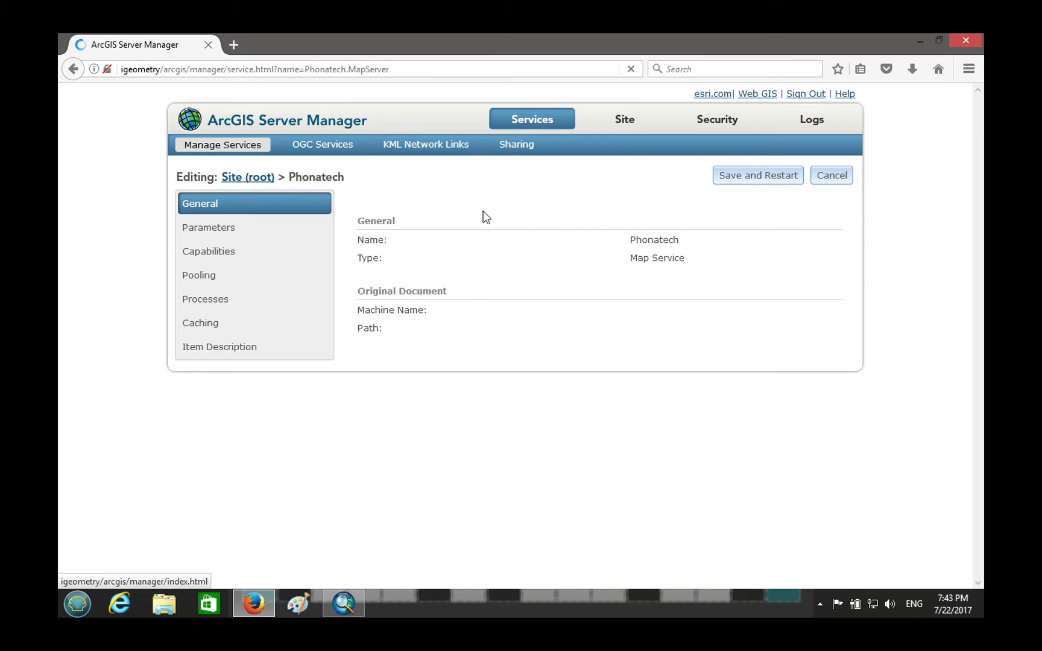
pyautogui.click(209, 251)
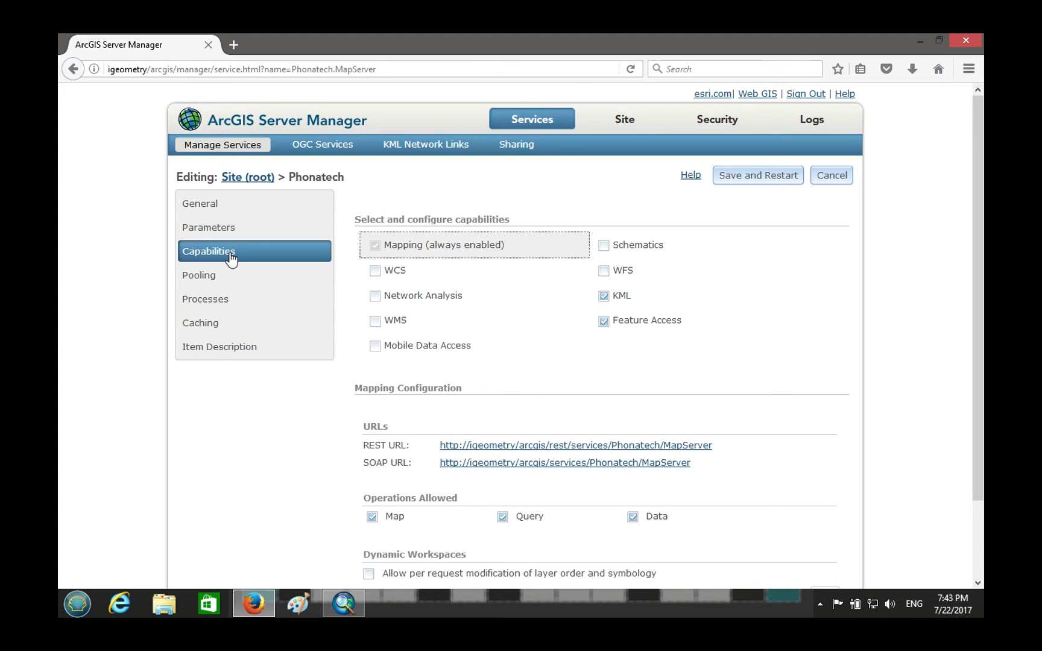
# Check Parameters, then return to Capabilities and show the Feature Access configuration.
pyautogui.click(209, 227)
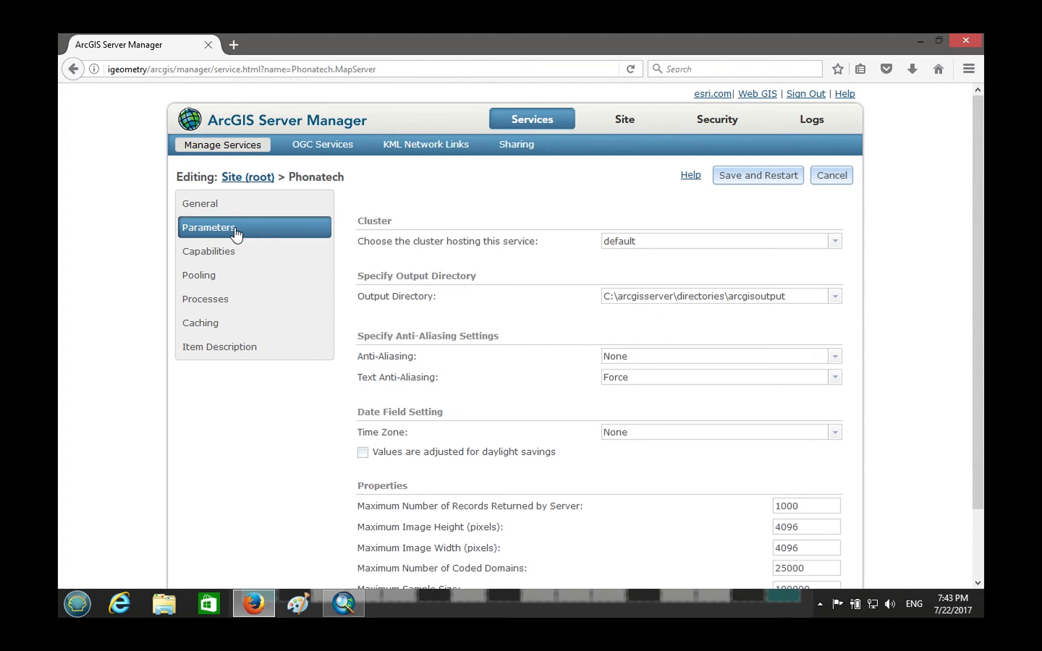
pyautogui.click(208, 251)
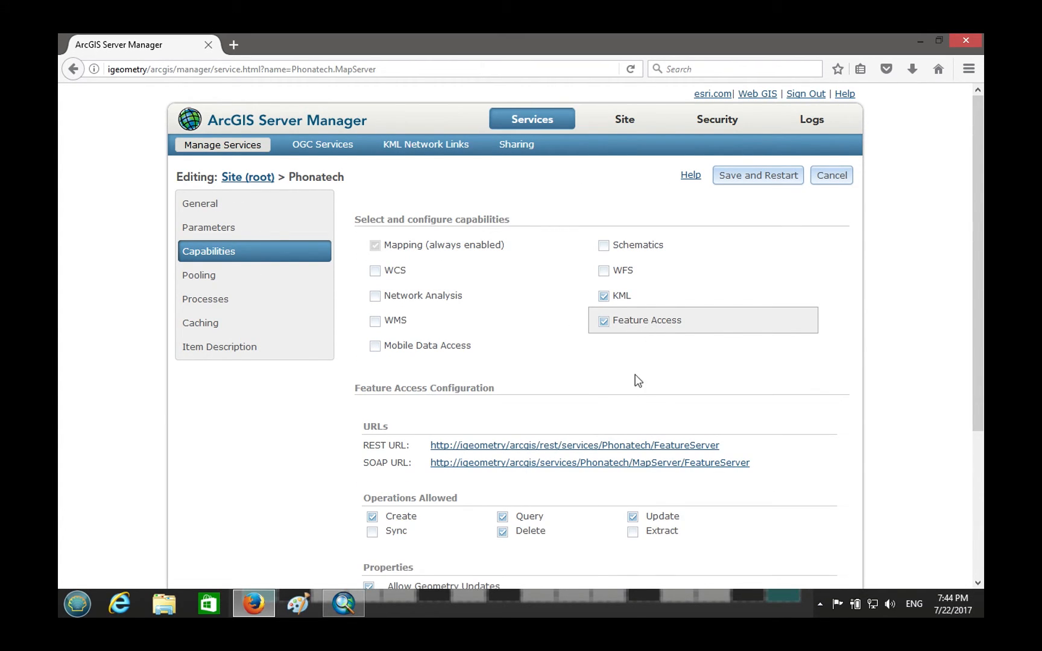
pyautogui.click(574, 445)
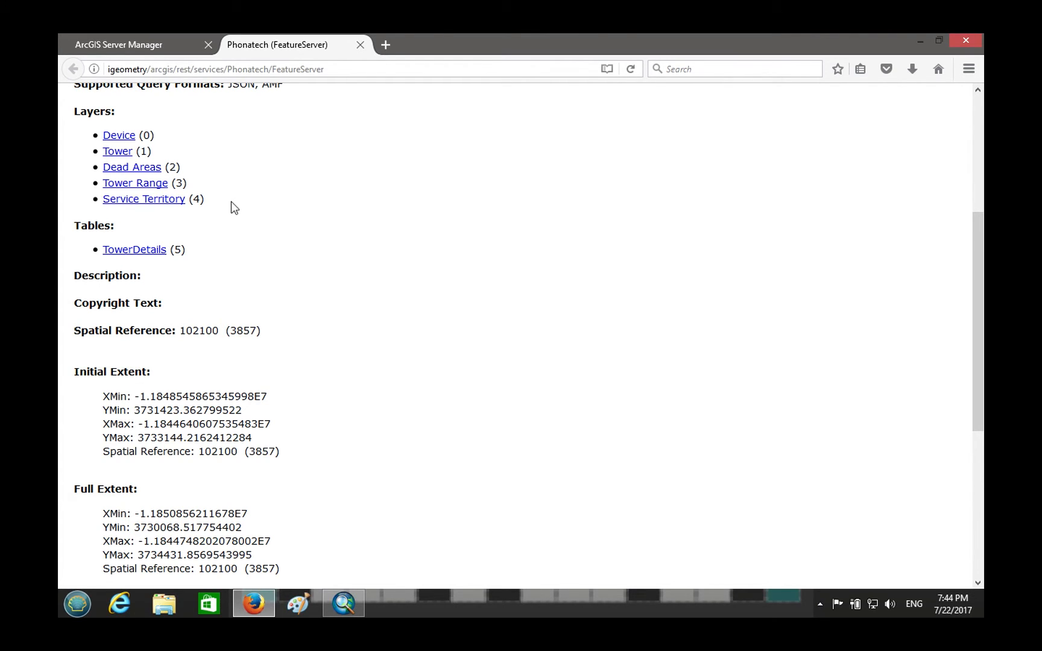
pyautogui.moveTo(80, 241)
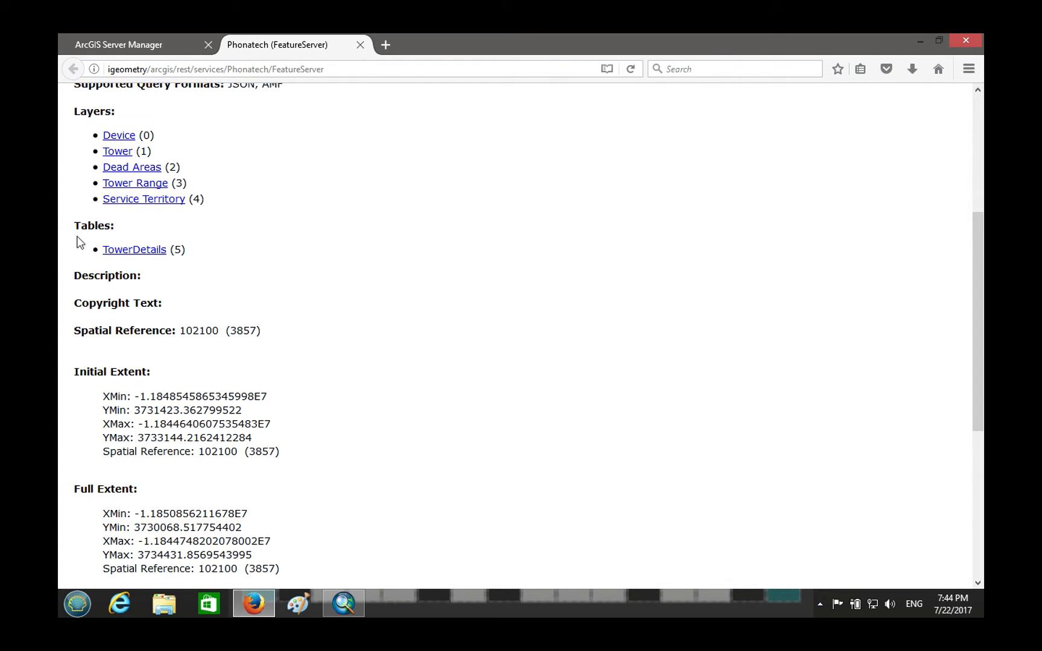
pyautogui.moveTo(253, 251)
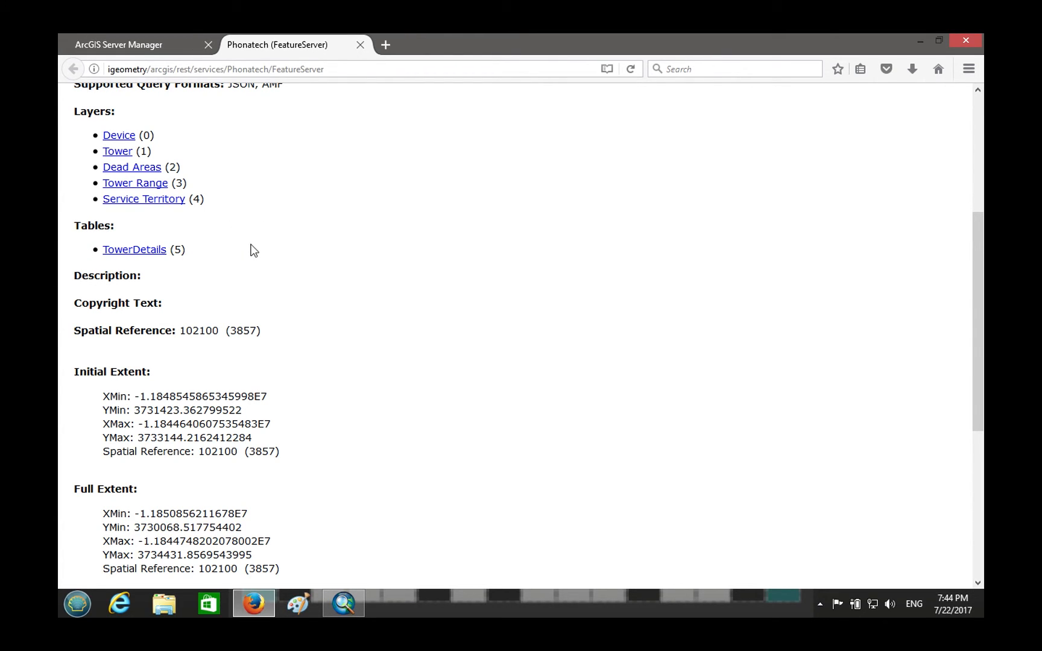
pyautogui.moveTo(115, 193)
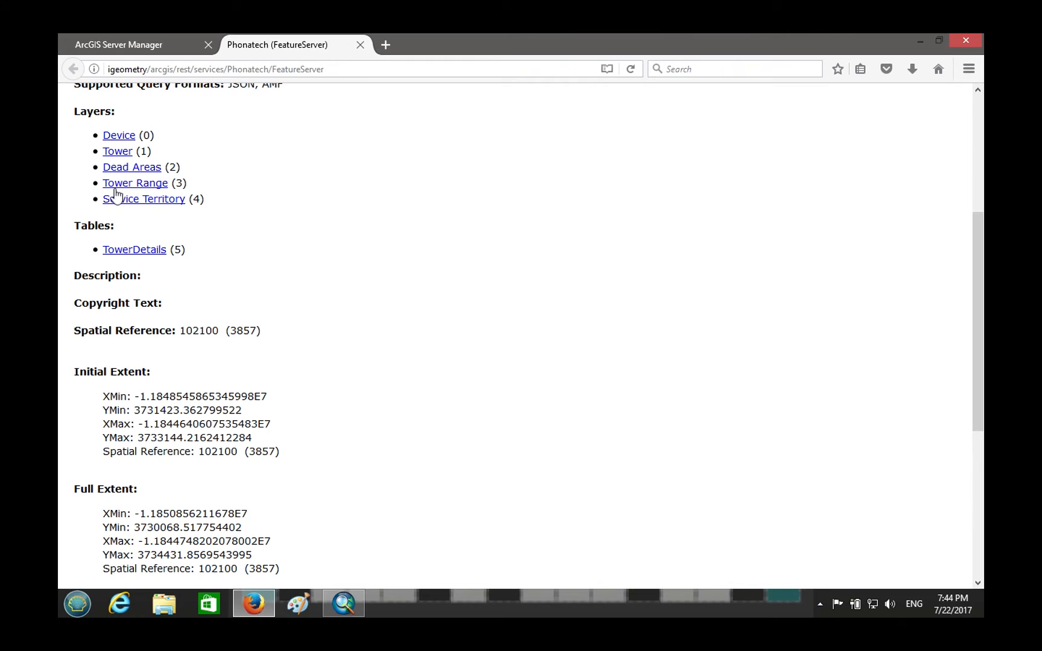
# Open the TowerDetails table on the FeatureServer page and its Query operation form.
pyautogui.click(134, 249)
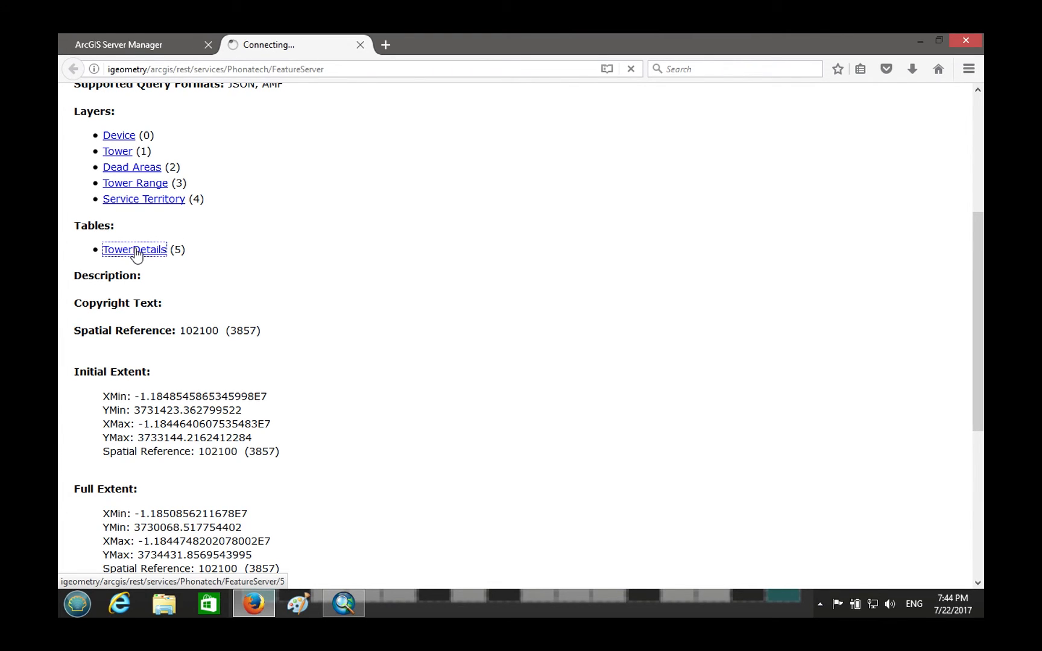
pyautogui.click(135, 248)
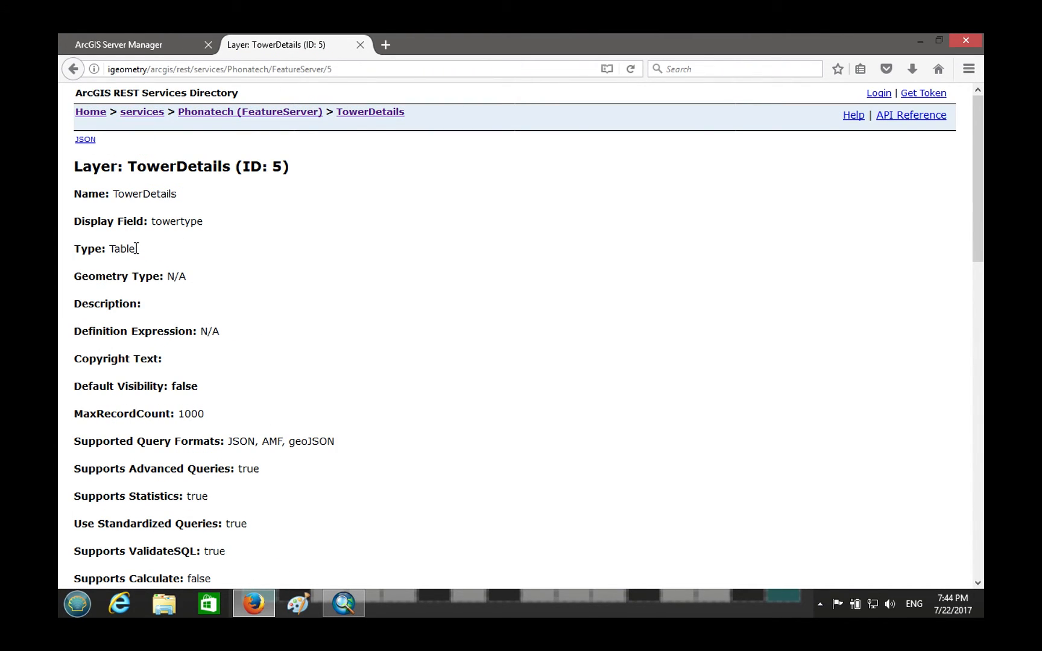
pyautogui.click(85, 139)
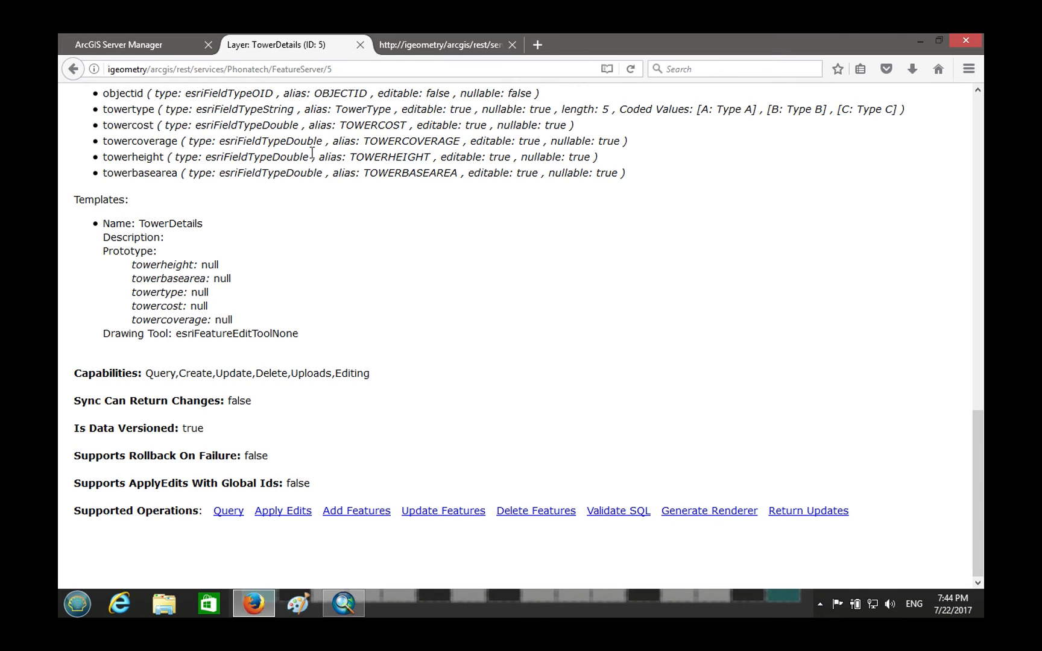
pyautogui.moveTo(229, 511)
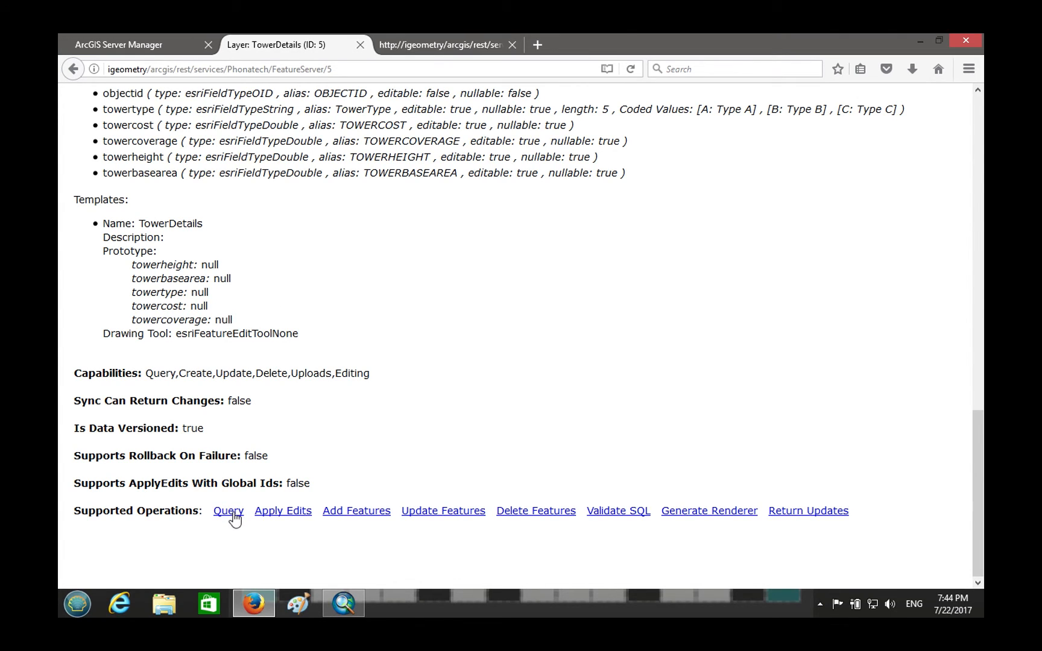
pyautogui.click(229, 511)
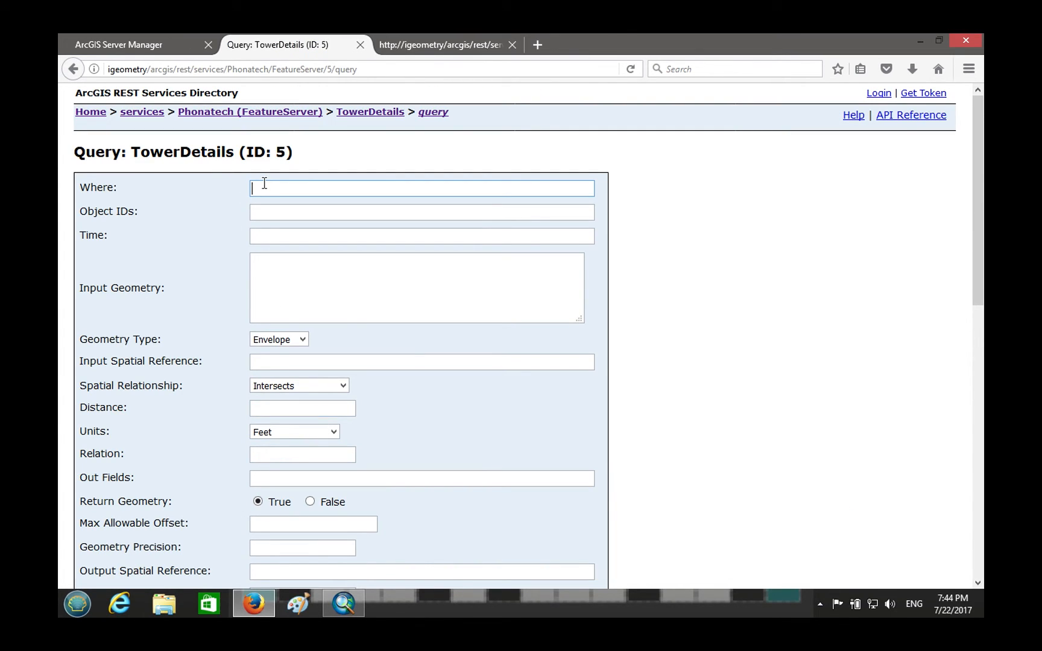
# Query TowerDetails with Where 1=1 and return tower types A, B, C as JSON.
pyautogui.write('1=1')
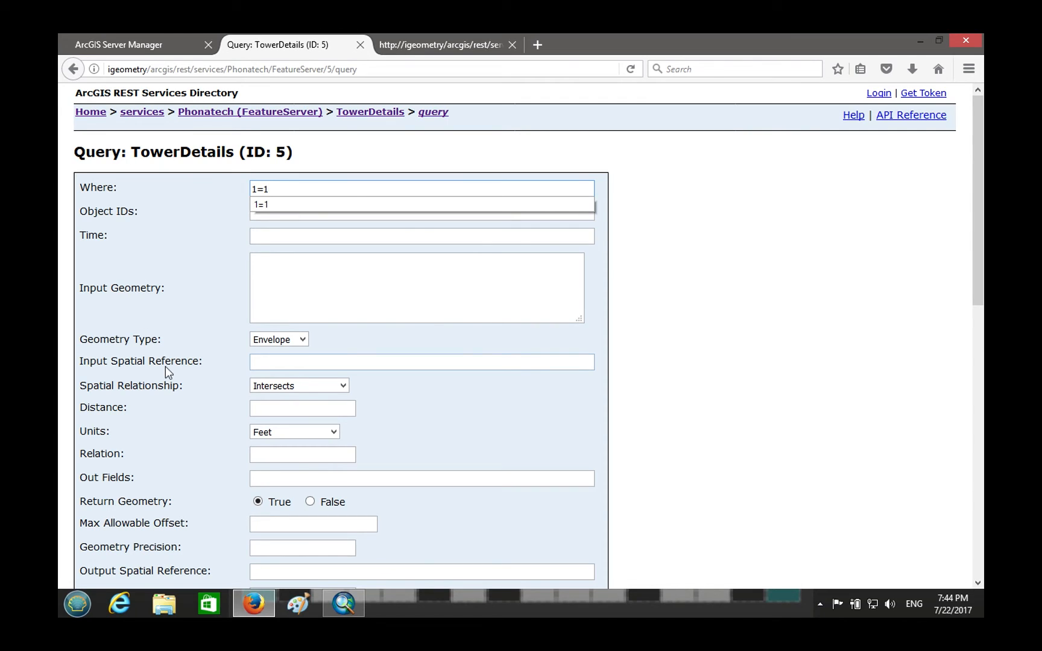
pyautogui.scroll(-3)
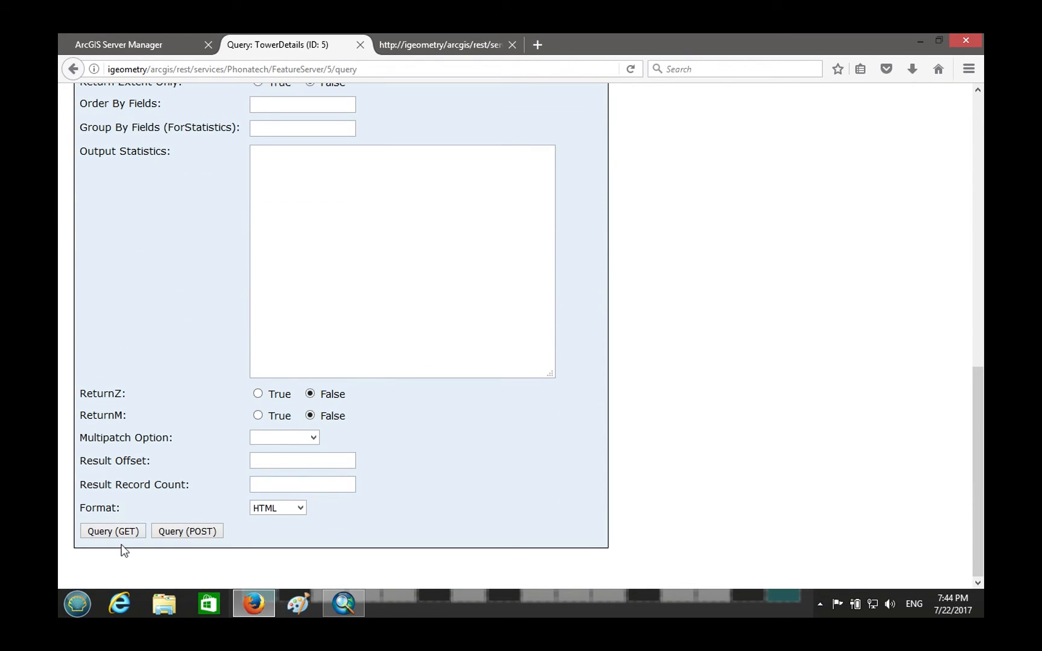
pyautogui.click(112, 531)
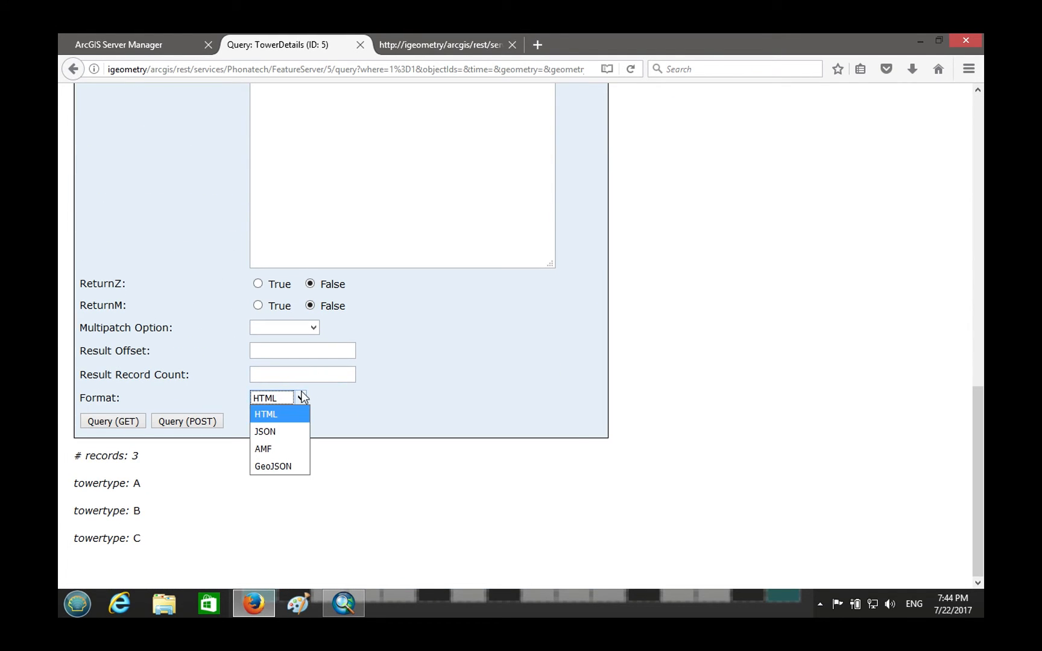
pyautogui.click(266, 431)
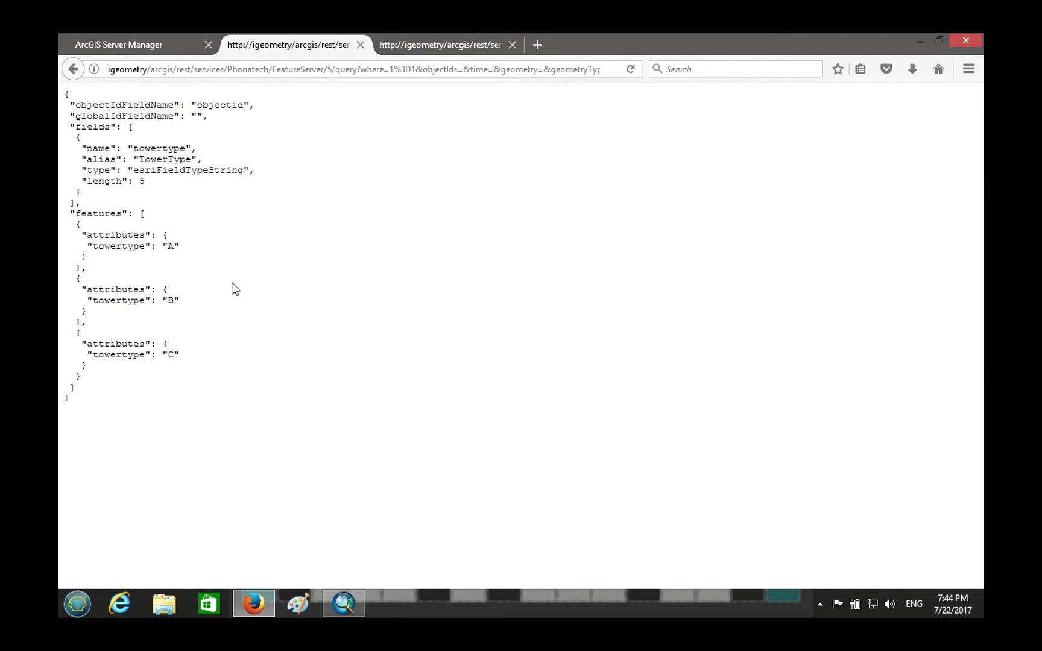
# Return from the REST results to the ArcGIS Server Manager tab.
pyautogui.doubleClick(184, 69)
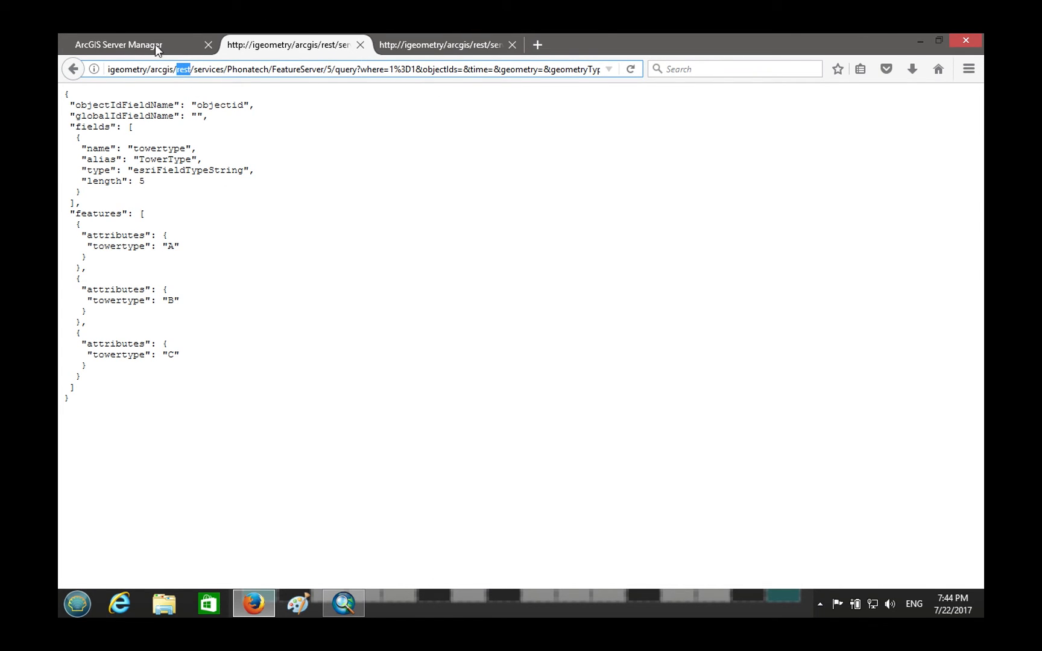
pyautogui.click(120, 44)
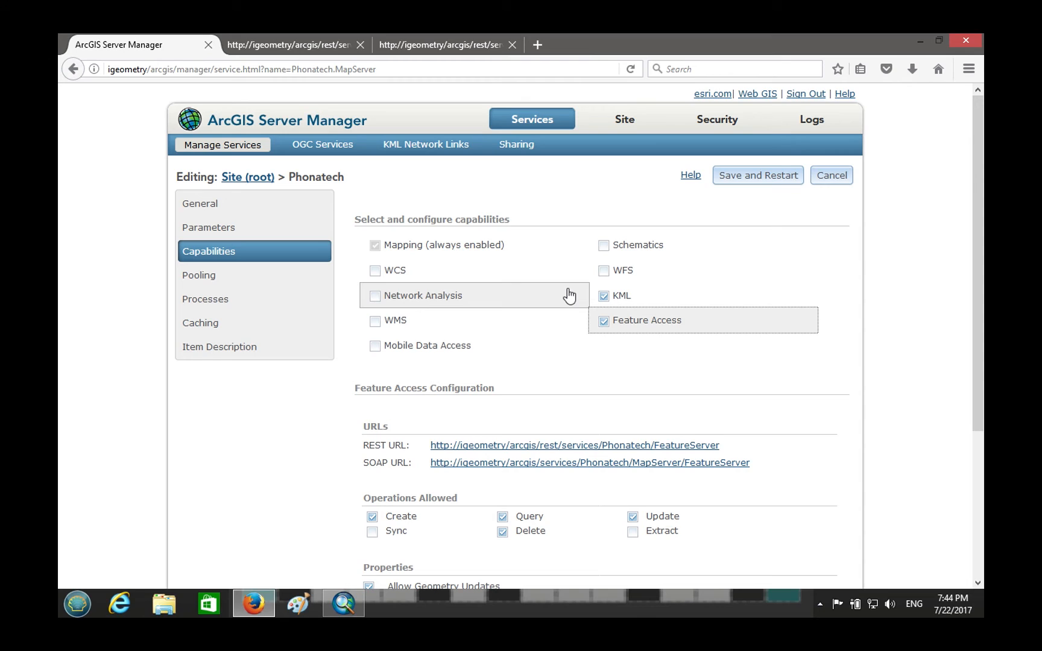
pyautogui.moveTo(613, 481)
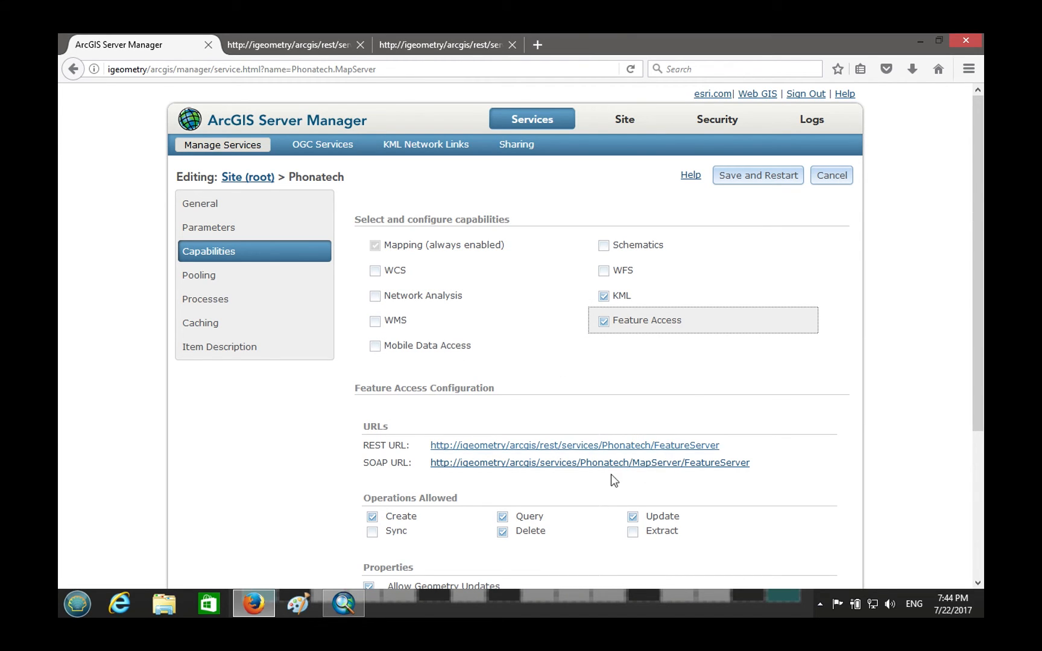
pyautogui.scroll(-3)
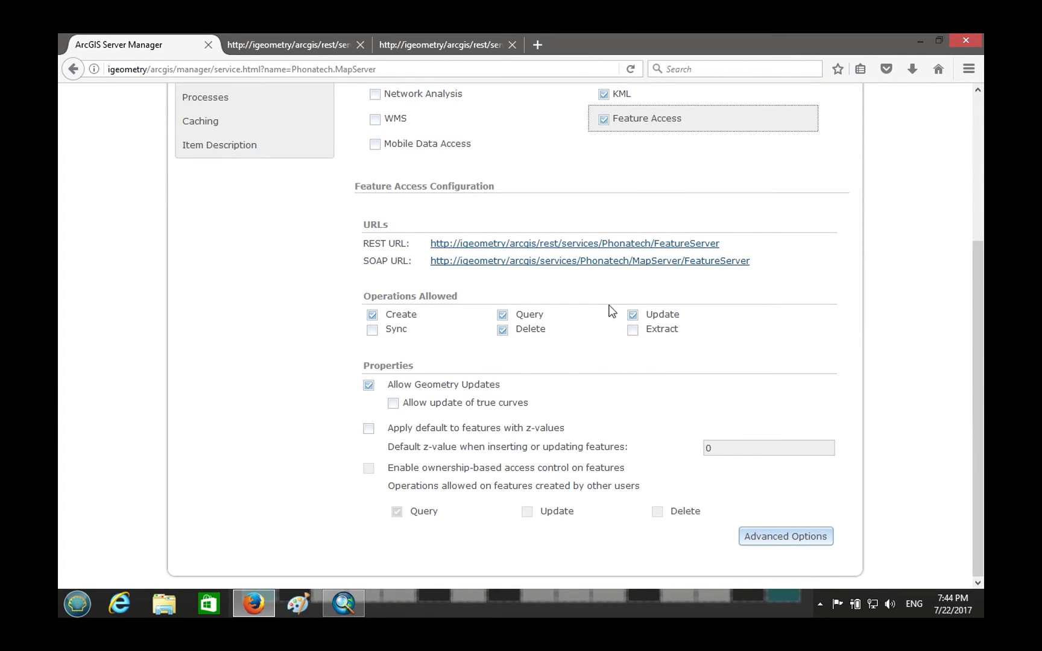